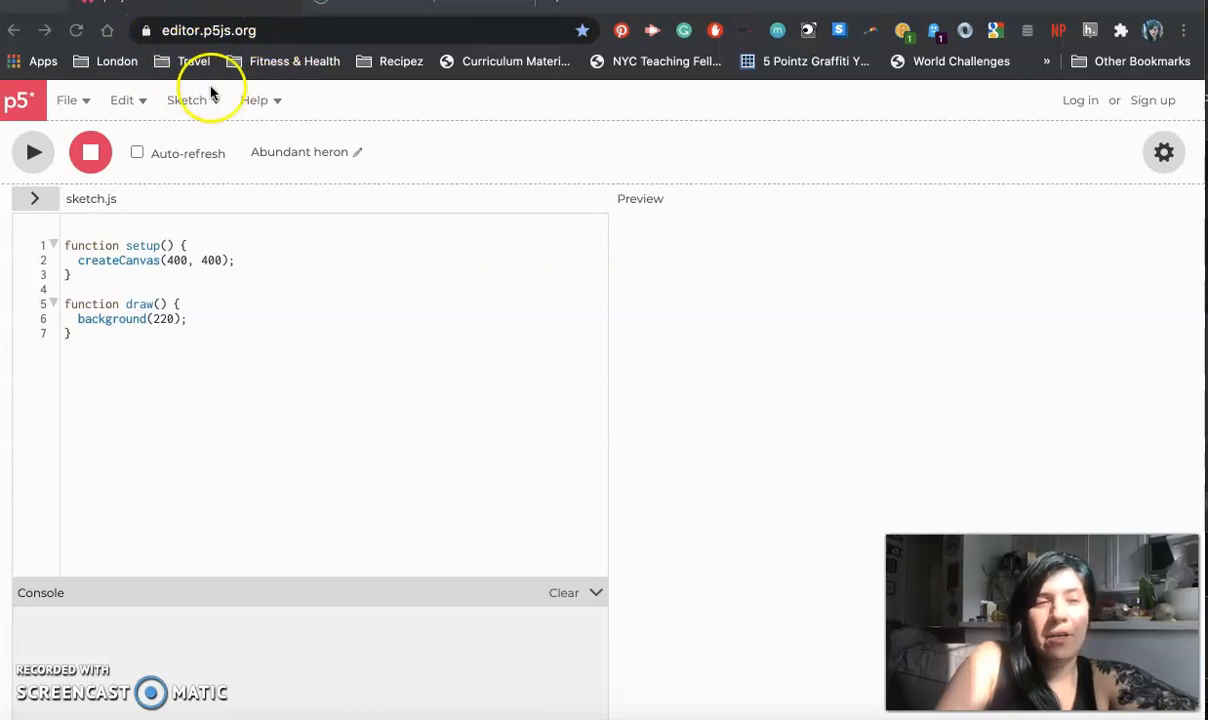
mouse_move(920, 144)
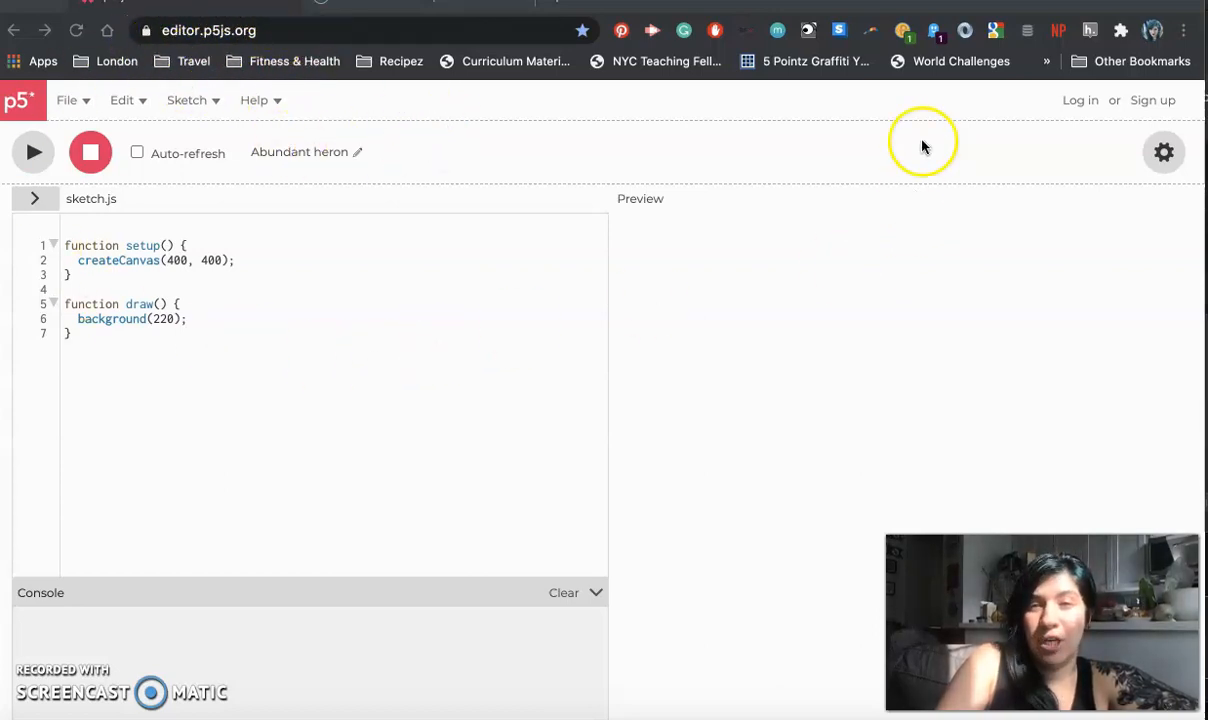
mouse_move(548, 230)
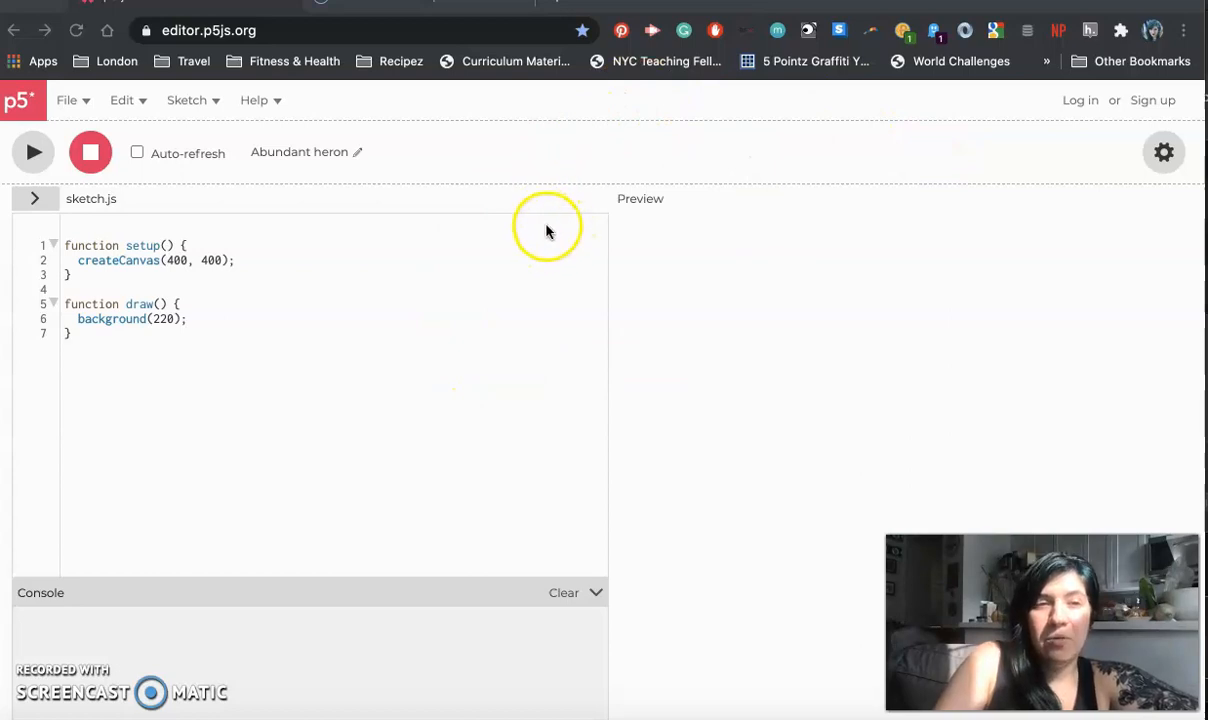
mouse_move(748, 154)
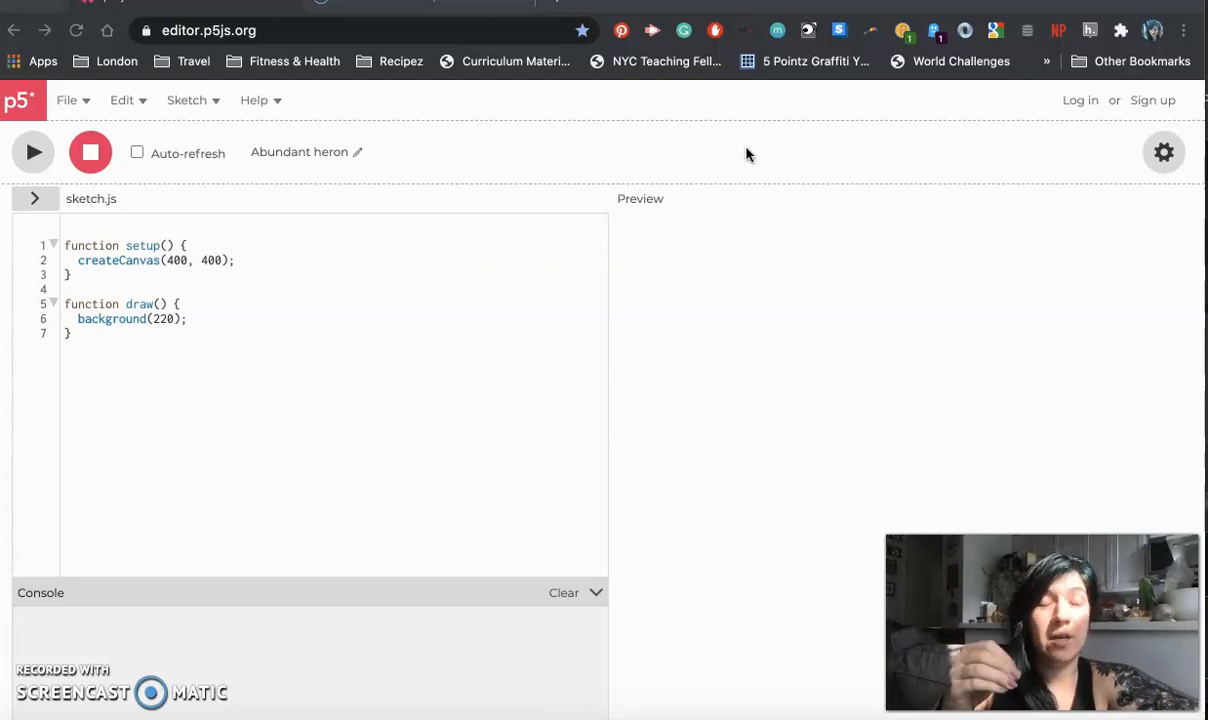
mouse_move(976, 170)
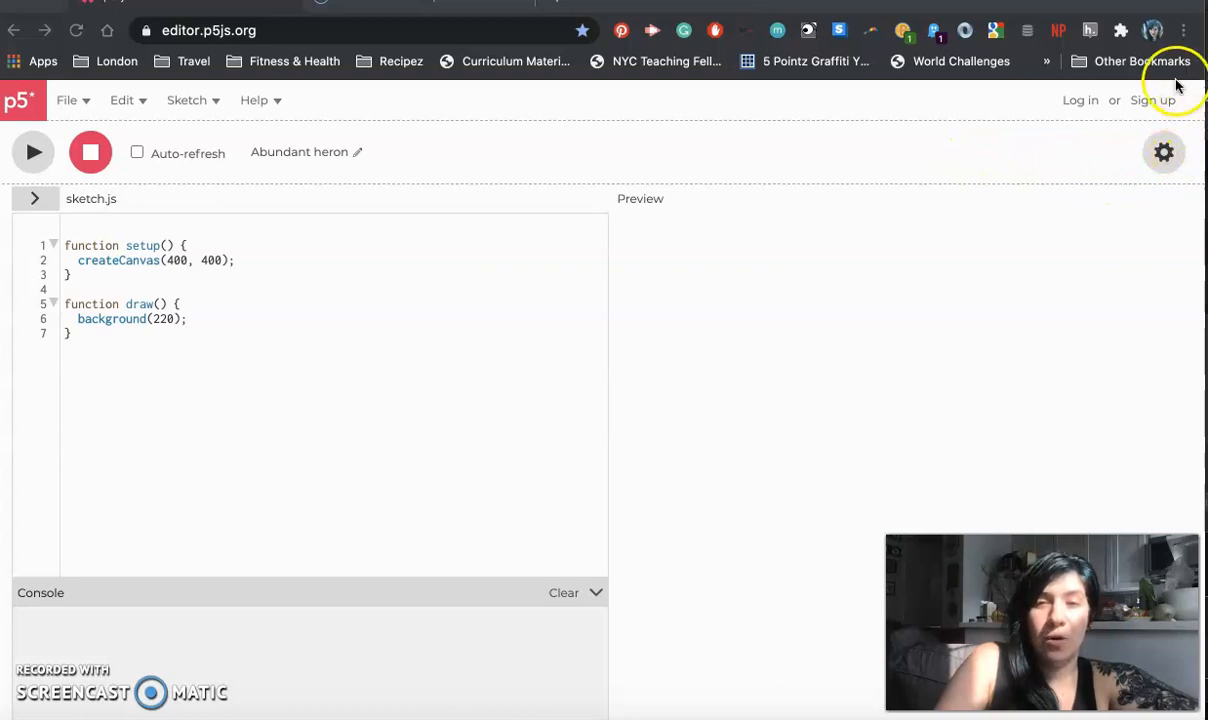
mouse_move(1036, 138)
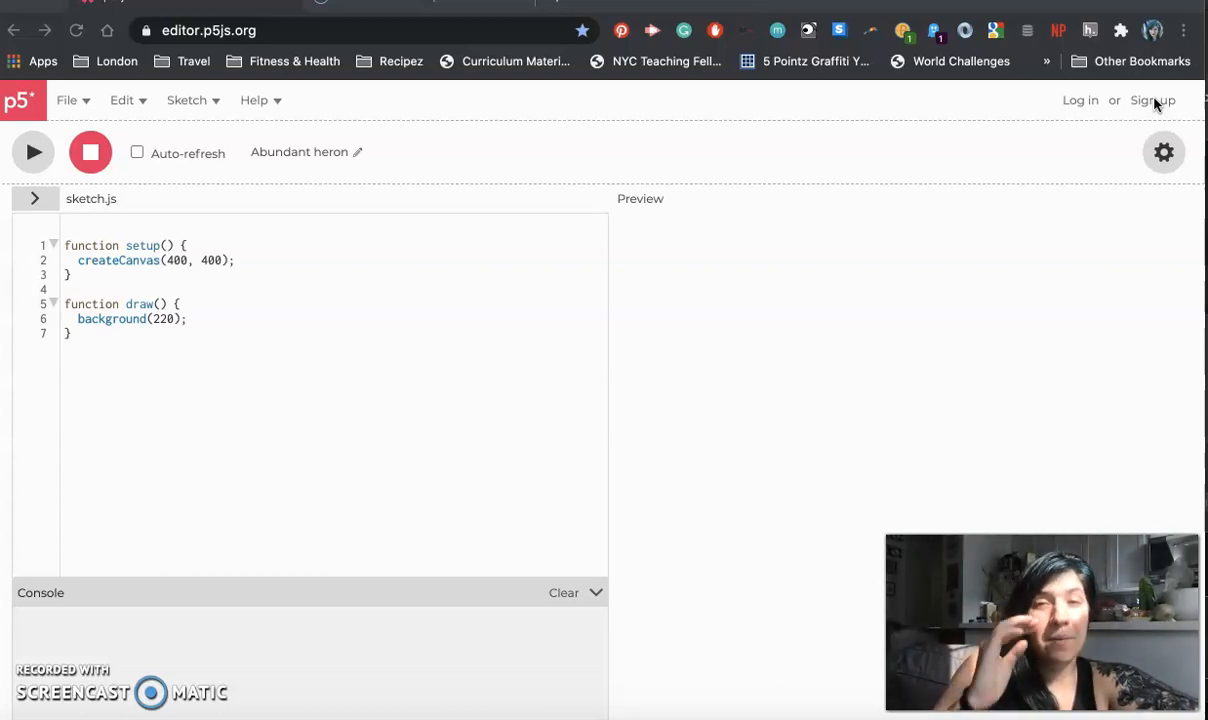
Sign in to the p5.js account after briefly visiting the sign-up page
left_click(1152, 100)
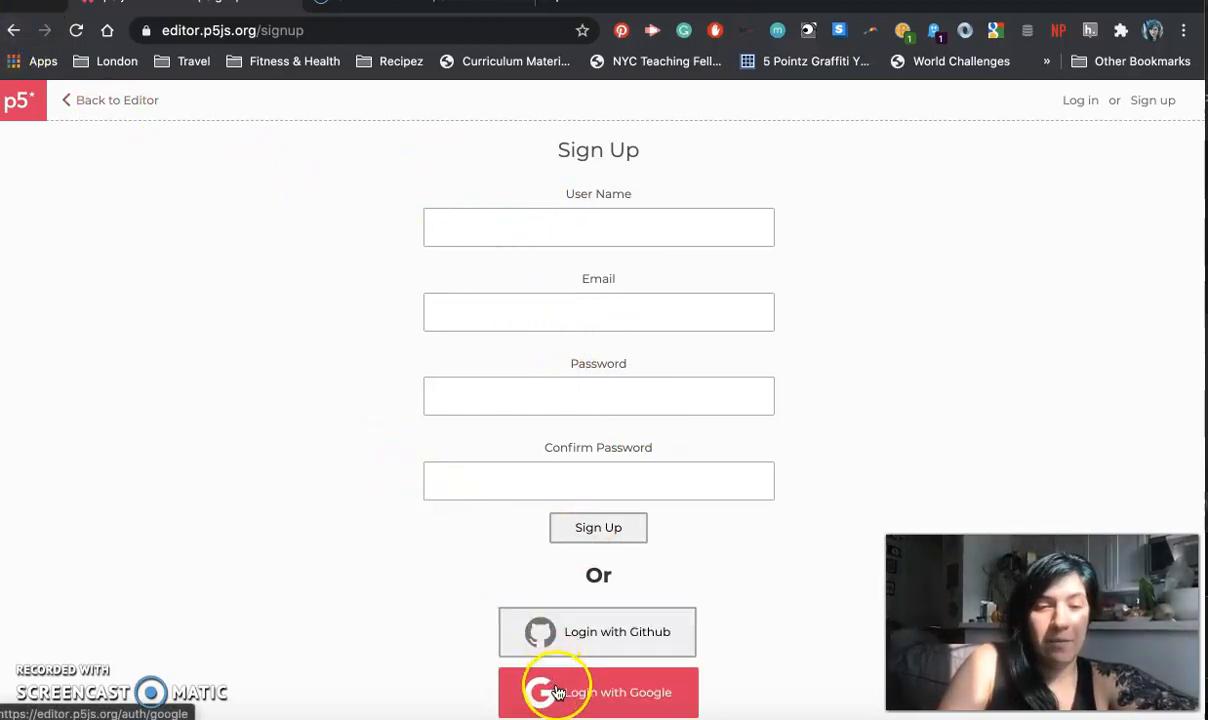
left_click(14, 30)
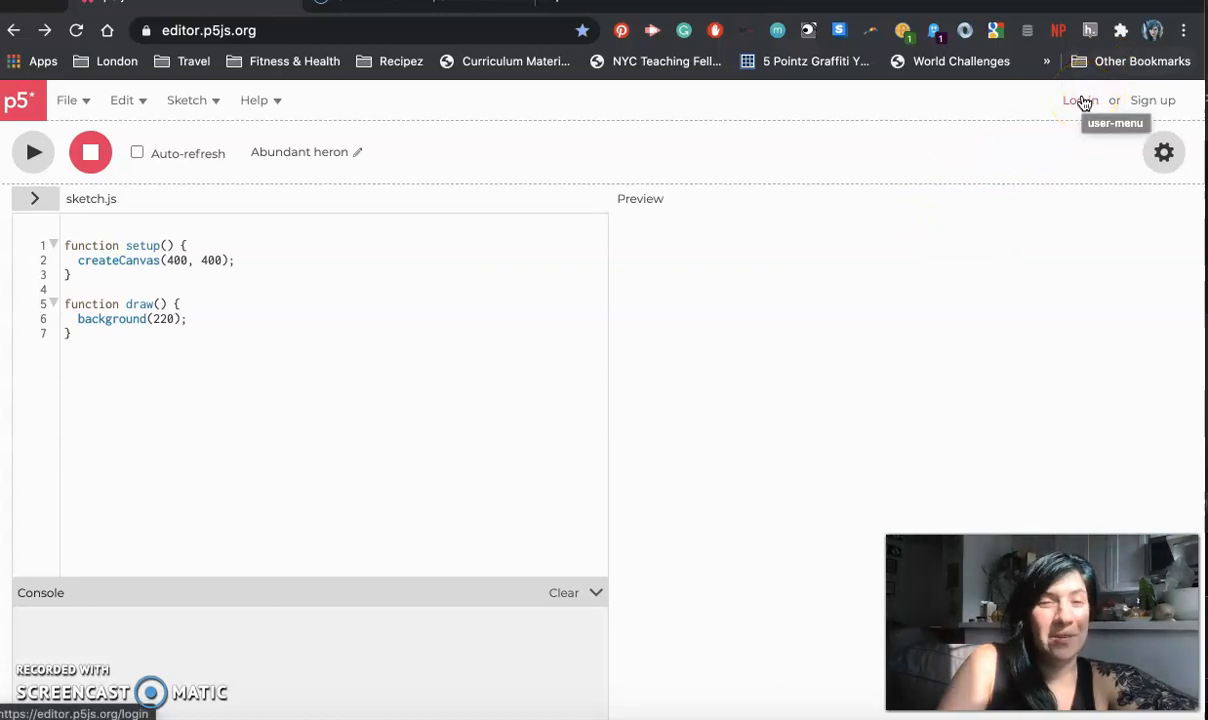
mouse_move(1152, 100)
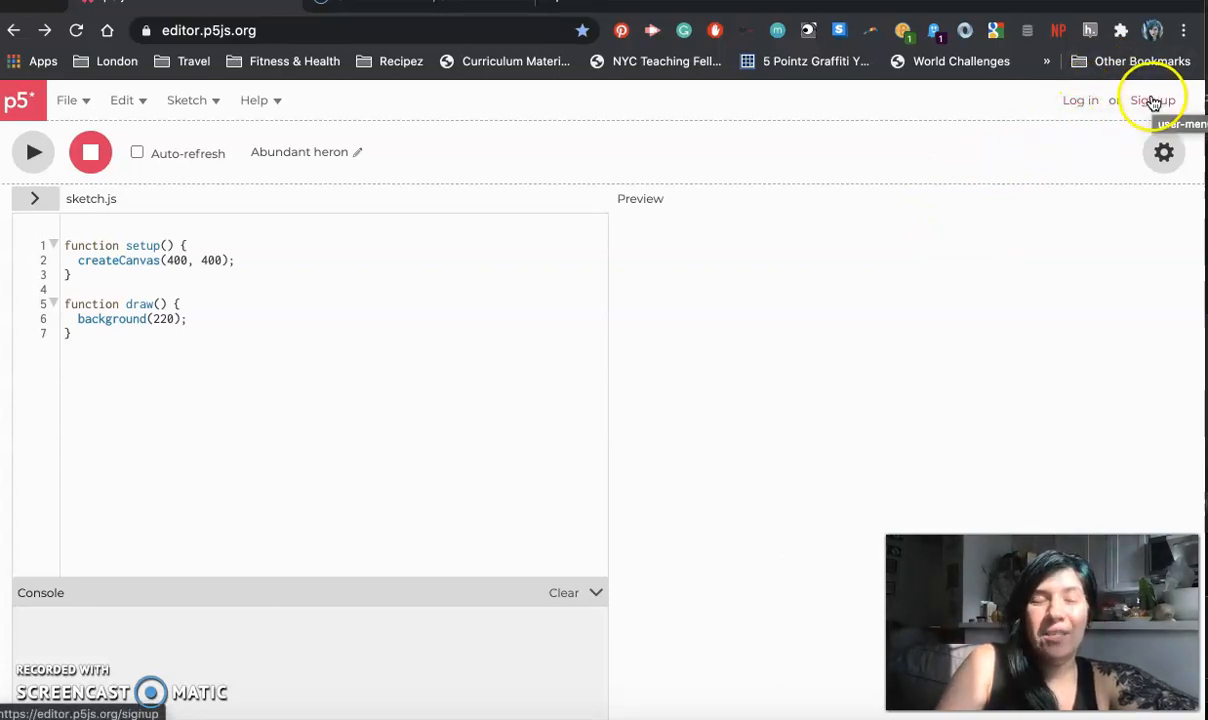
mouse_move(1080, 100)
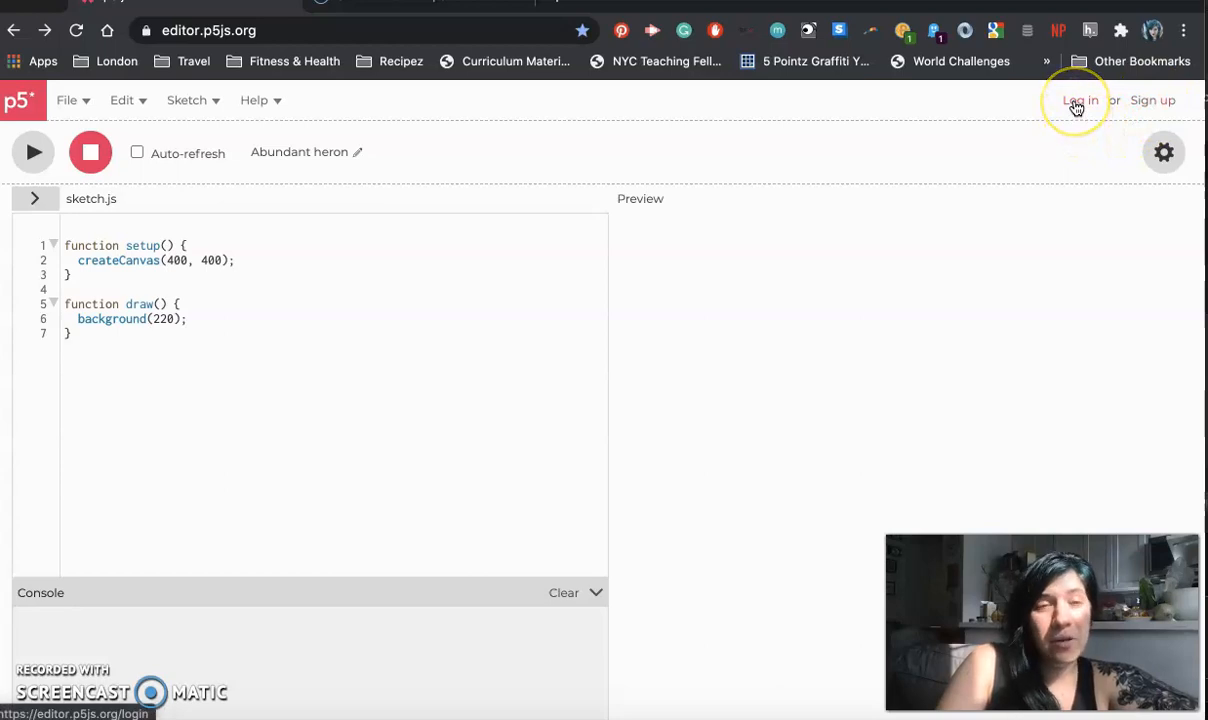
mouse_move(1080, 100)
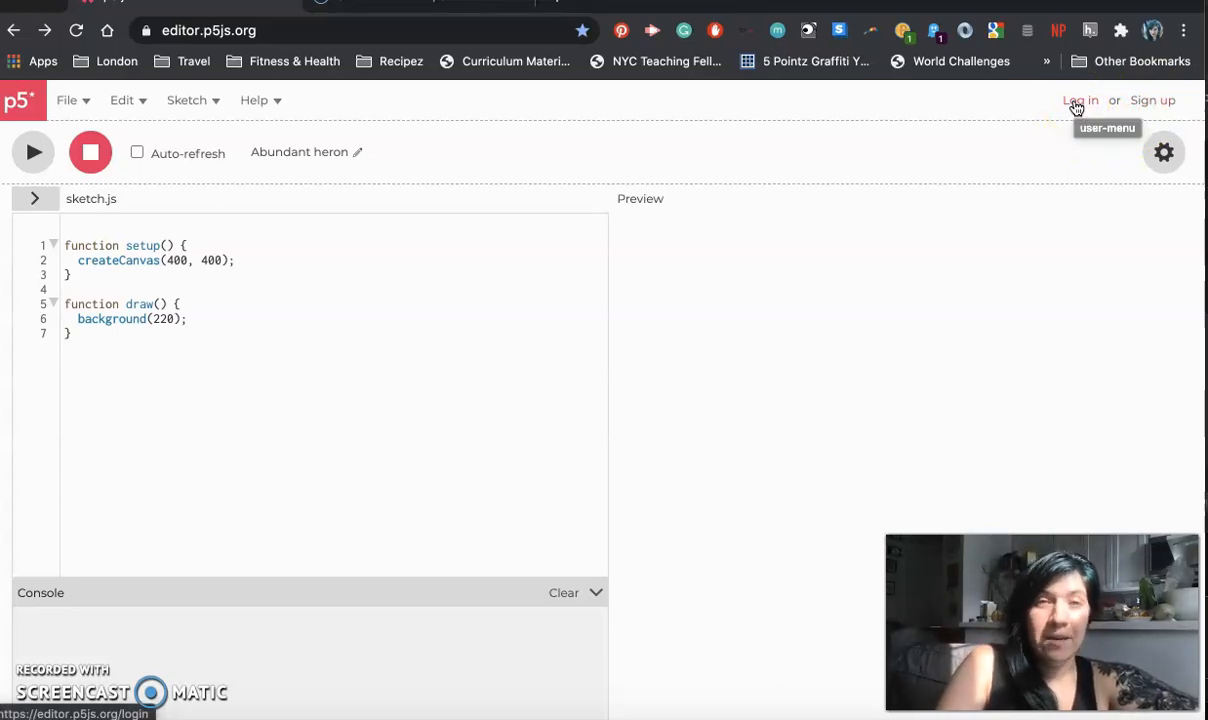
left_click(1080, 100)
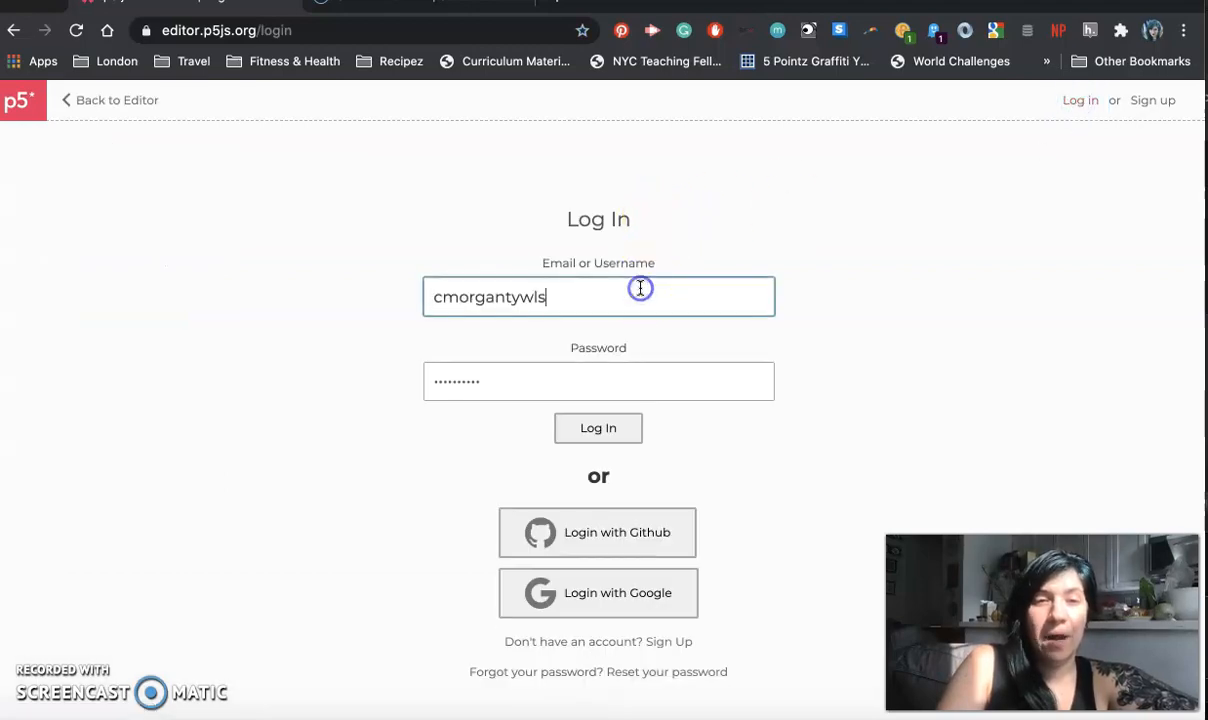
mouse_move(684, 414)
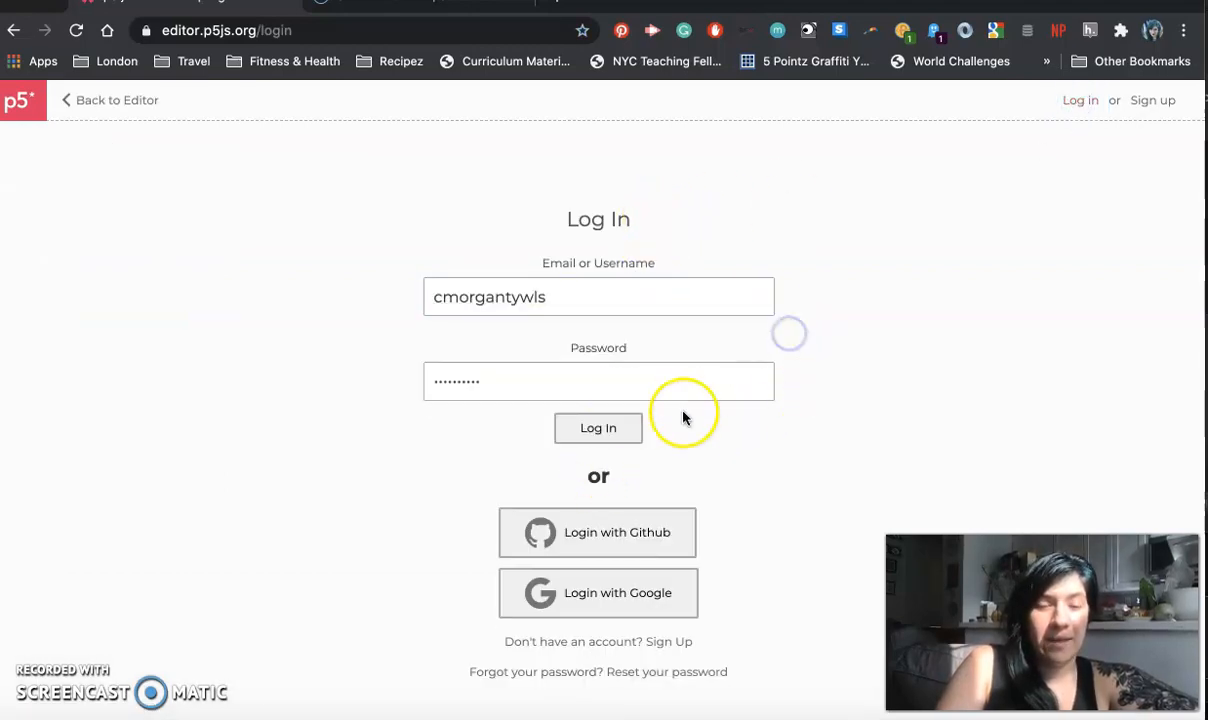
left_click(598, 428)
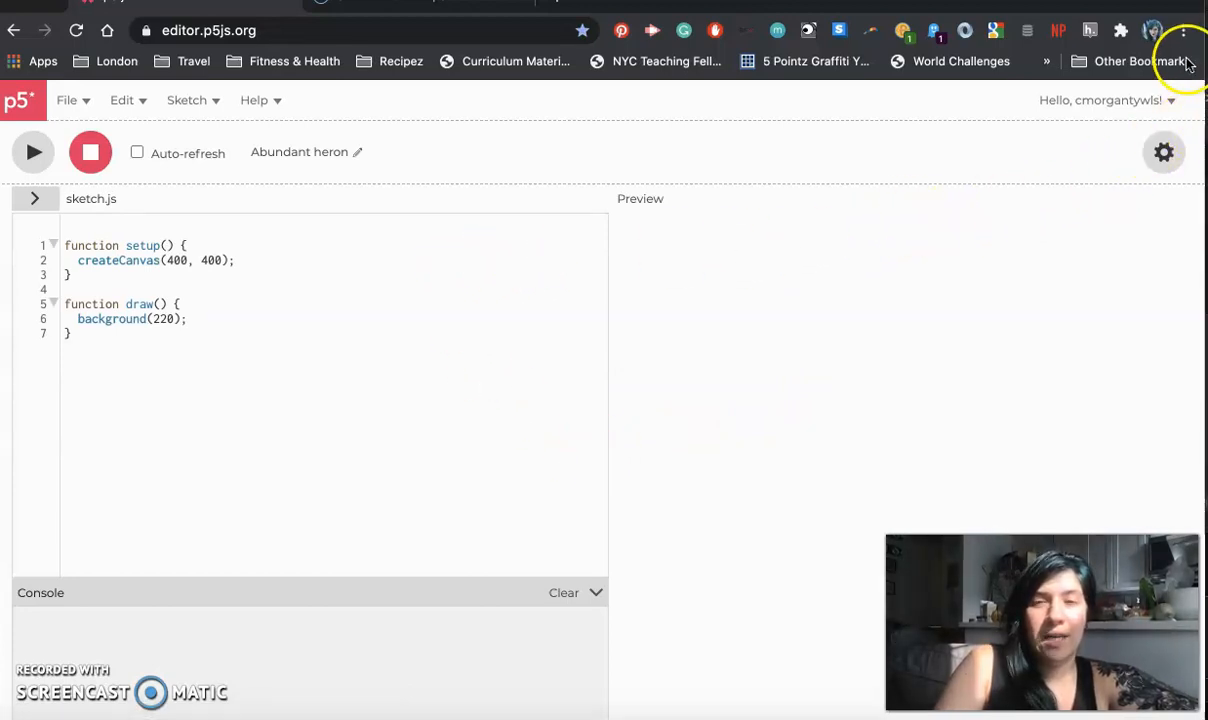
mouse_move(1144, 36)
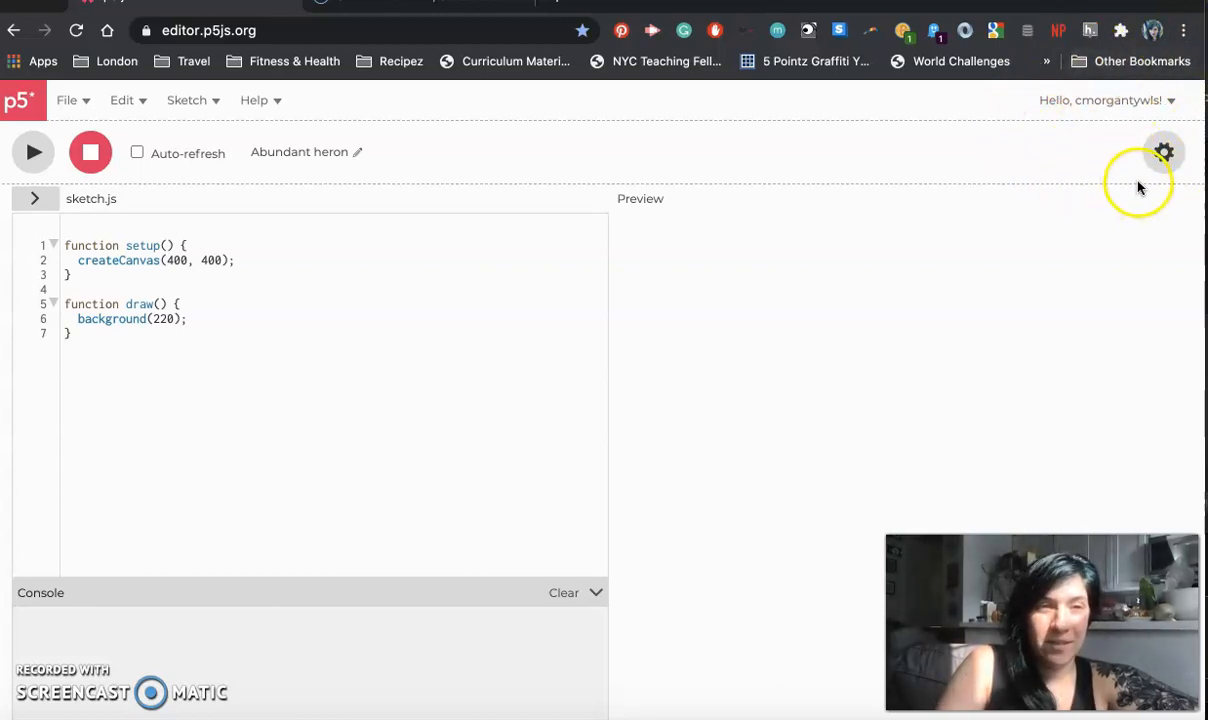
mouse_move(976, 260)
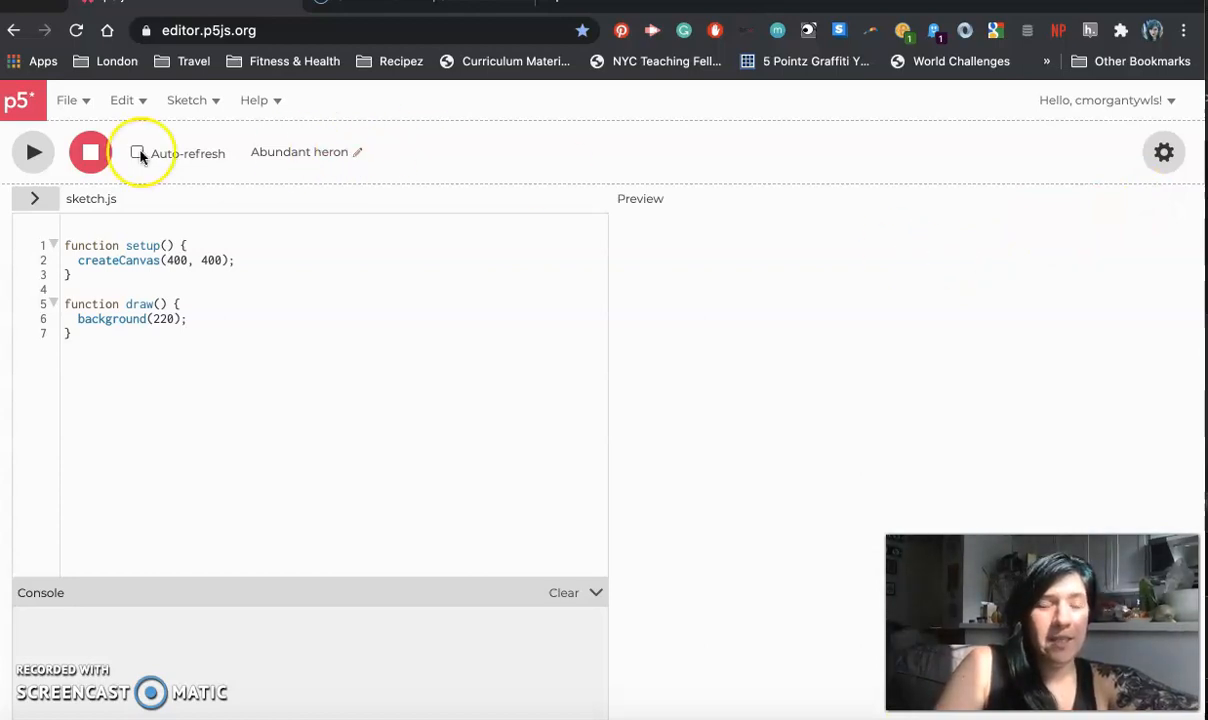
Run the default sketch so its grey 400×400 canvas shows in the preview
left_click(120, 100)
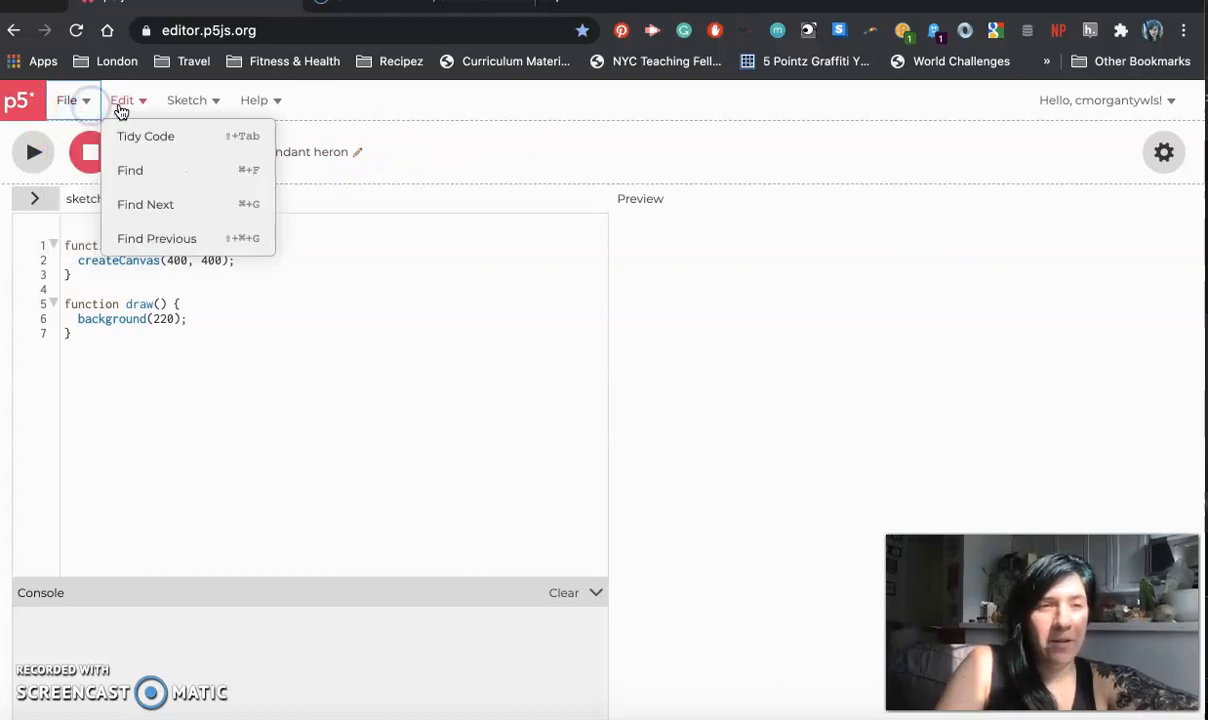
left_click(254, 100)
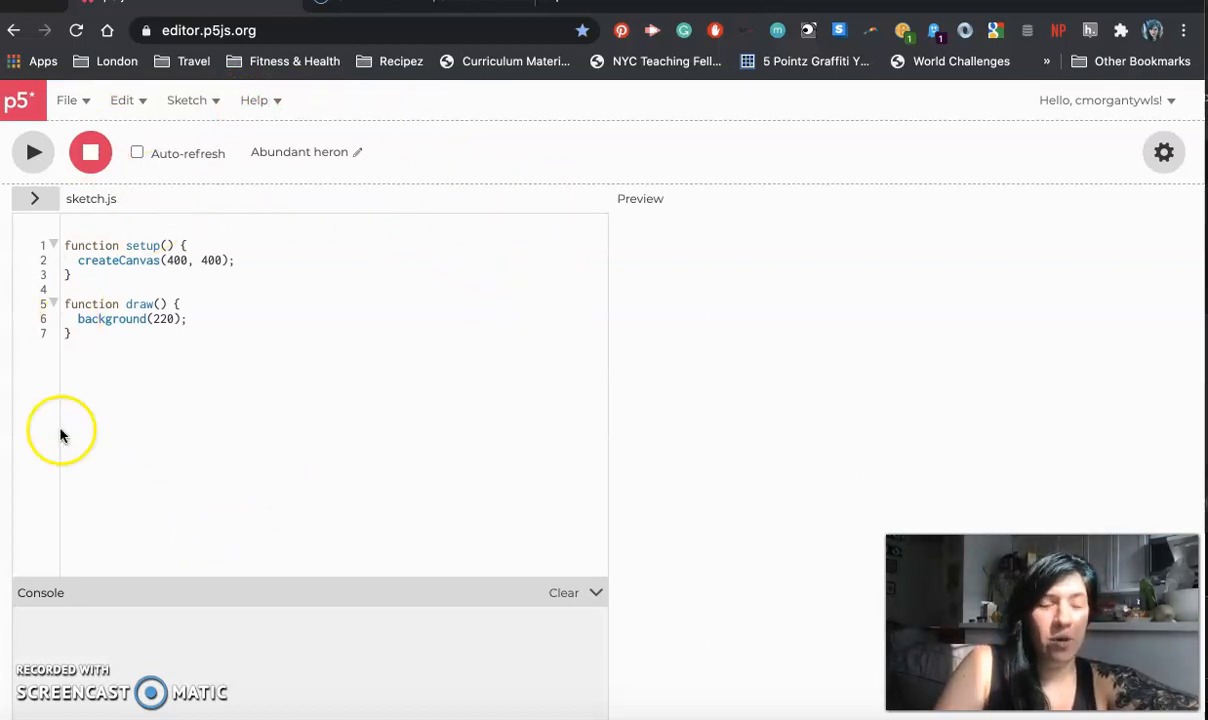
mouse_move(540, 400)
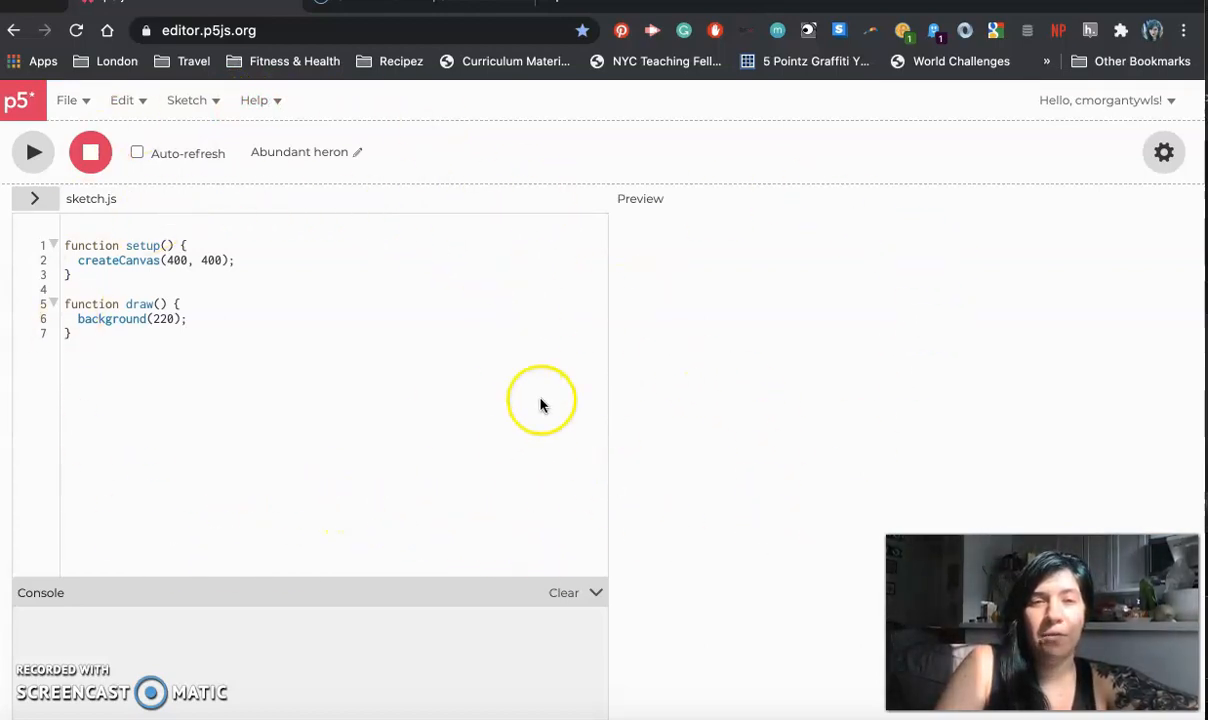
left_click(32, 152)
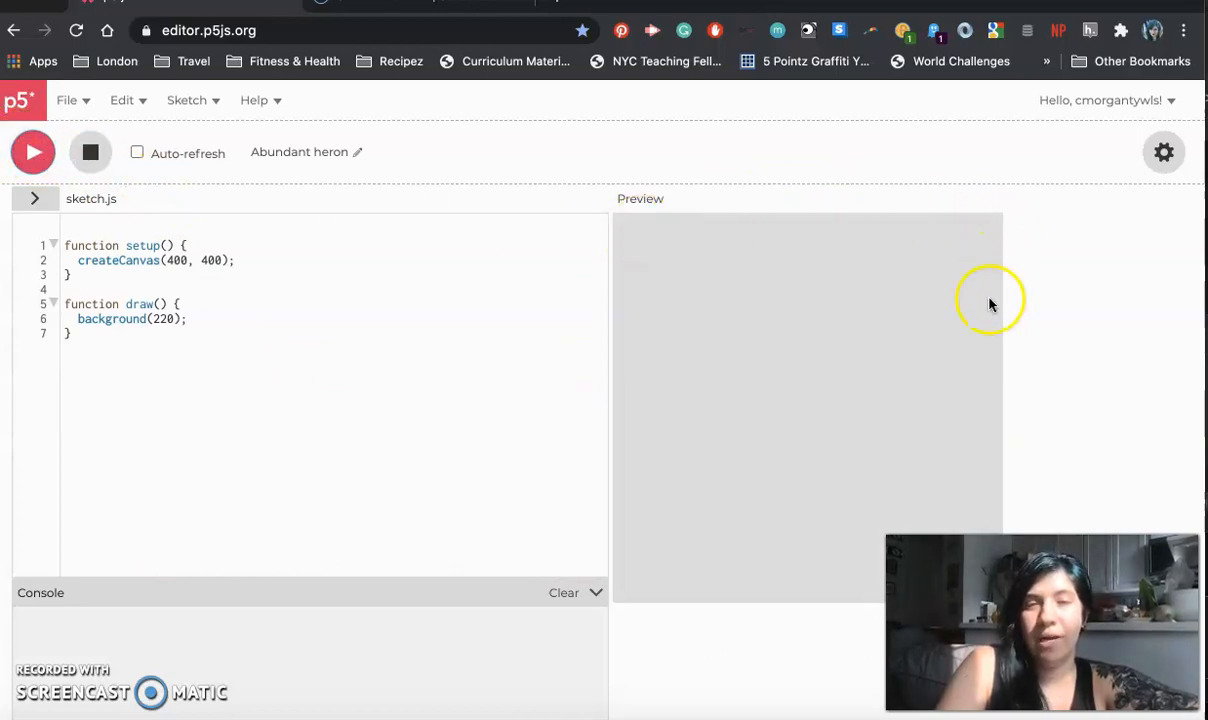
mouse_move(456, 464)
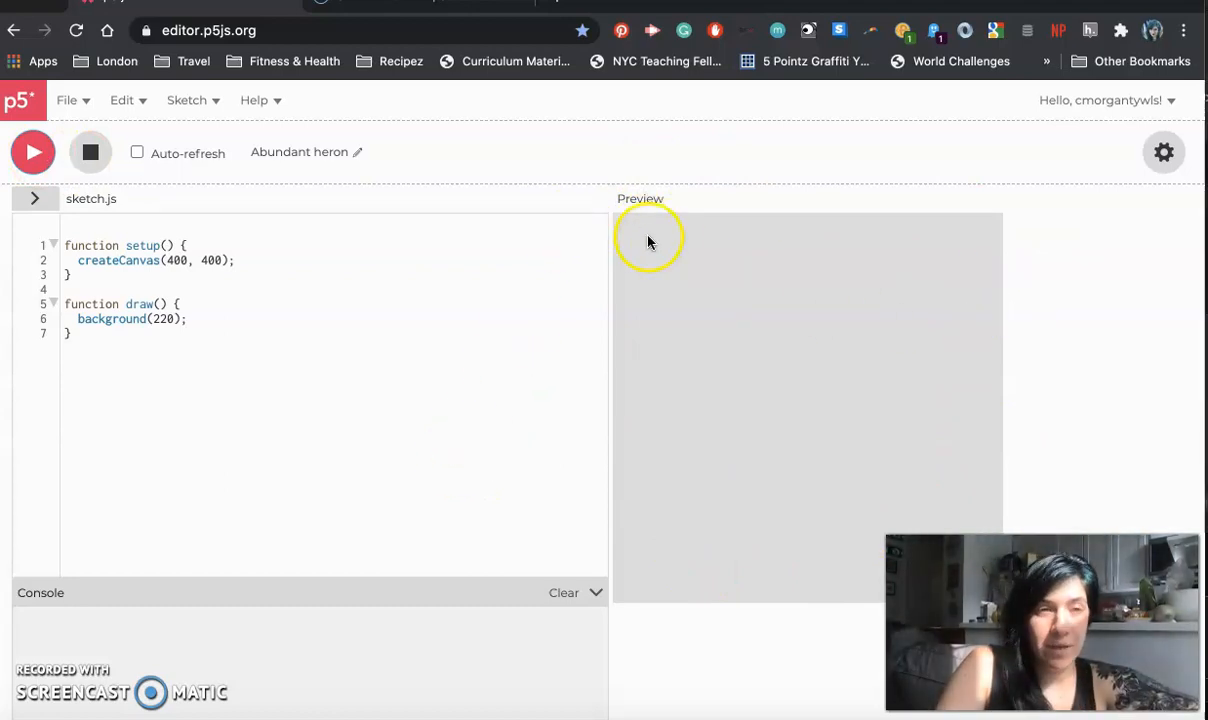
mouse_move(430, 148)
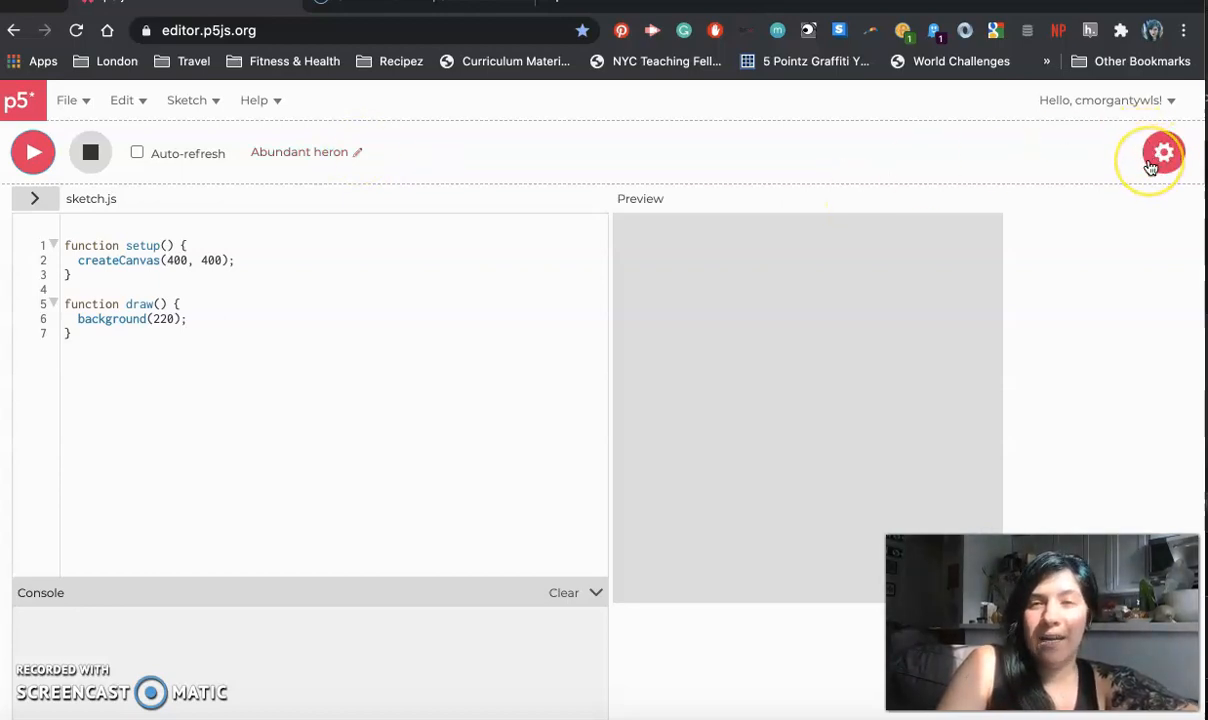
Adjust the code text size in Settings to 32 and return to the sketch
left_click(1164, 152)
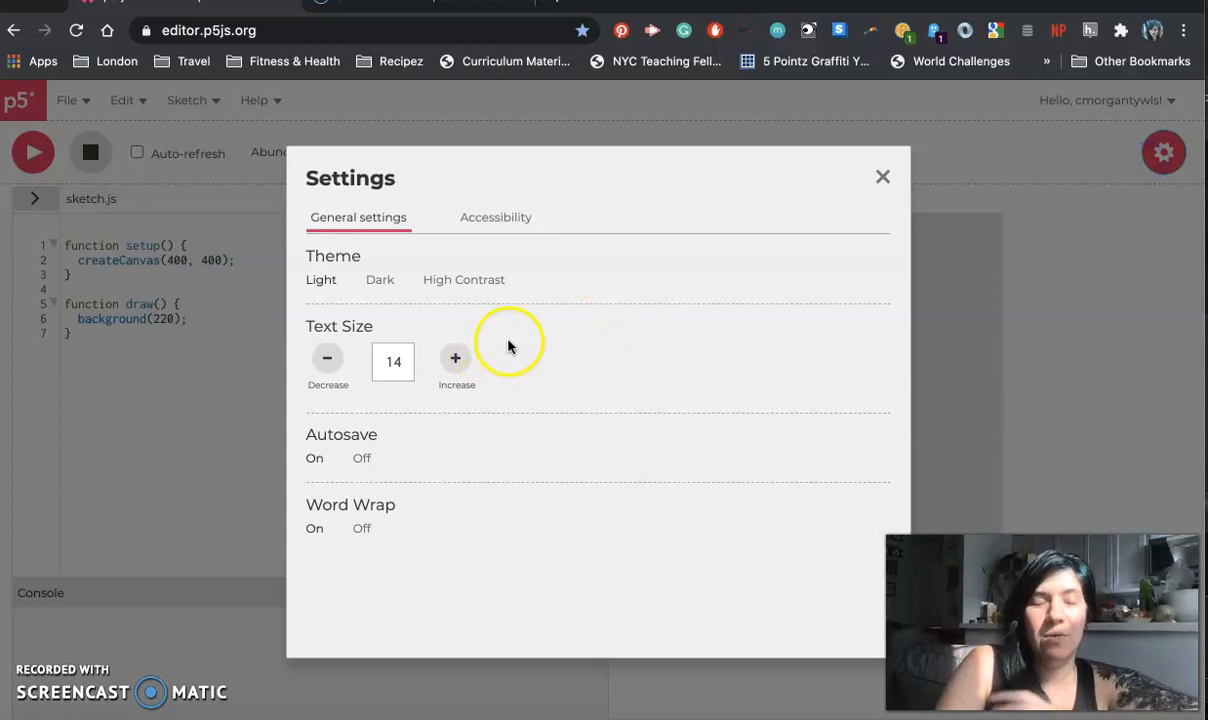
mouse_move(502, 344)
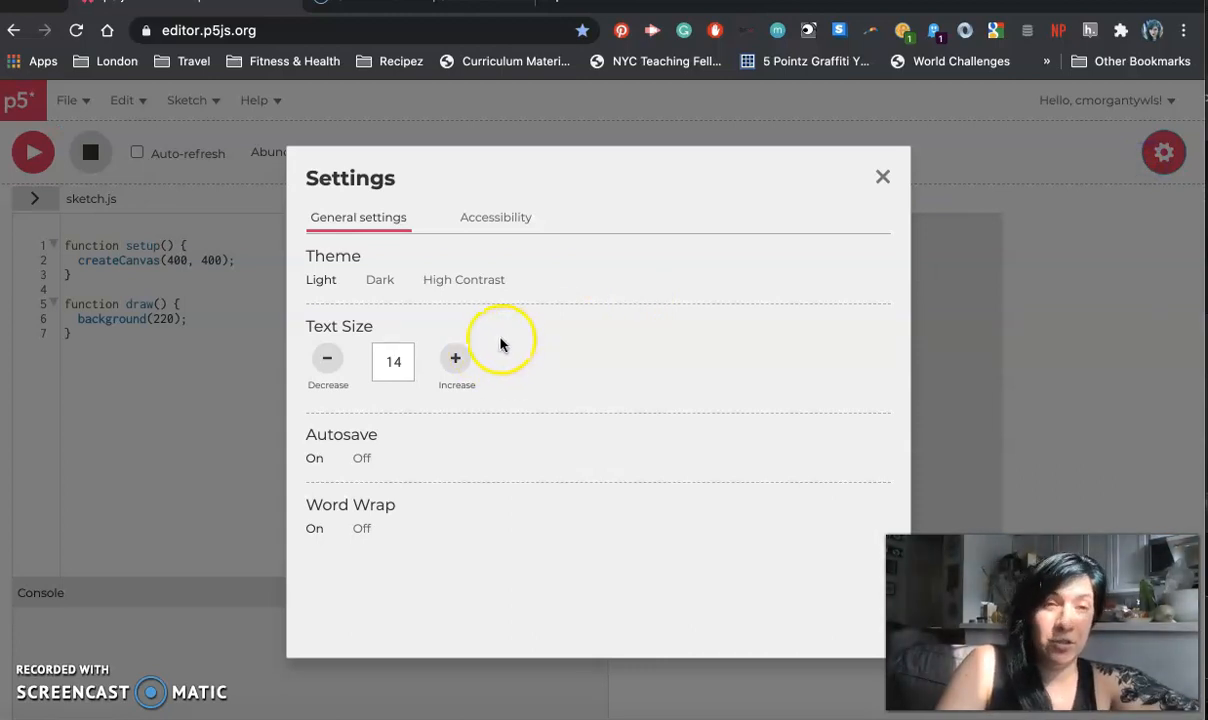
left_click(456, 358)
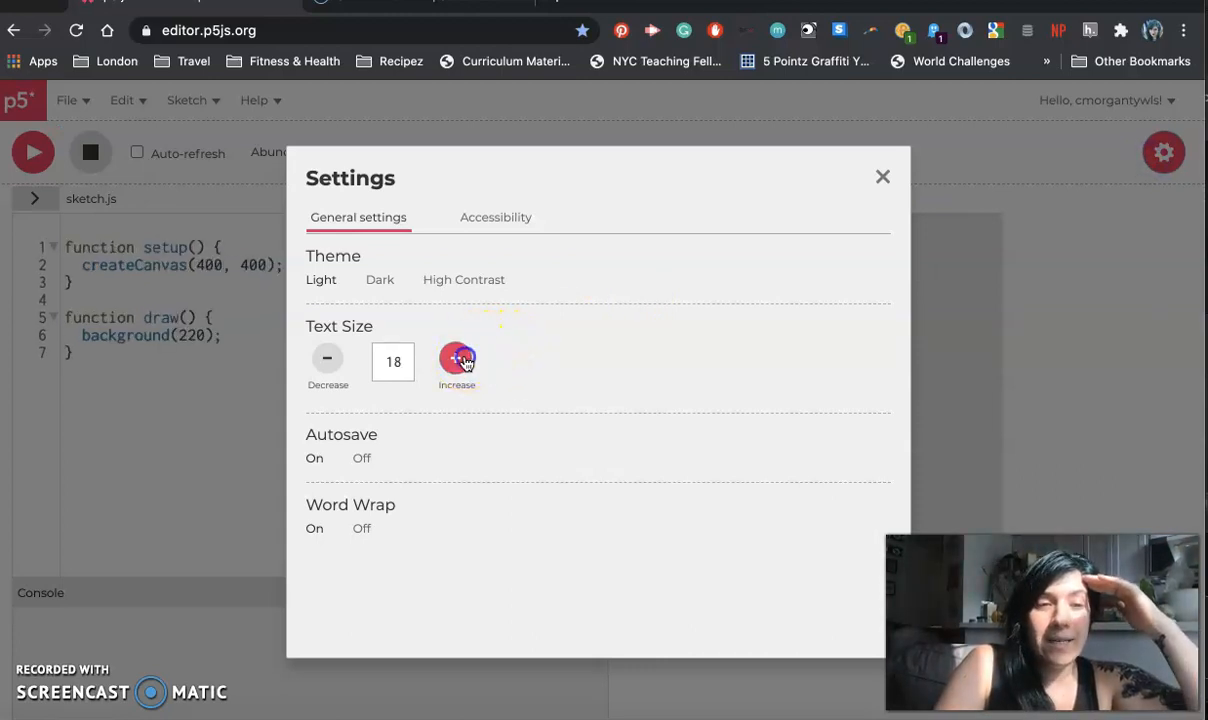
left_click(456, 358)
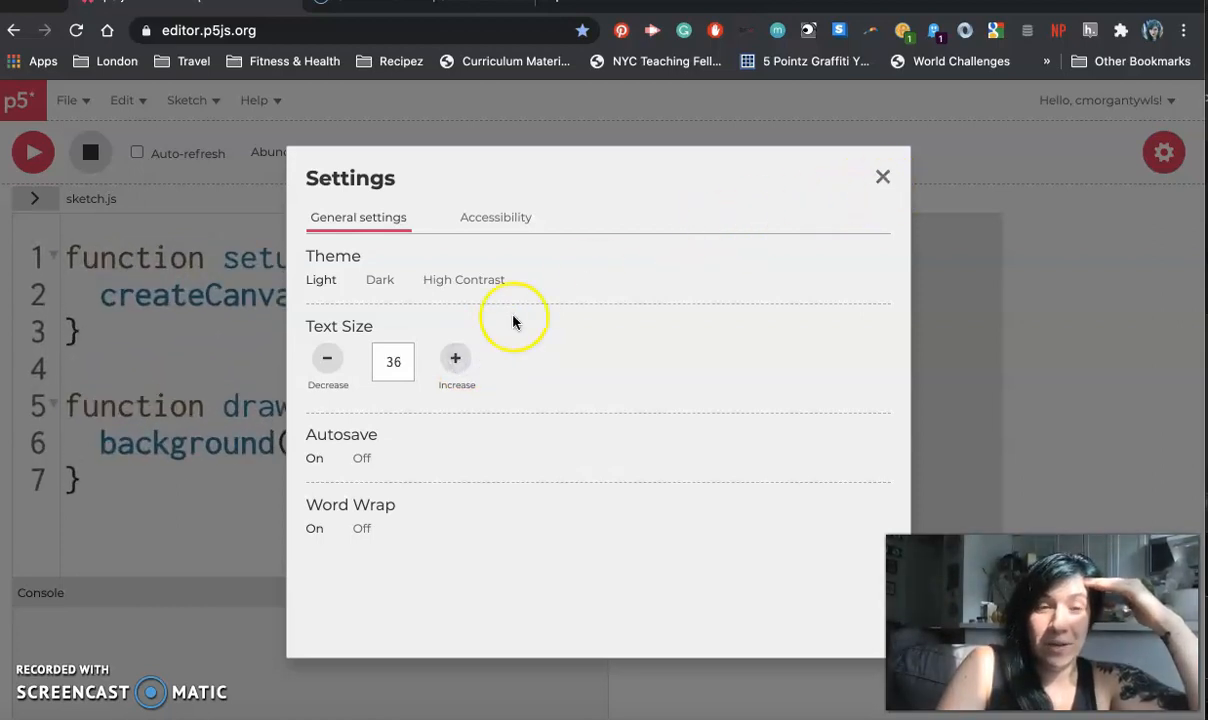
left_click(328, 358)
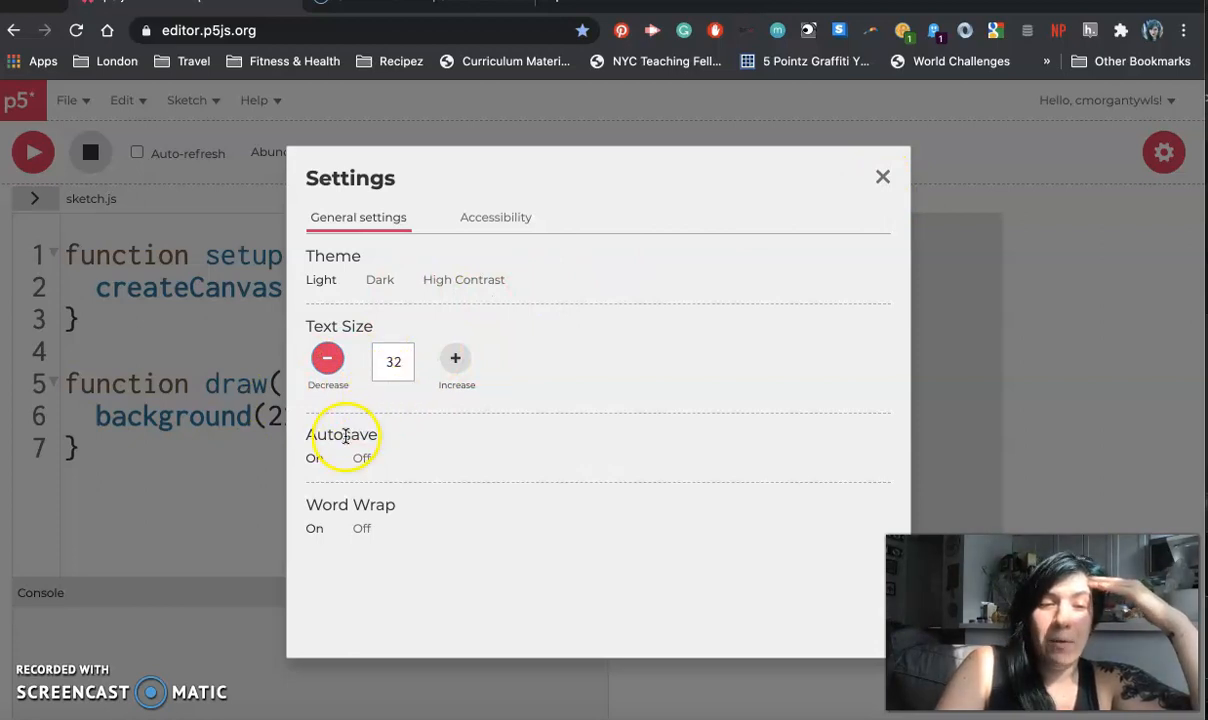
mouse_move(434, 304)
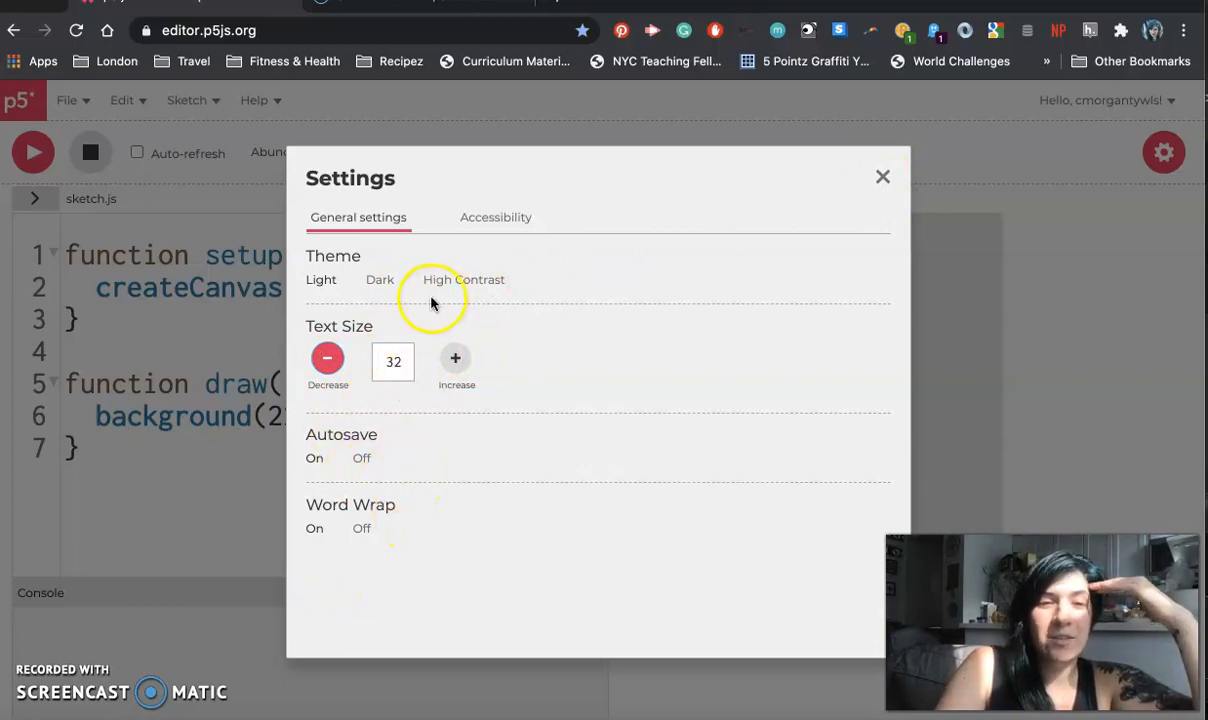
left_click(380, 280)
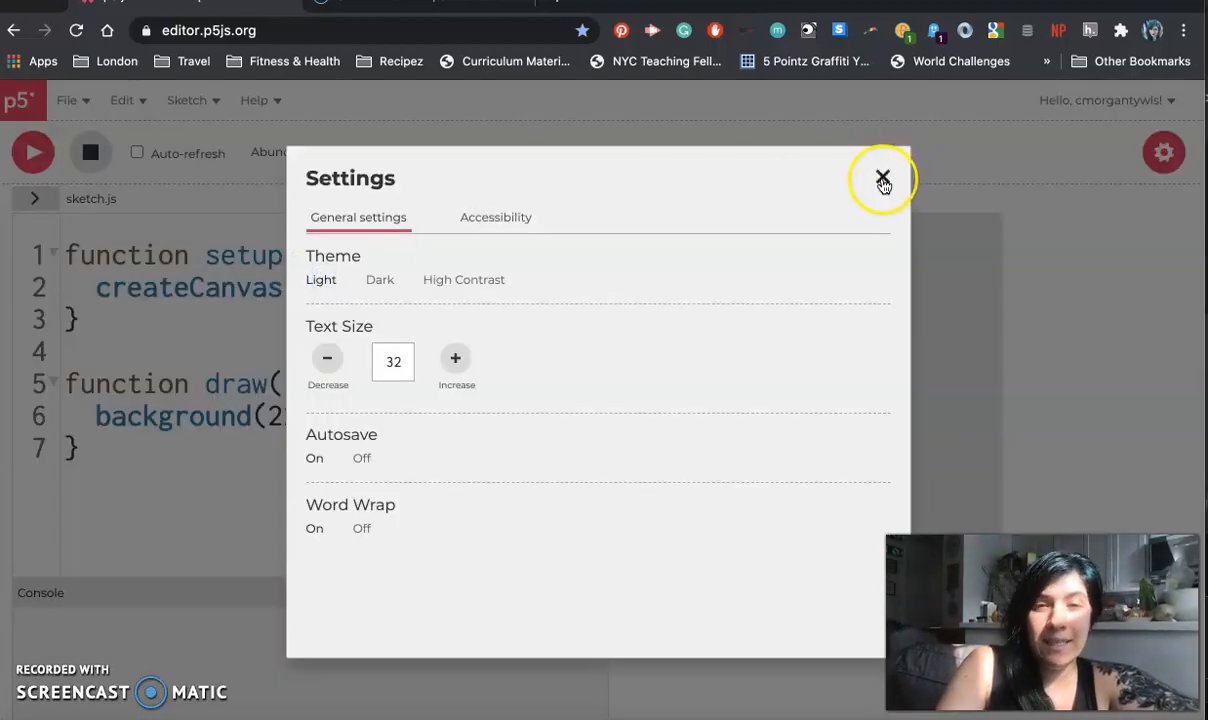
left_click(882, 178)
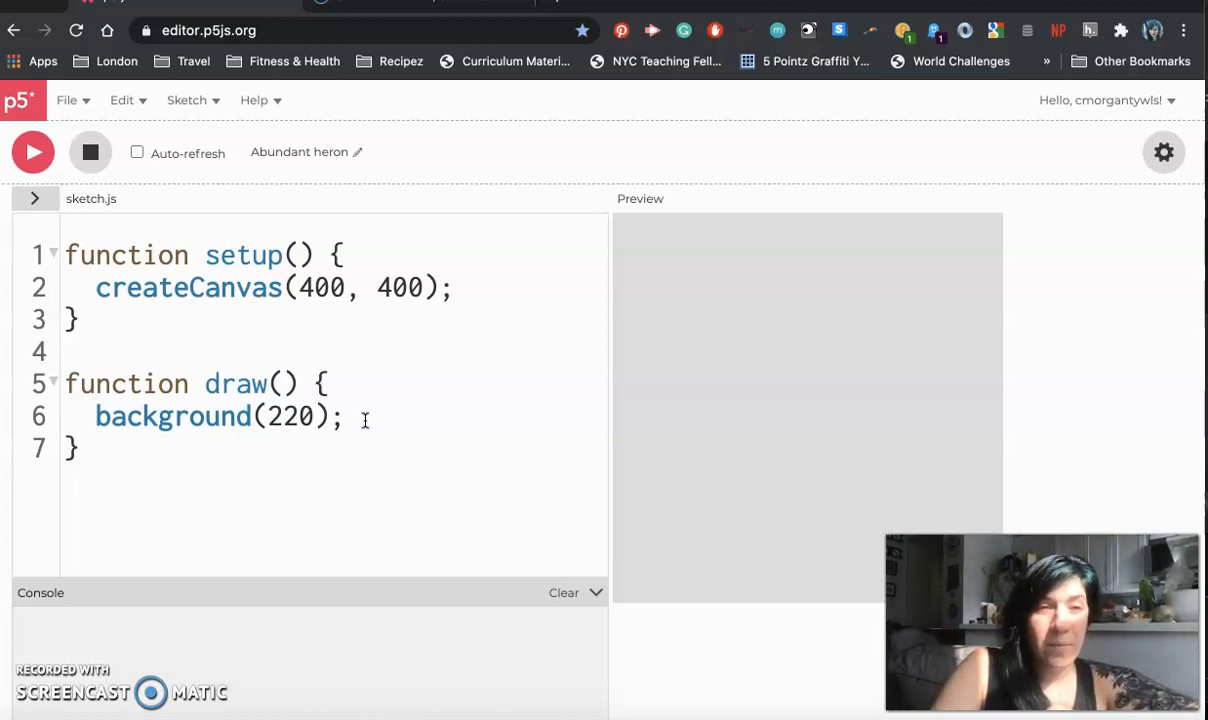
mouse_move(296, 164)
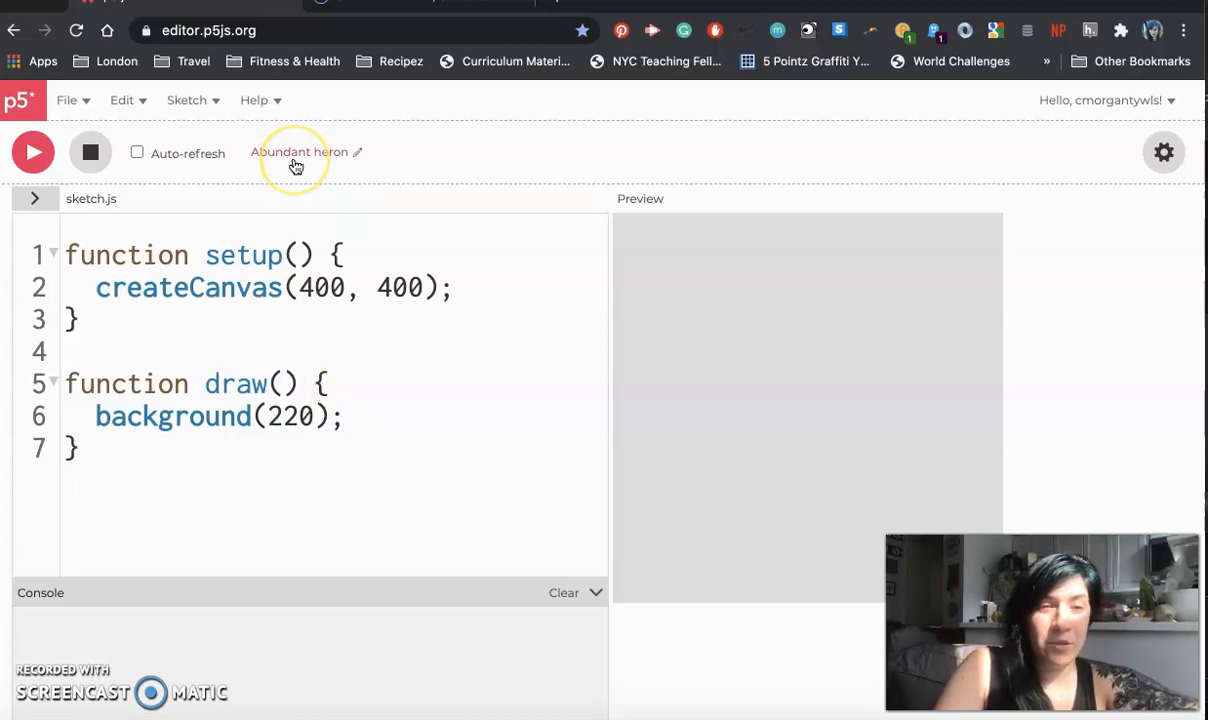
mouse_move(358, 162)
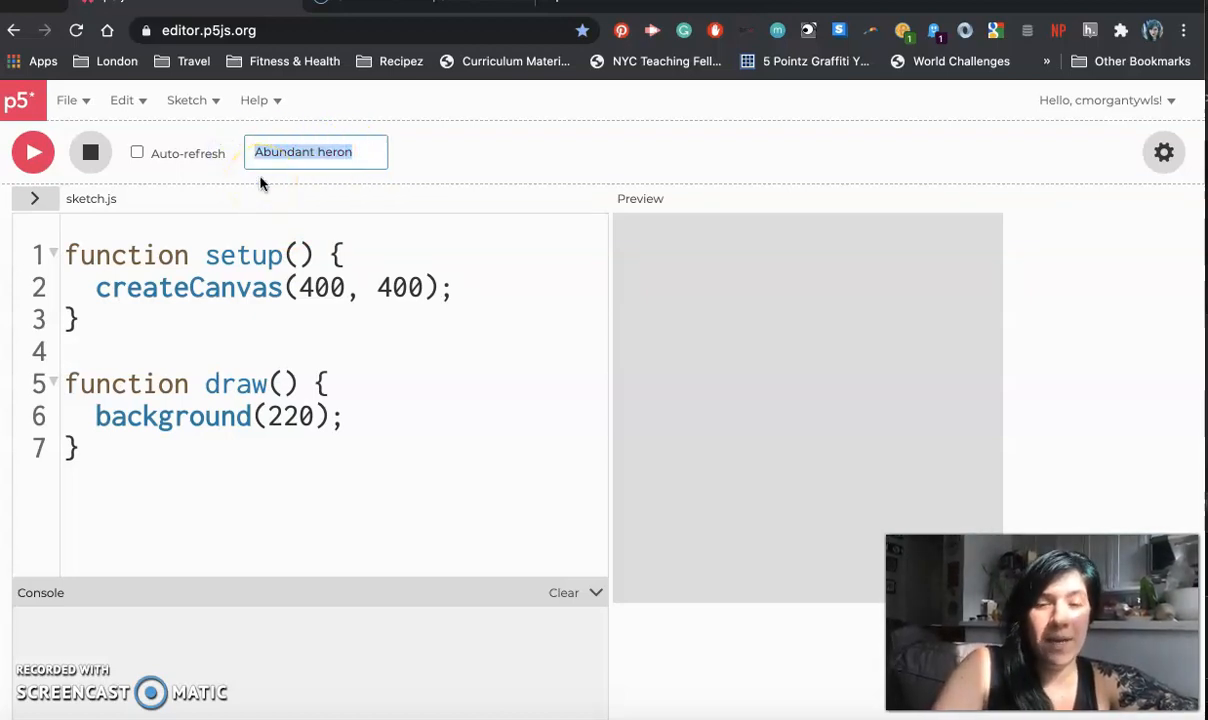
Rename the sketch to '0.1.1: Hello Ellipse!'
type("0.")
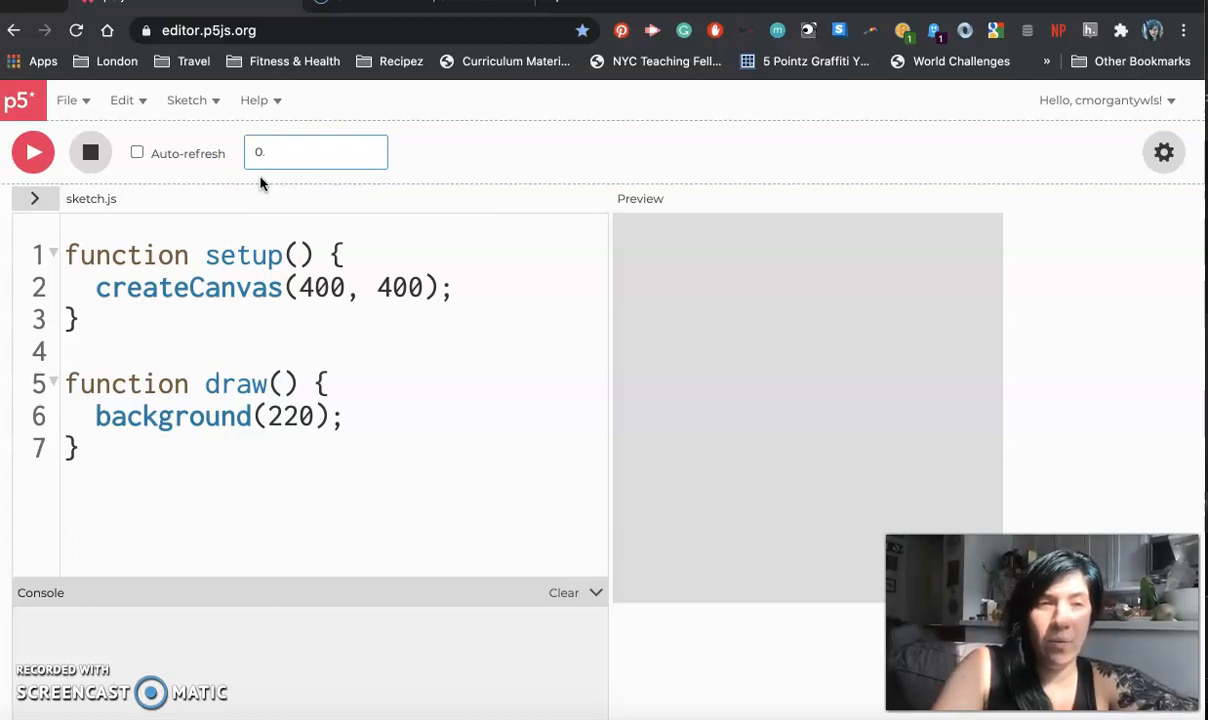
type("1.1")
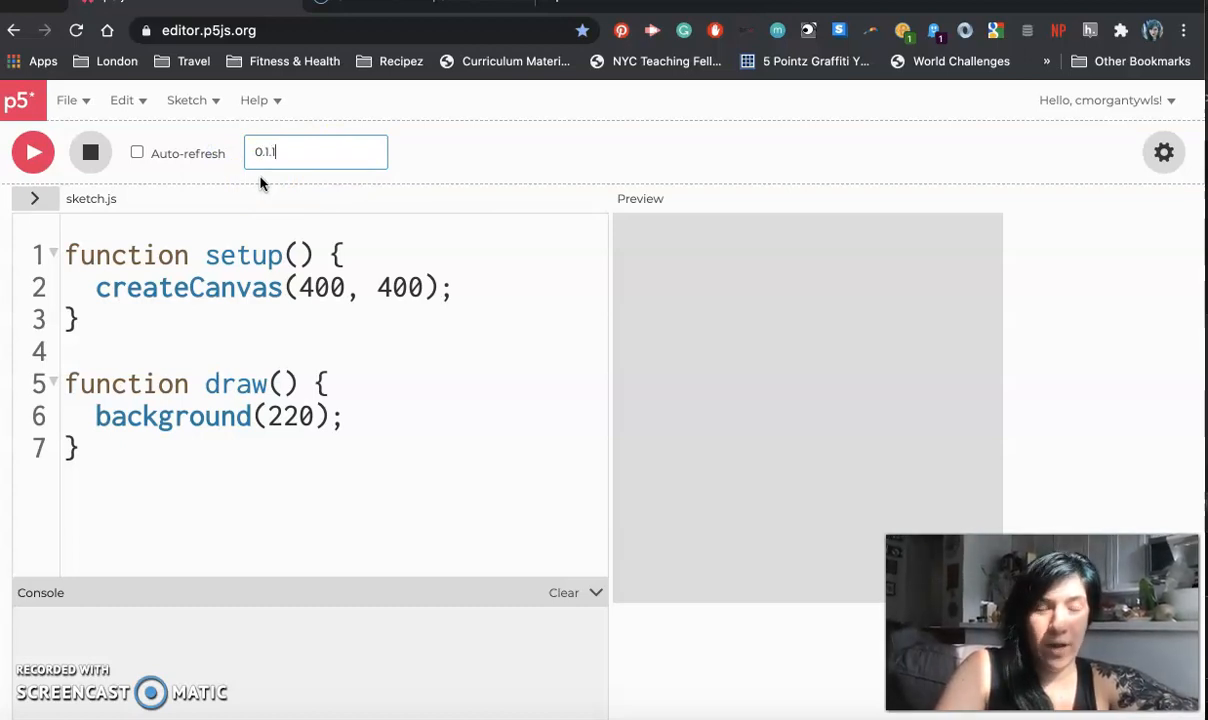
double_click(262, 152)
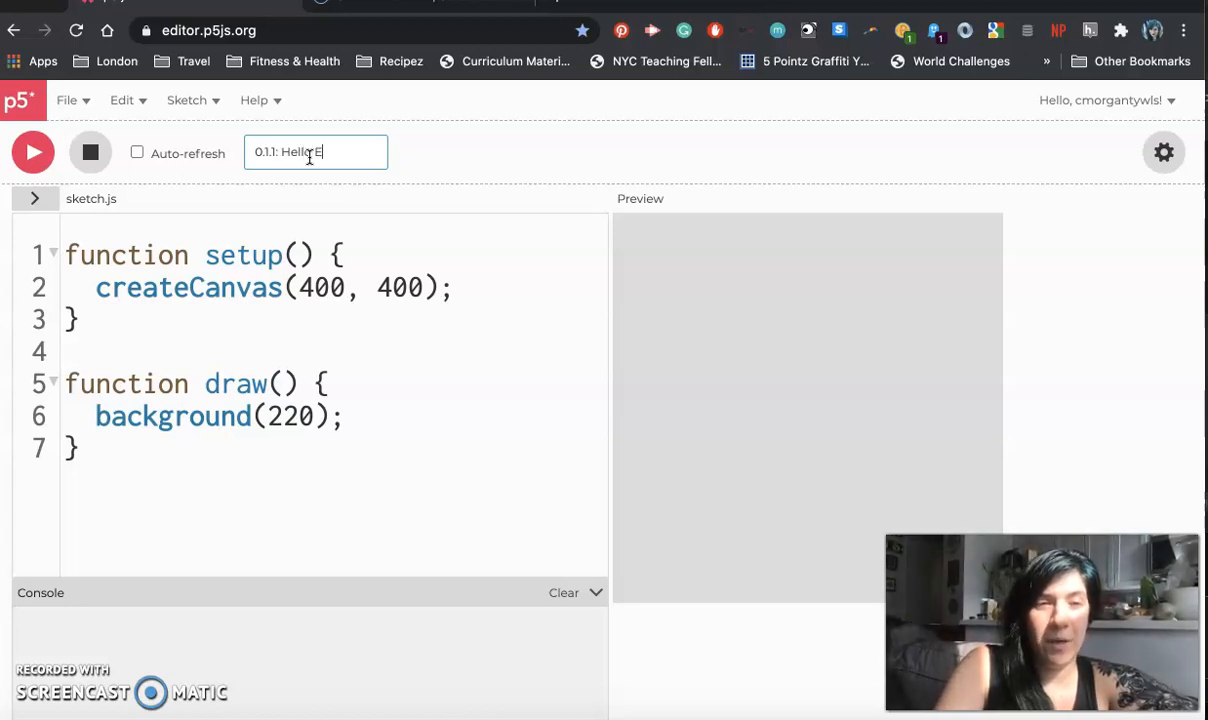
type("llipse!")
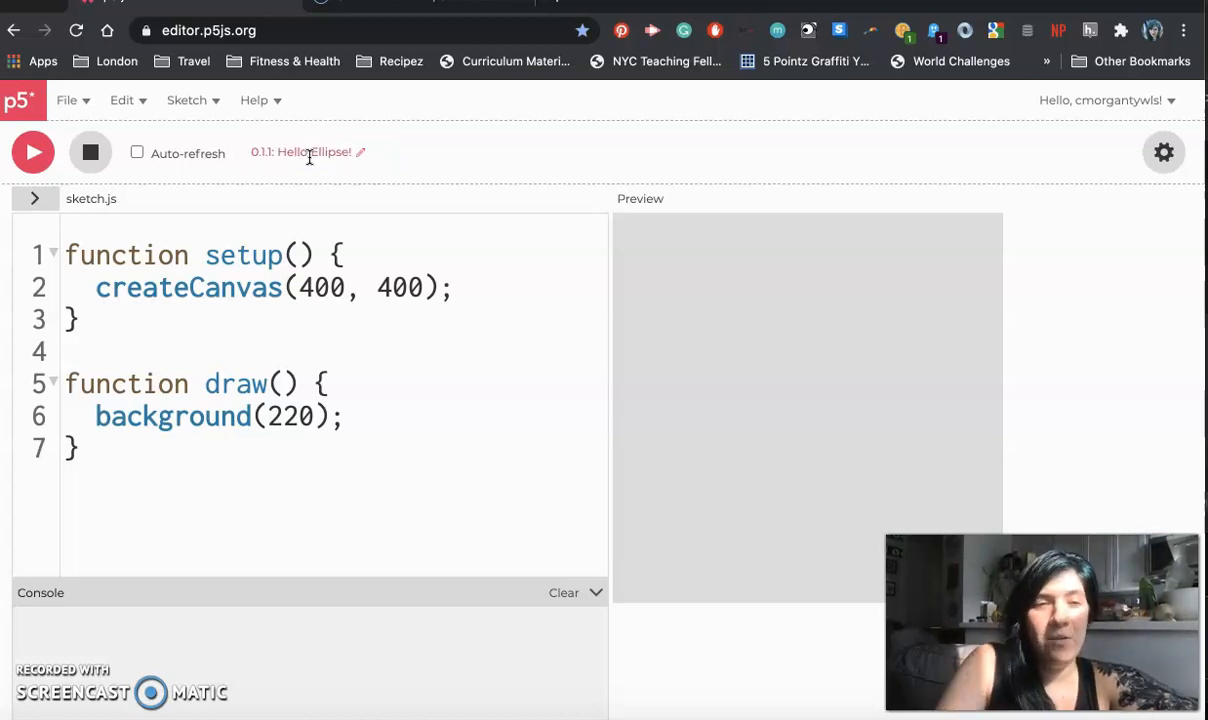
mouse_move(264, 180)
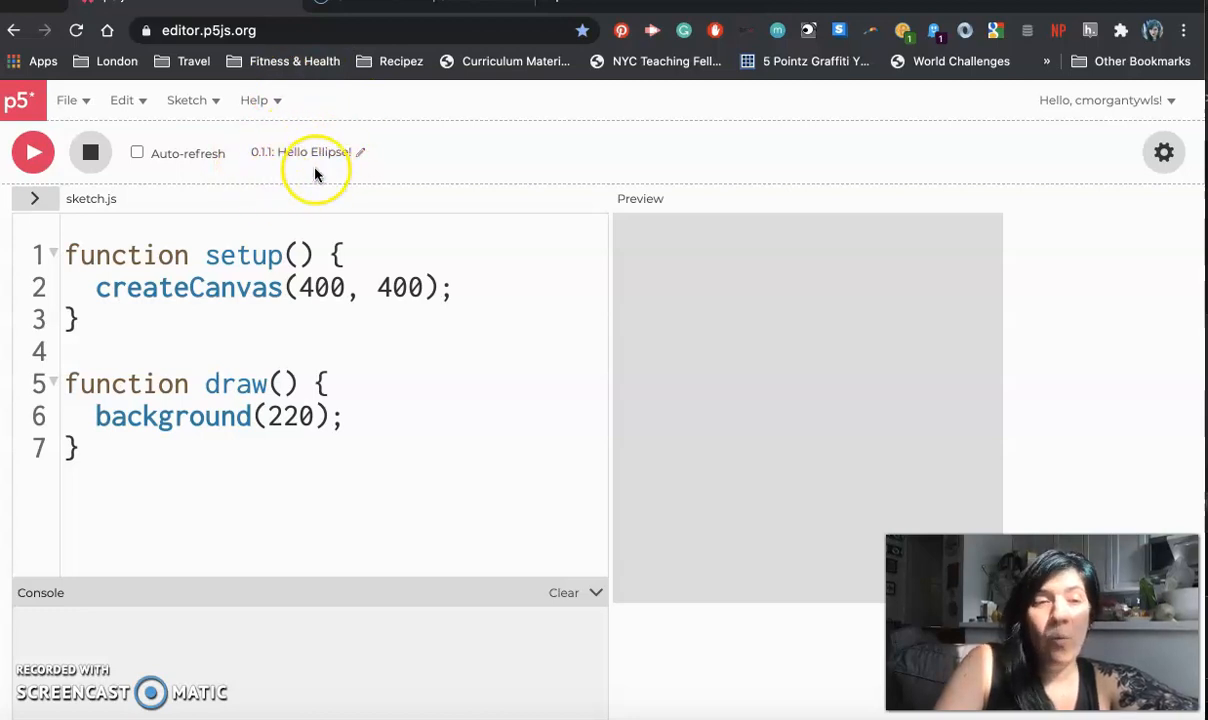
mouse_move(376, 140)
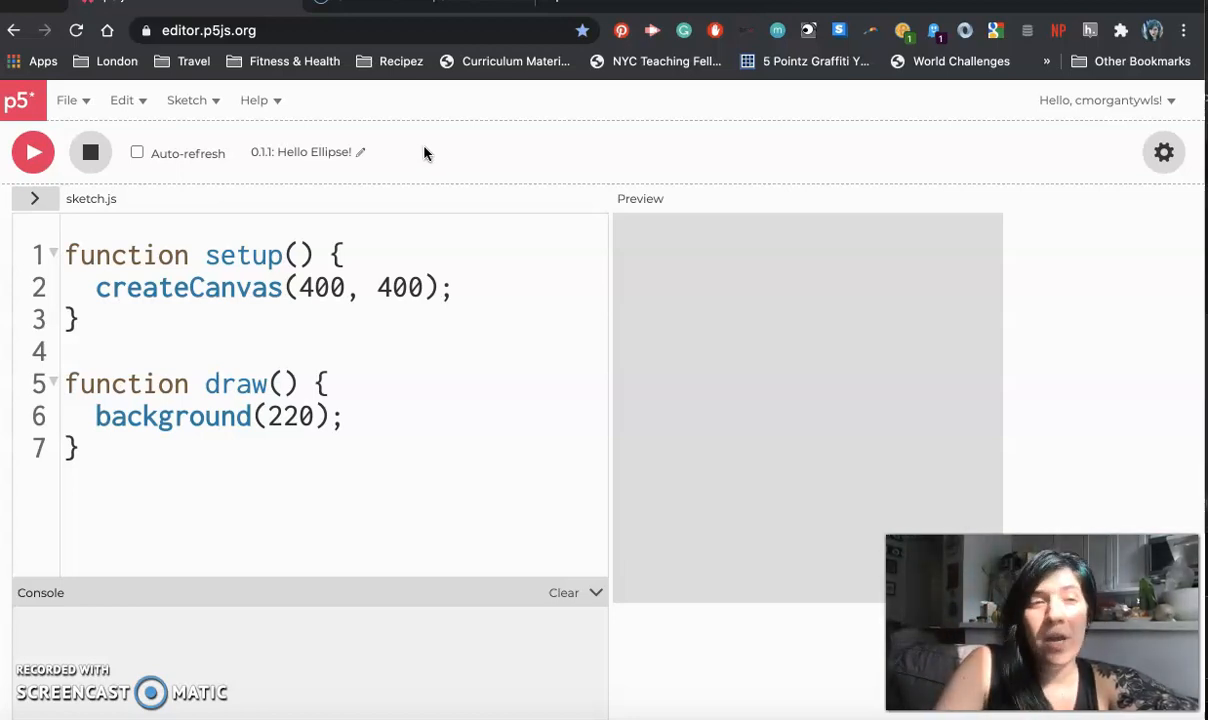
Save the renamed sketch to the account so it gets its own address
left_click(68, 100)
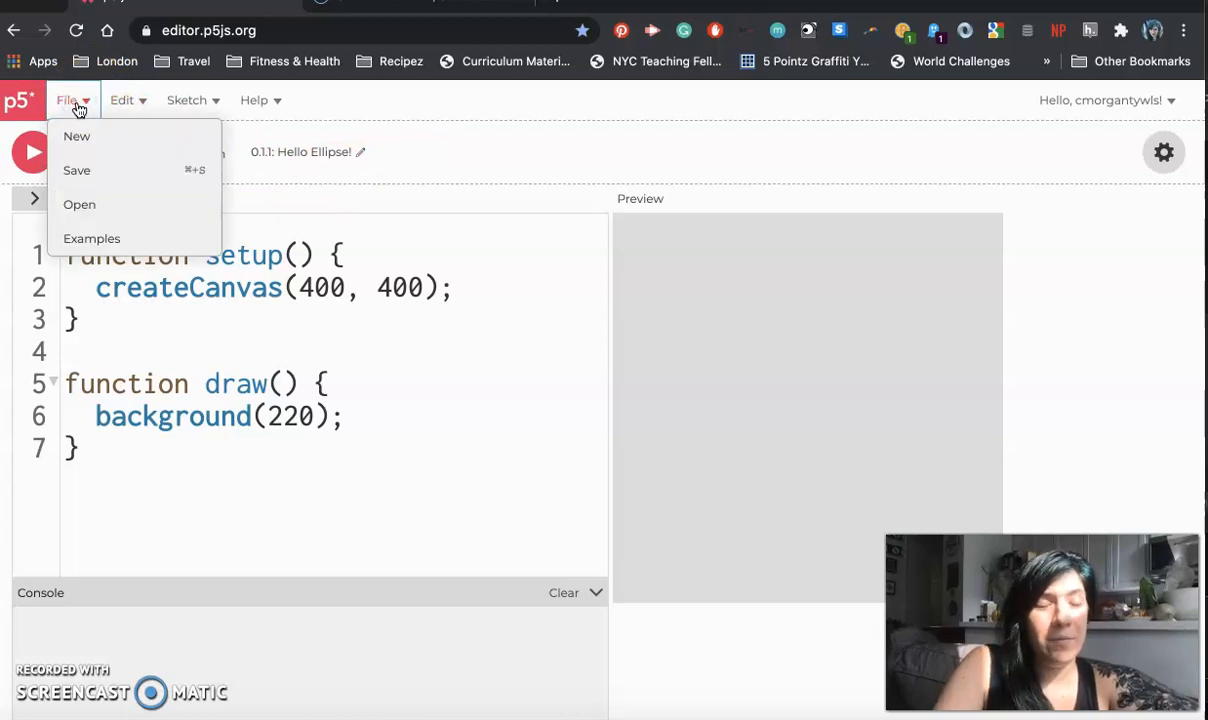
mouse_move(84, 170)
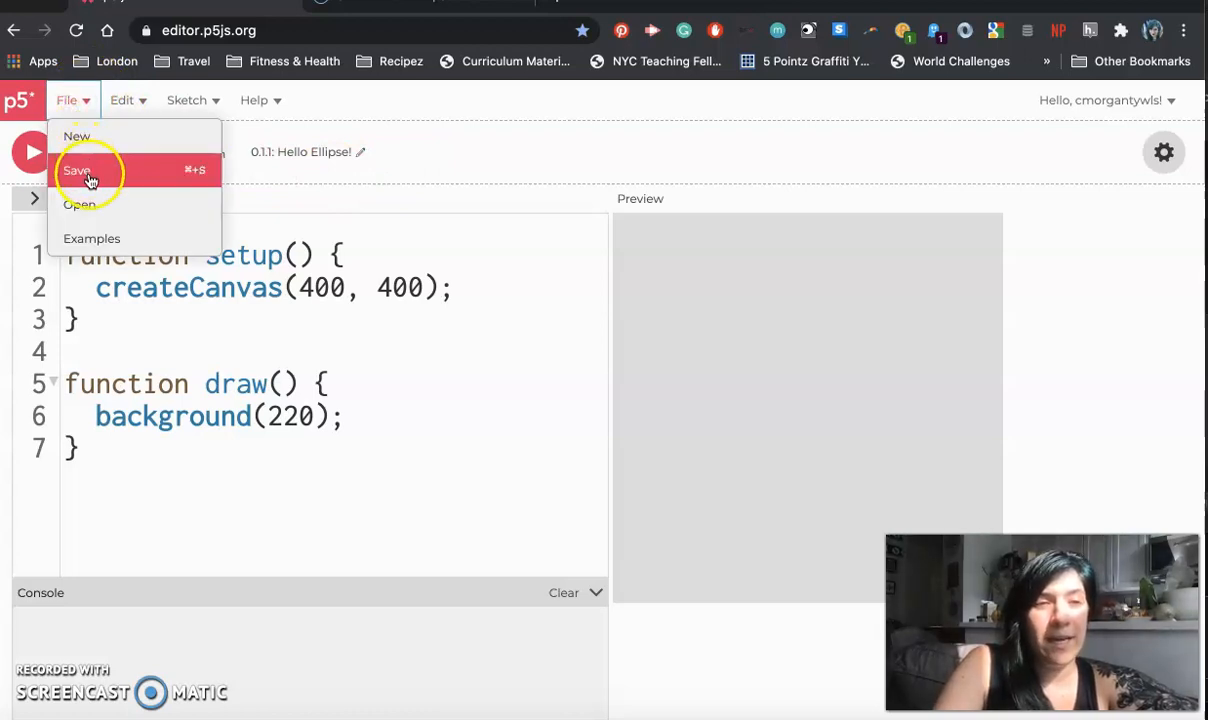
left_click(78, 170)
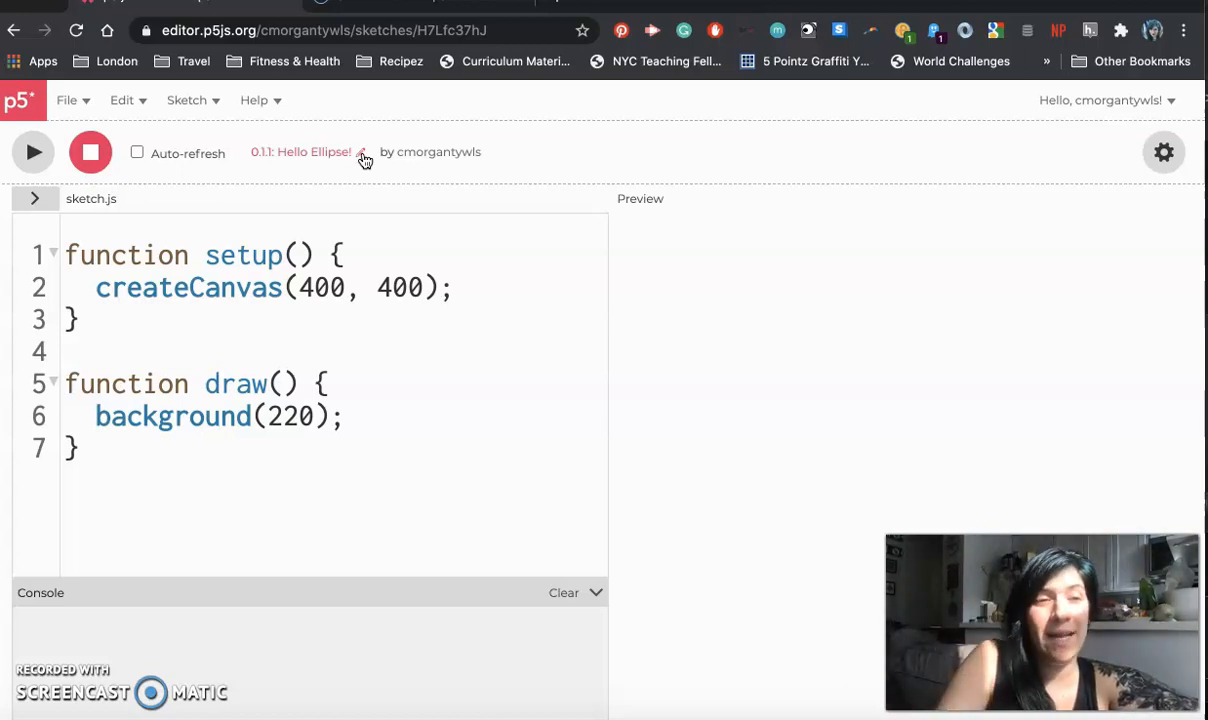
left_click(68, 100)
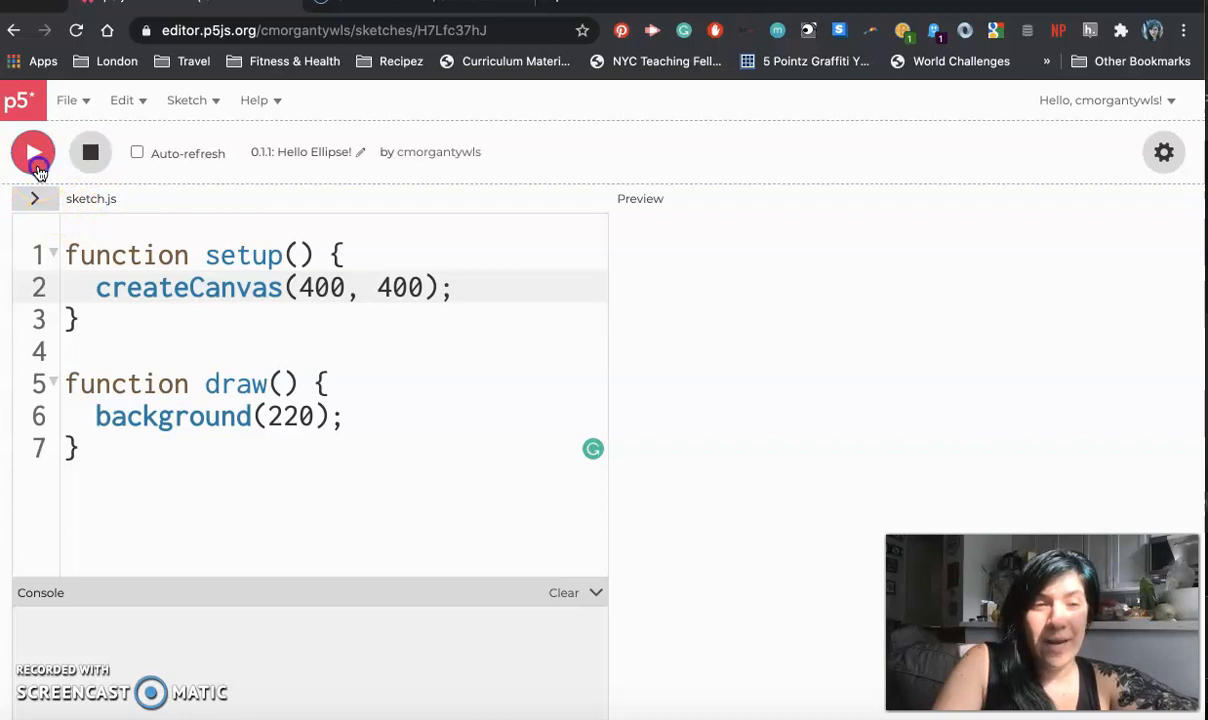
Run the saved sketch and select the createCanvas(400, 400) statement
left_click(32, 152)
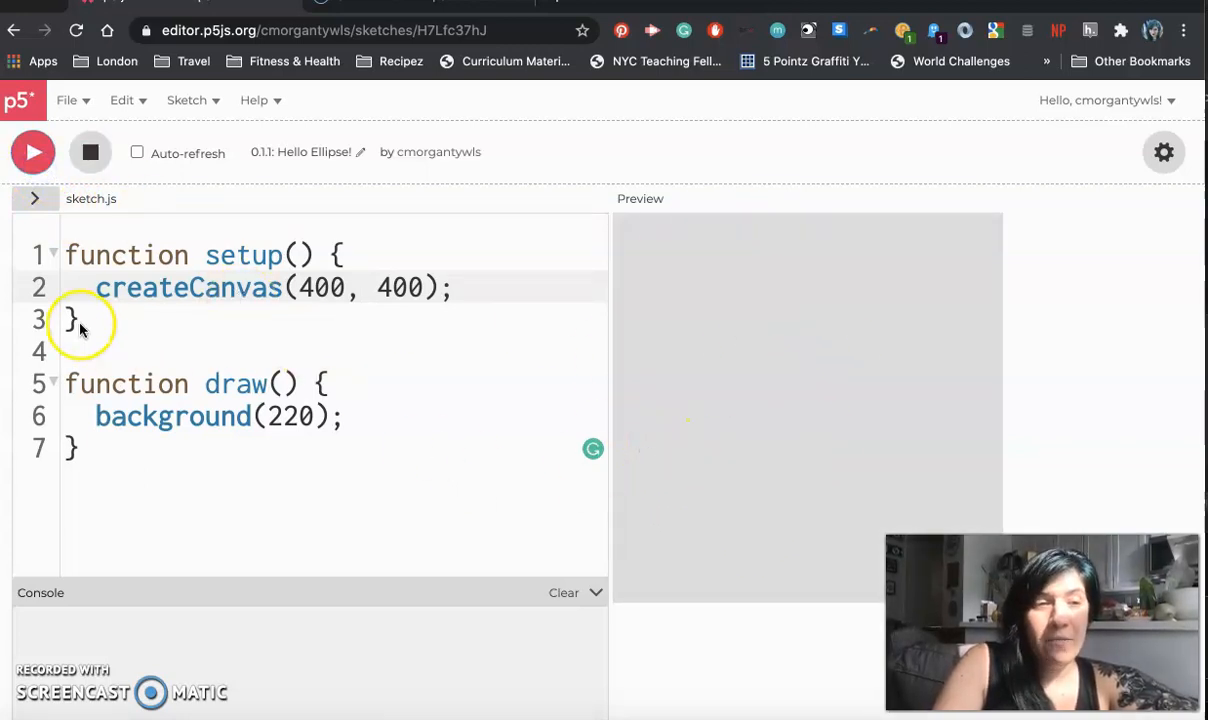
left_click(84, 320)
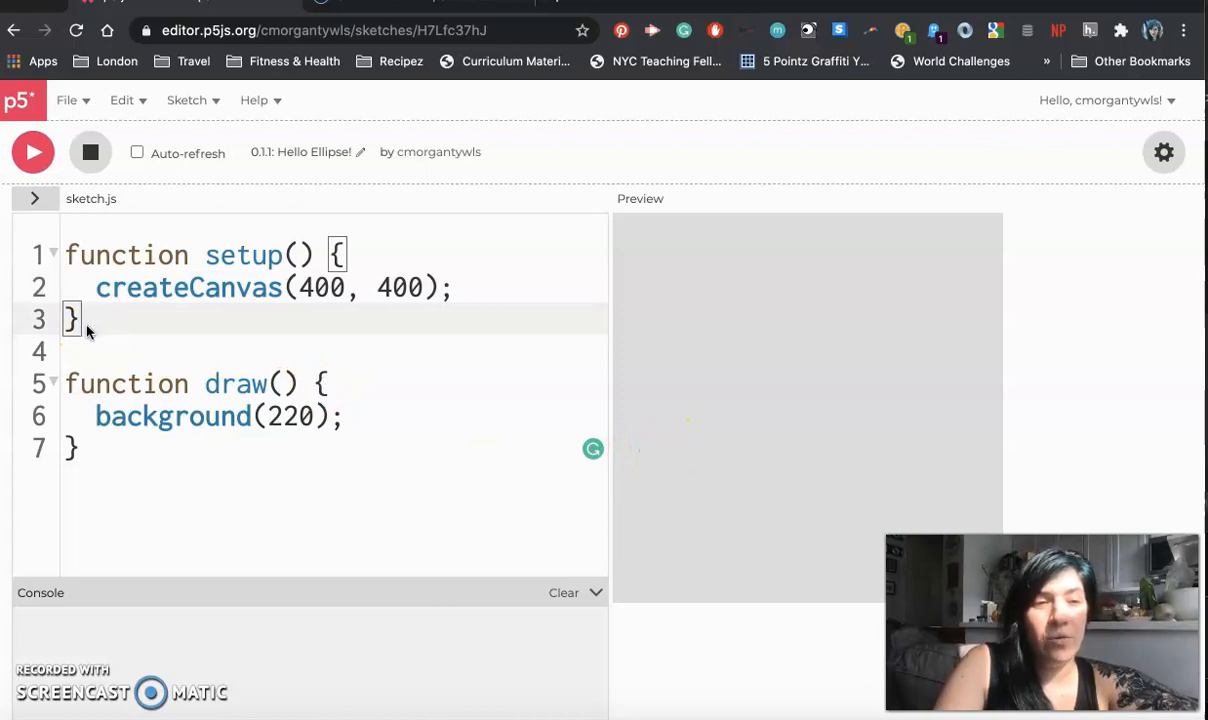
left_click_drag(84, 320, 62, 256)
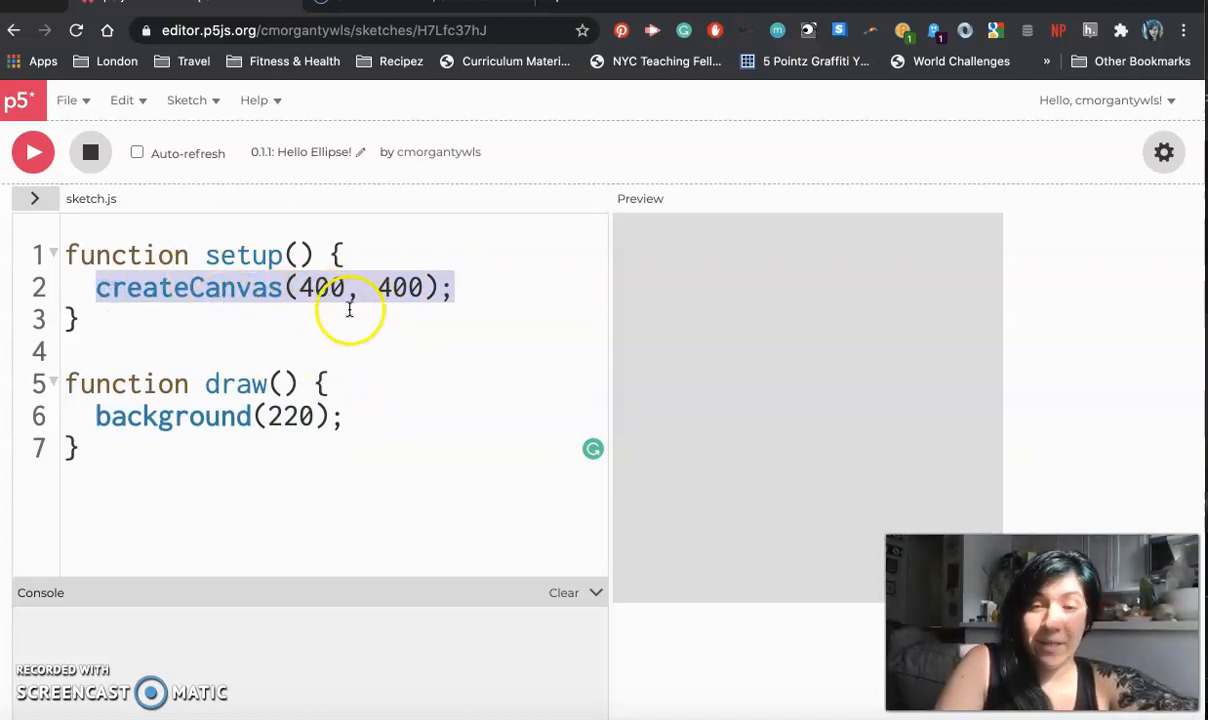
mouse_move(650, 236)
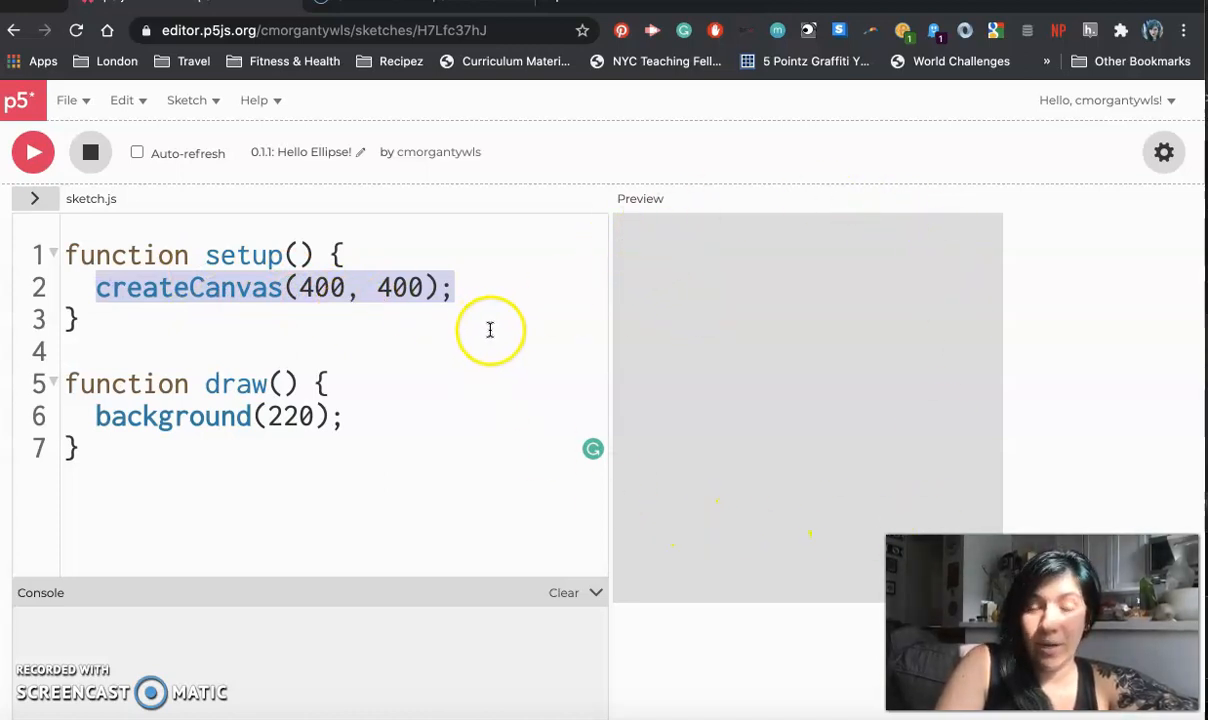
Try other canvas widths, restore createCanvas to 400, 400 and rerun
left_click(312, 288)
type("8")
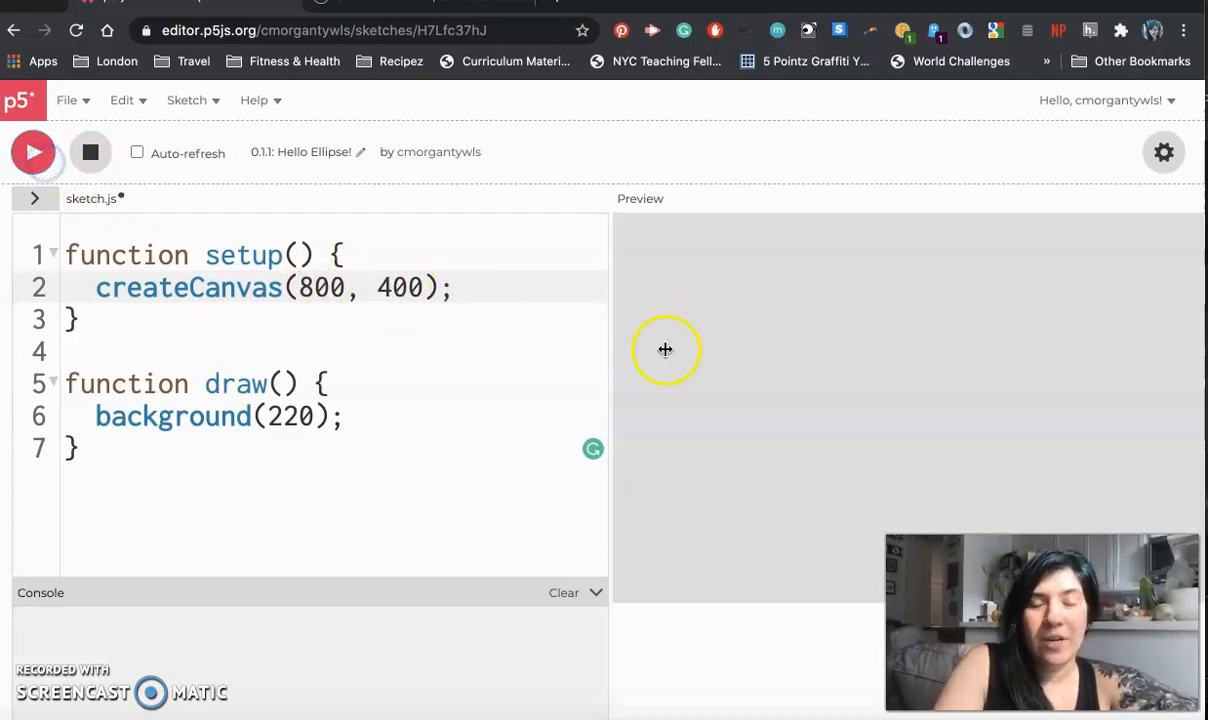
mouse_move(760, 388)
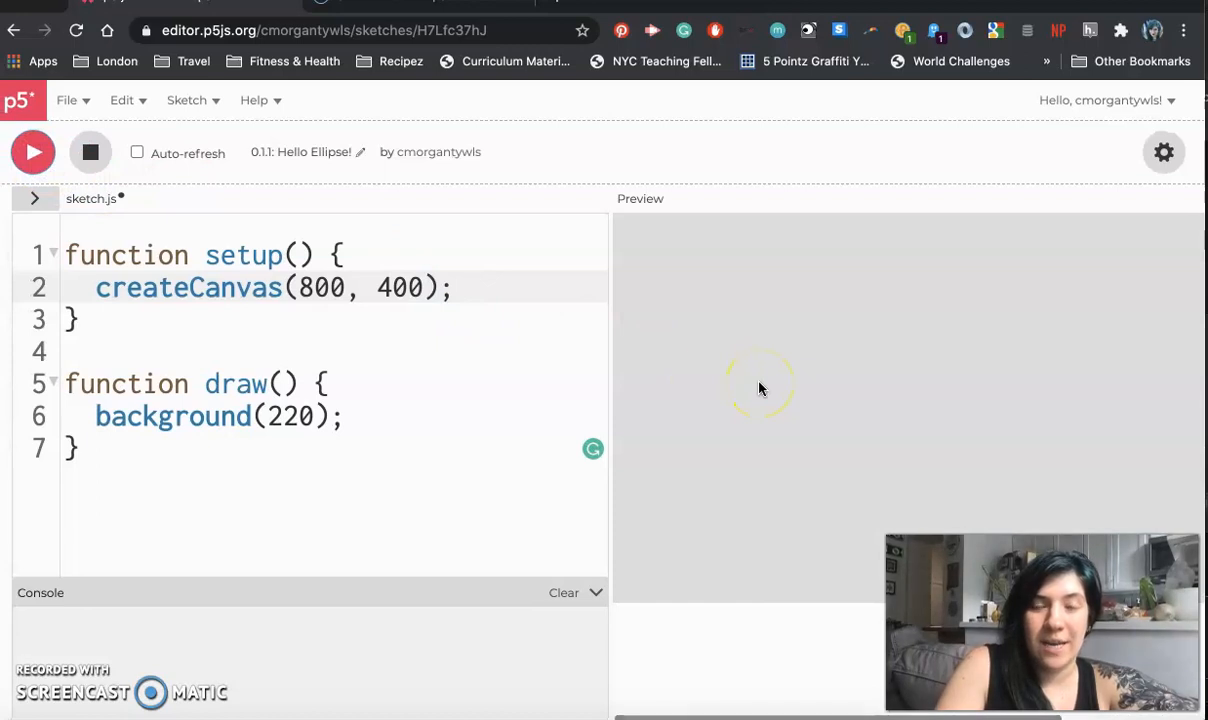
left_click(312, 288)
type("2")
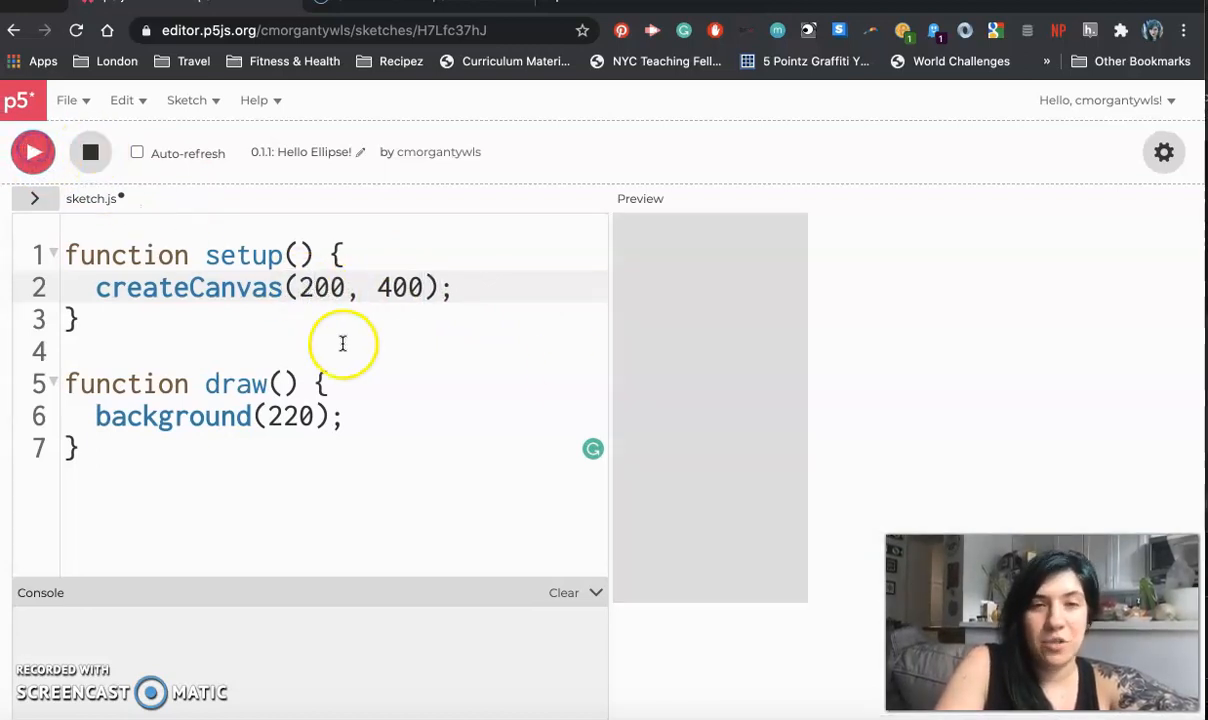
mouse_move(640, 510)
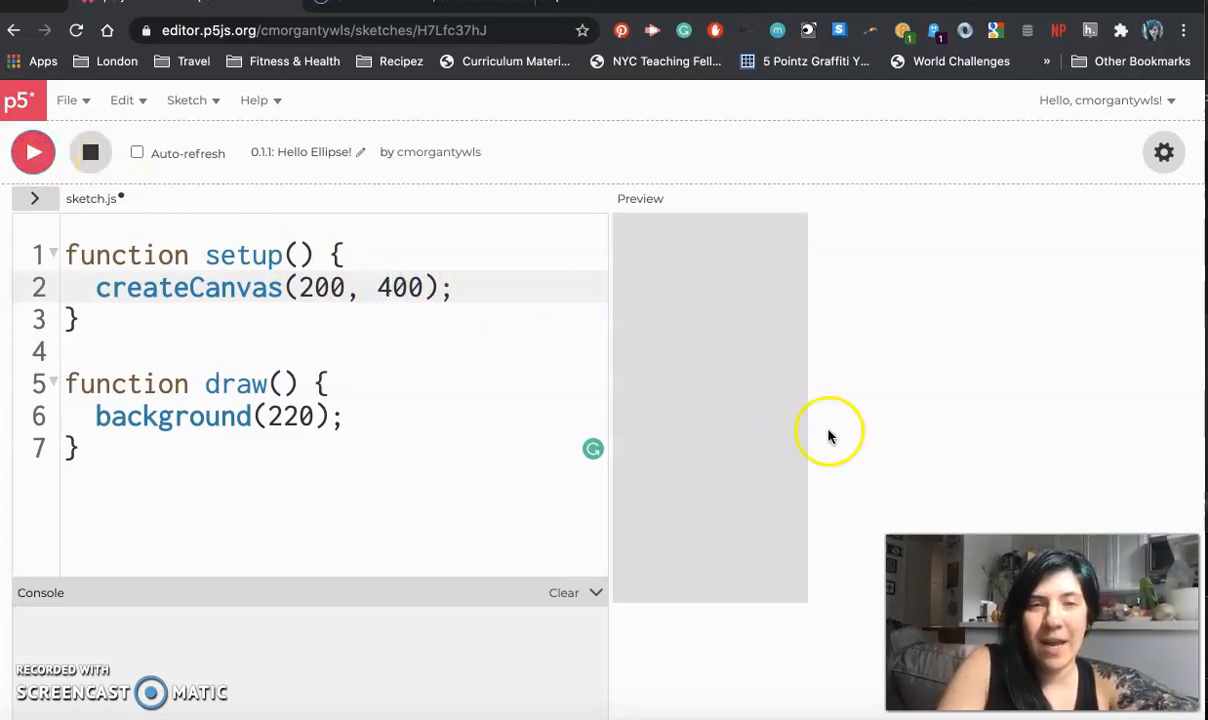
type("400")
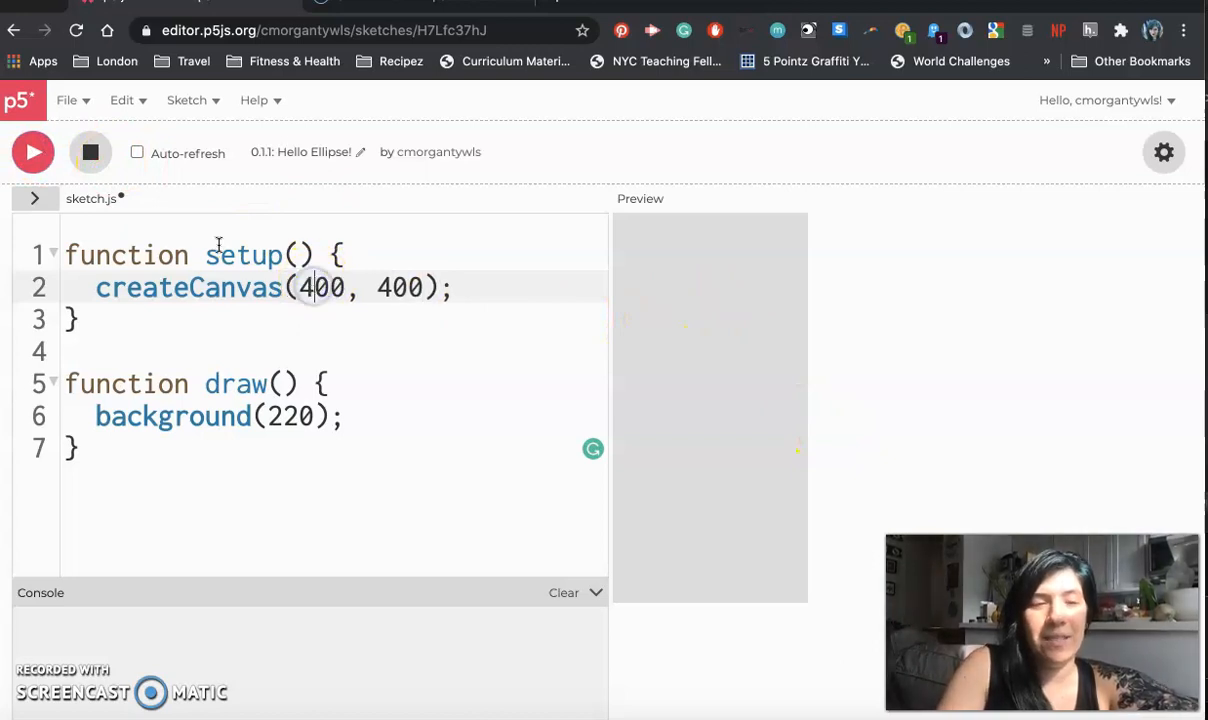
left_click(32, 152)
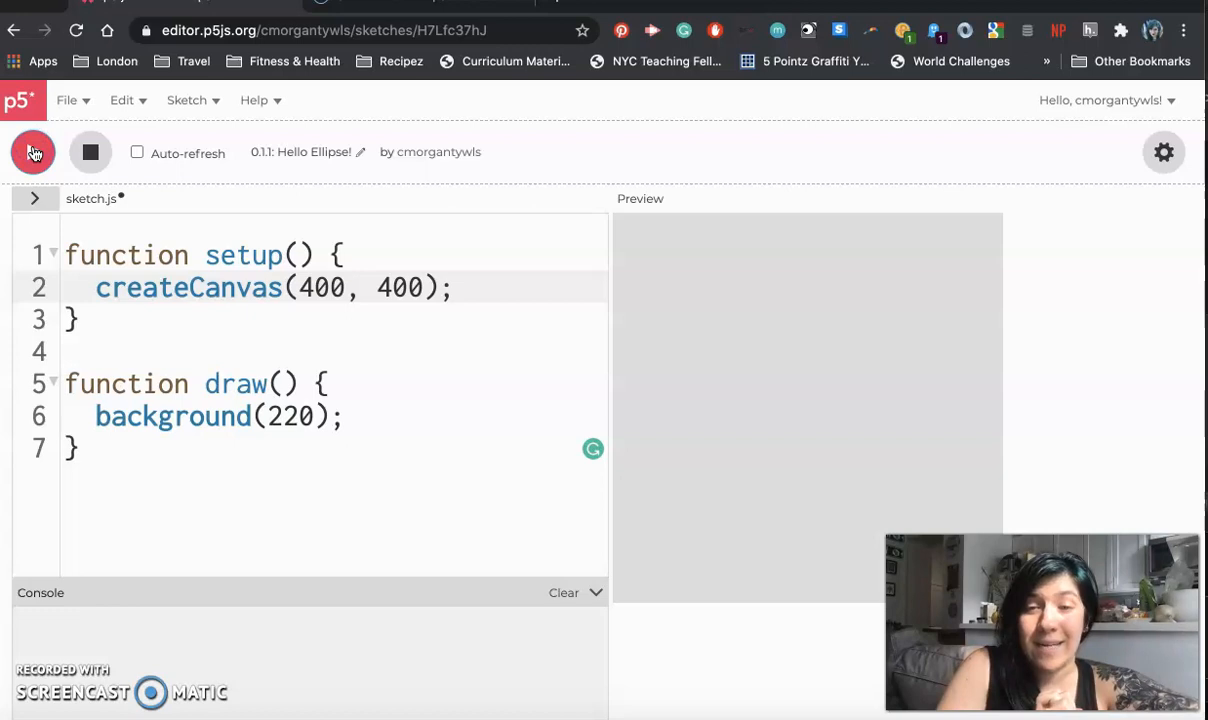
left_click(32, 152)
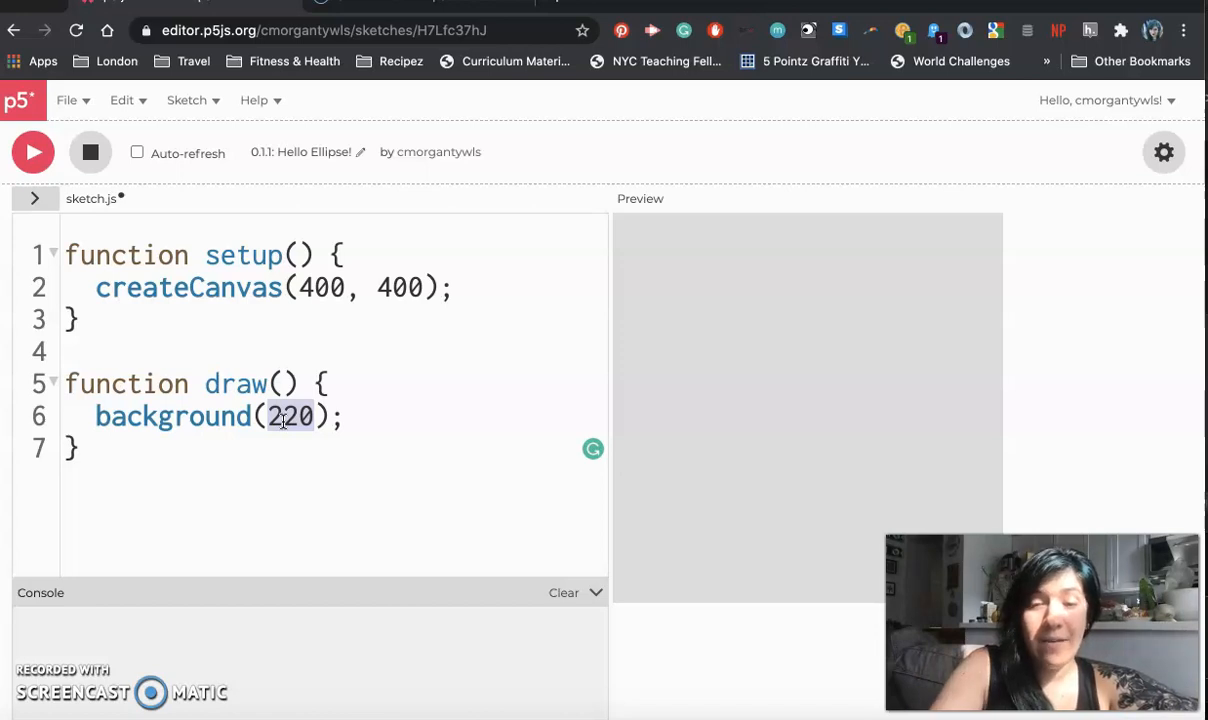
left_click(32, 152)
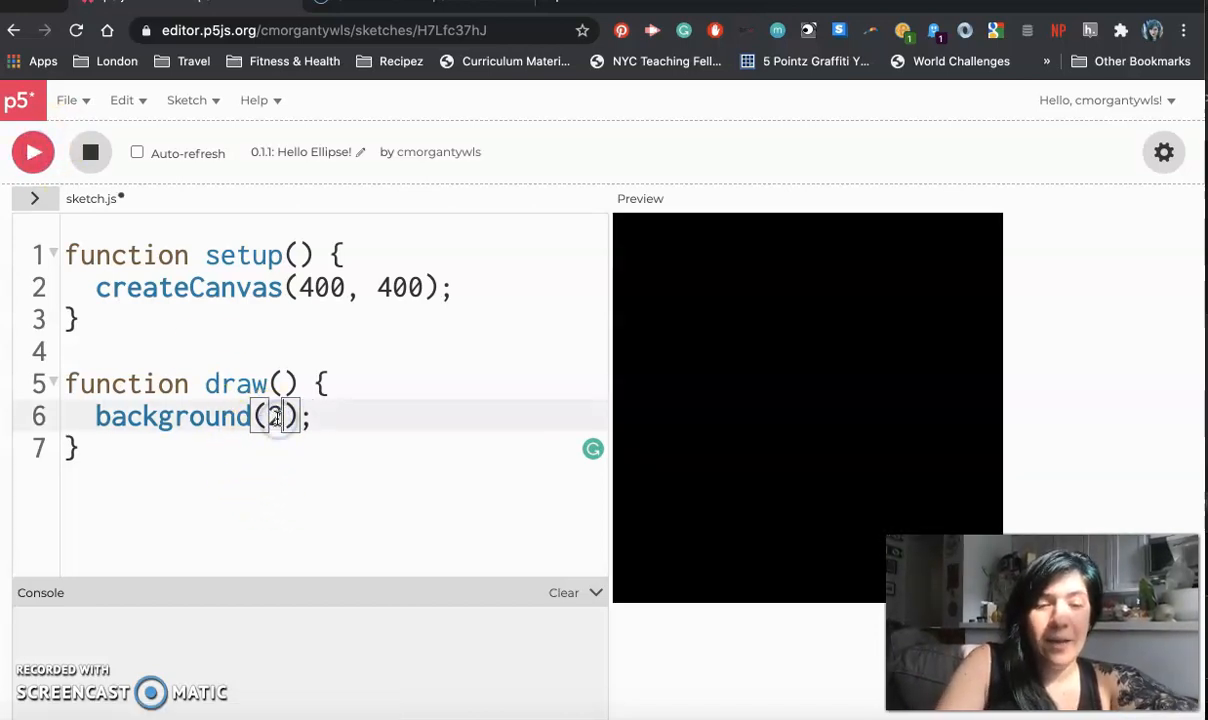
type("55")
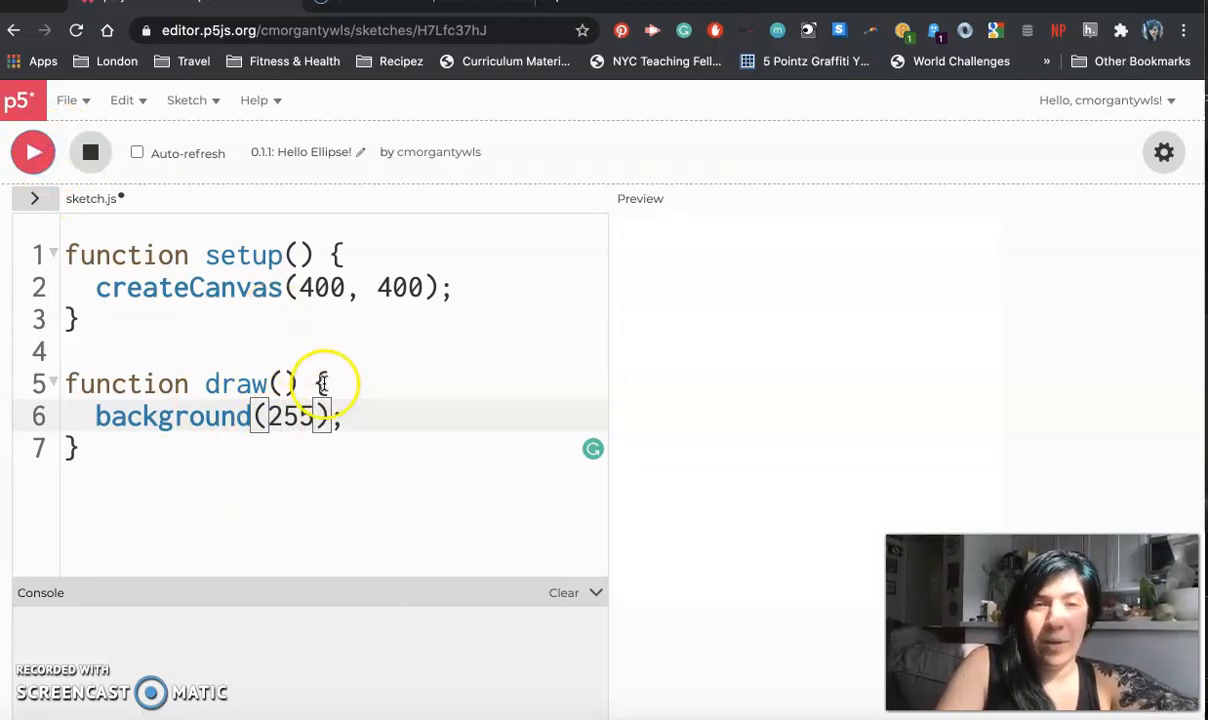
type("220")
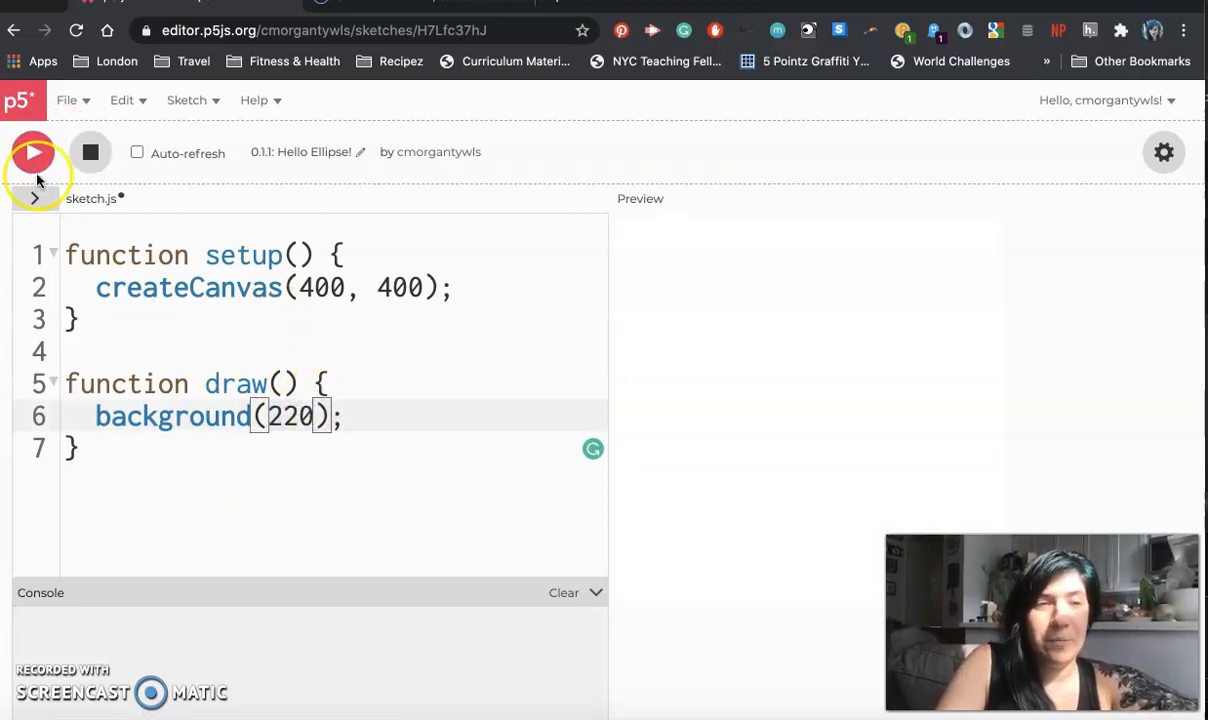
left_click(32, 152)
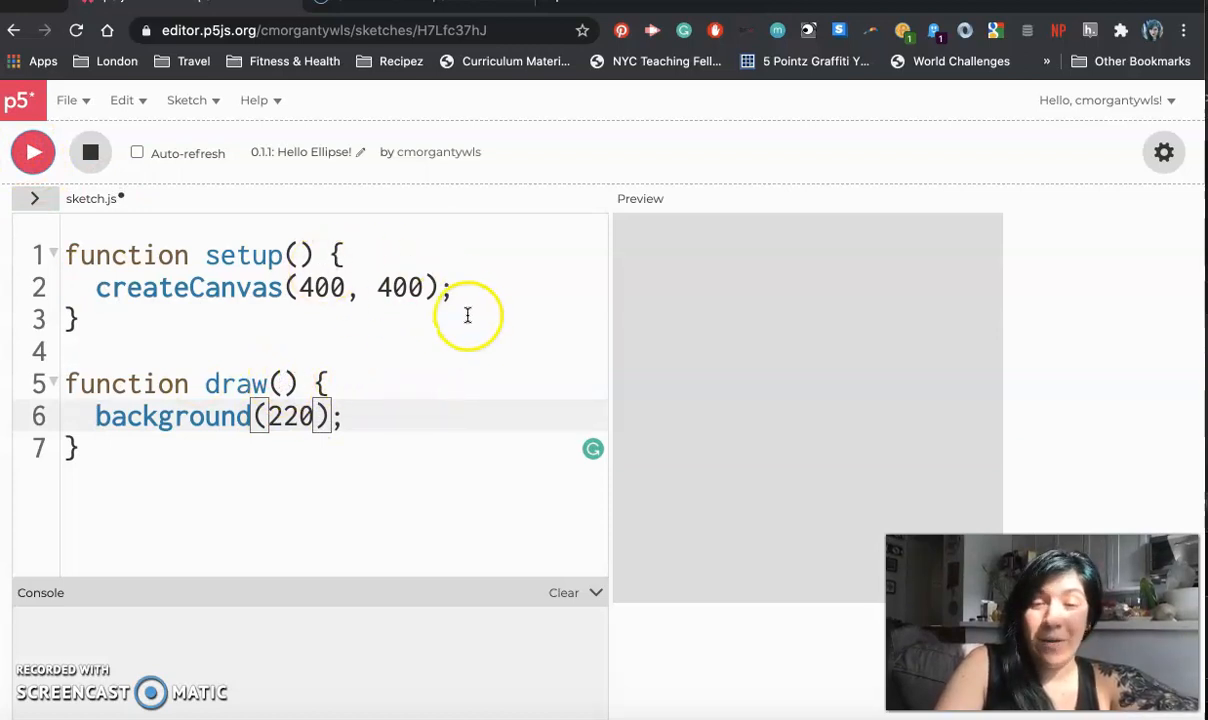
mouse_move(498, 332)
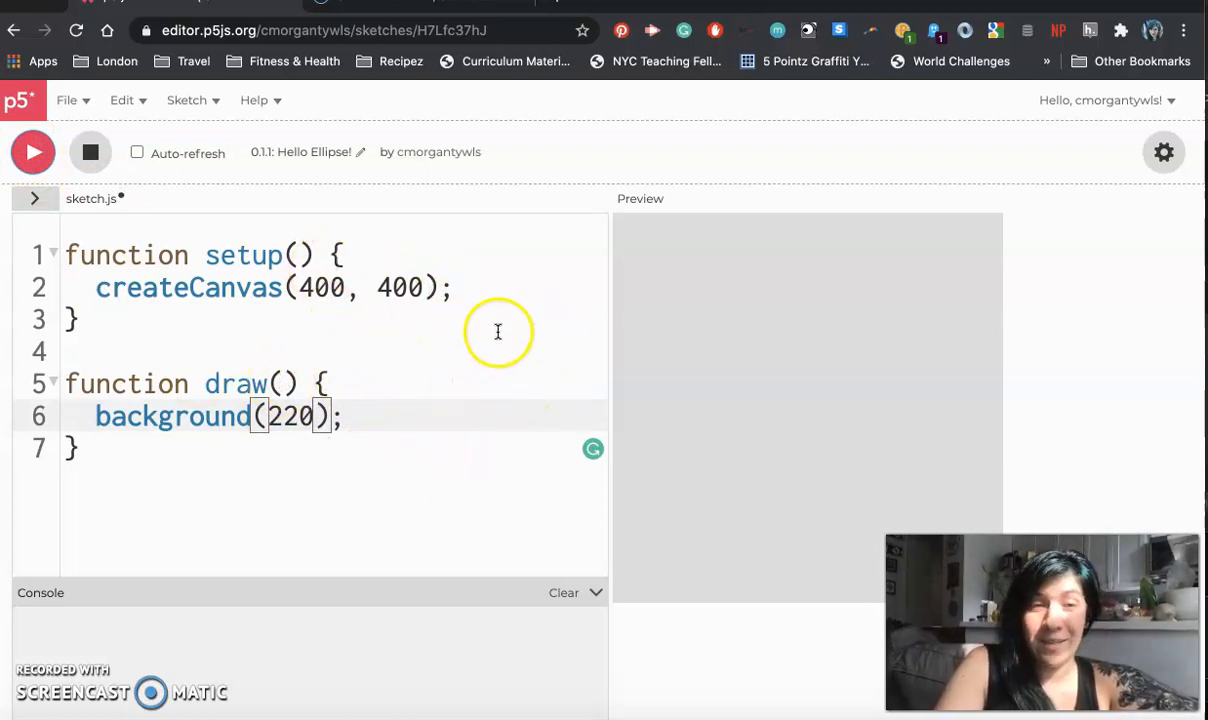
mouse_move(492, 324)
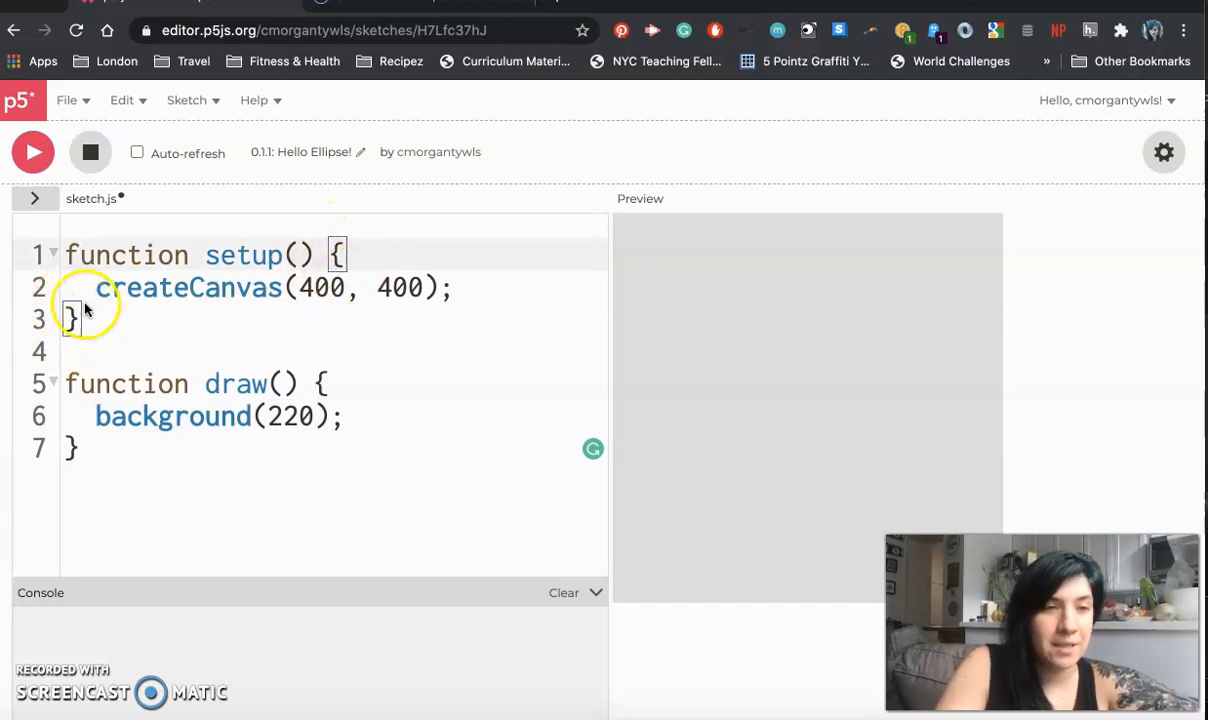
mouse_move(138, 322)
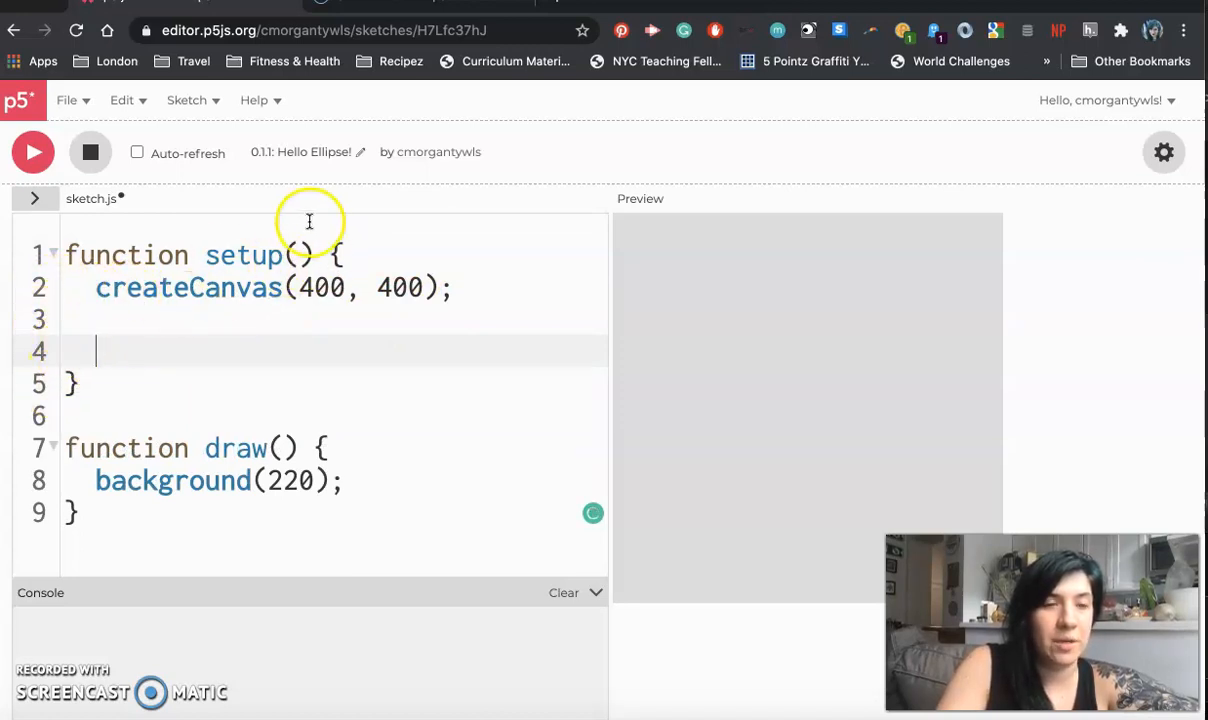
mouse_move(244, 324)
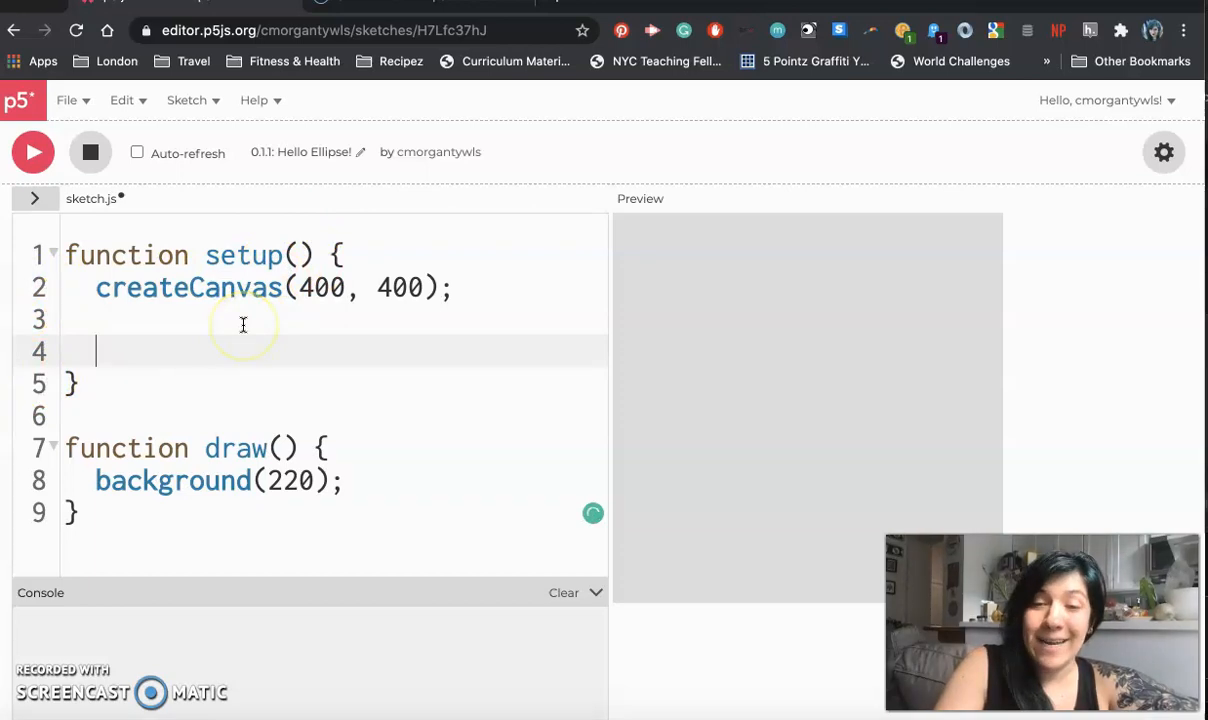
Leave one blank line in setup and move to the end of background(220)
key("Backspace")
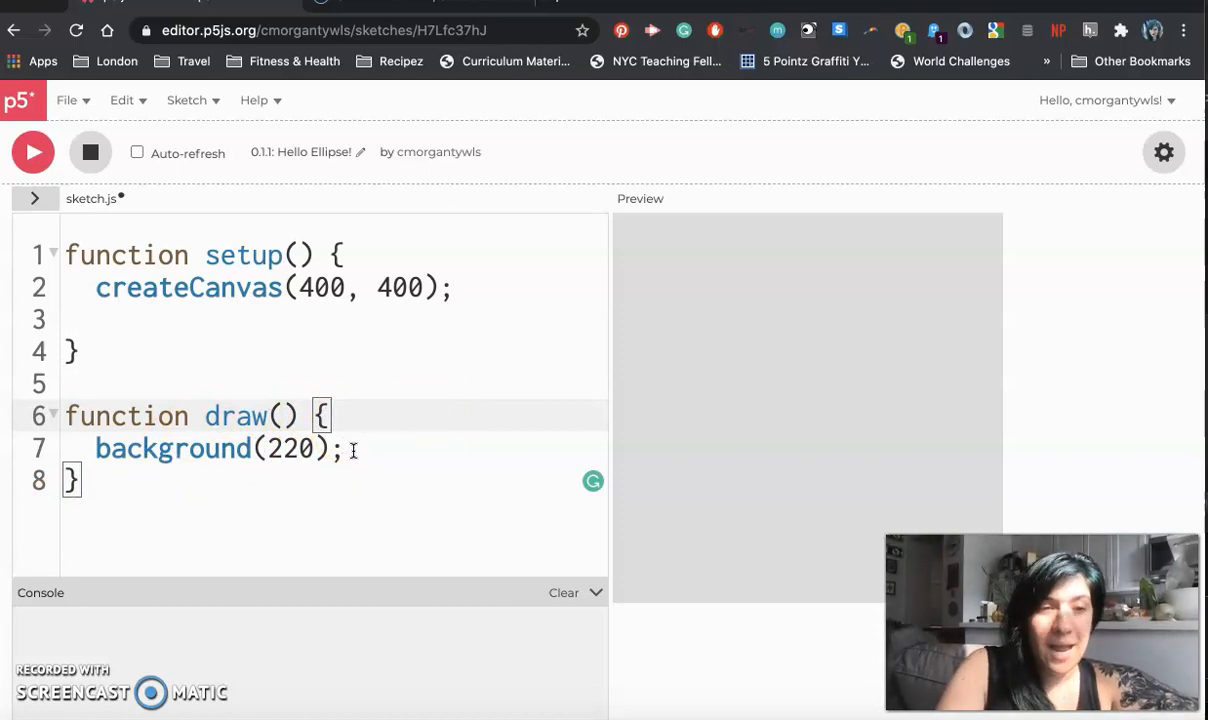
left_click(348, 448)
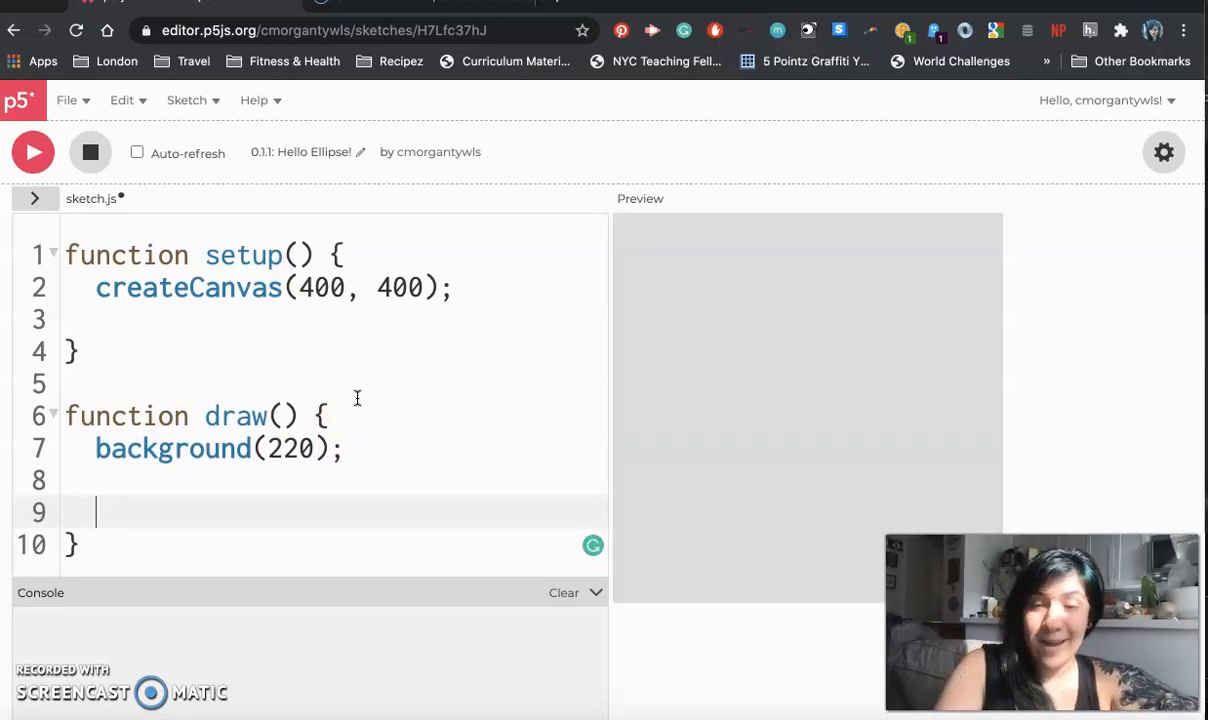
Write an ellipse(100, 150, 75) call inside draw after the background line
type("el")
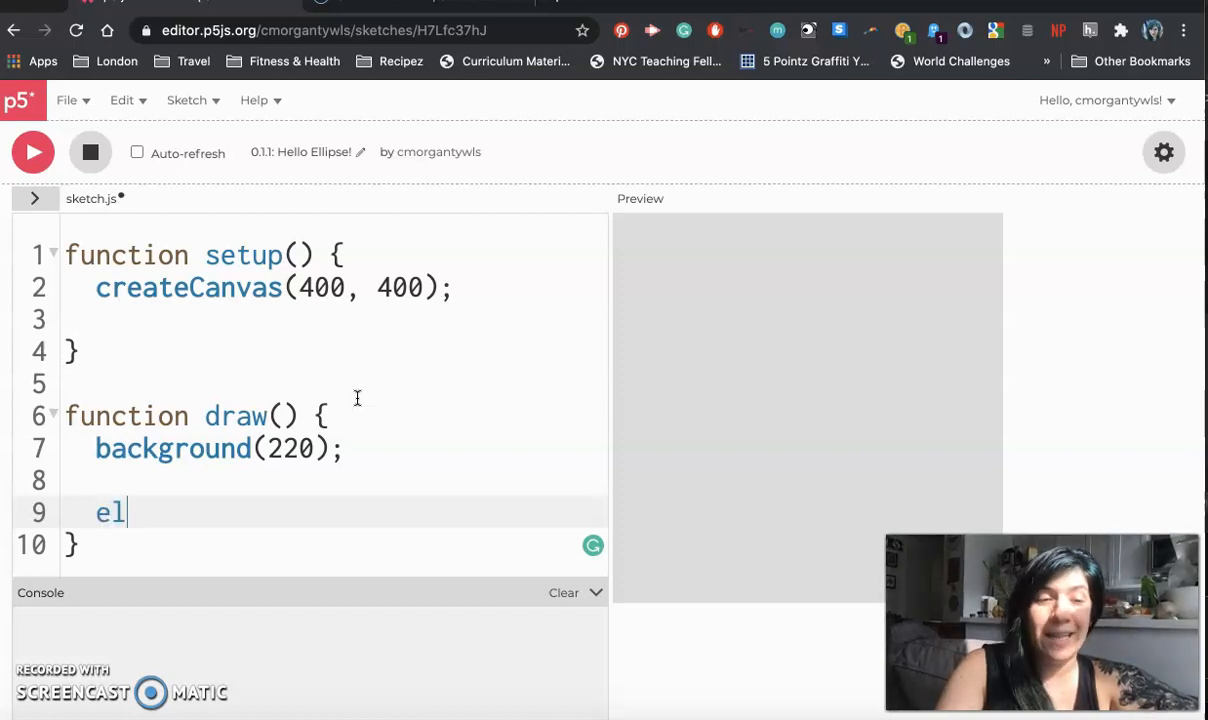
type("lipse")
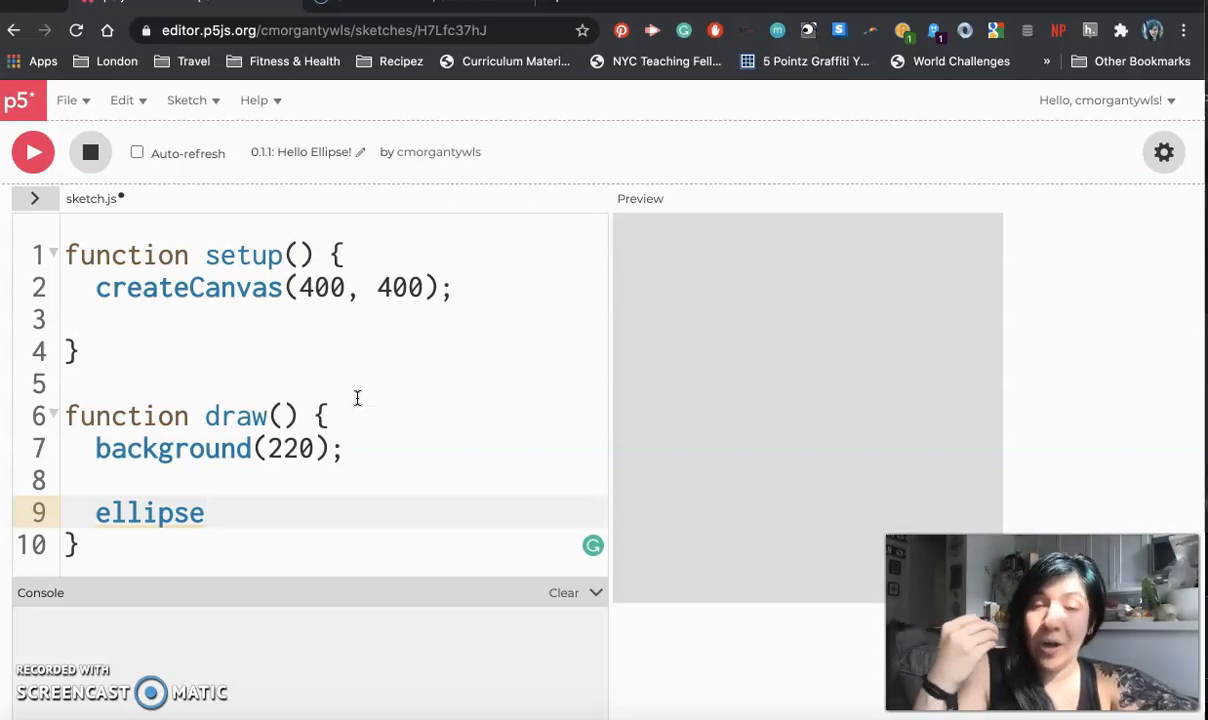
type("()")
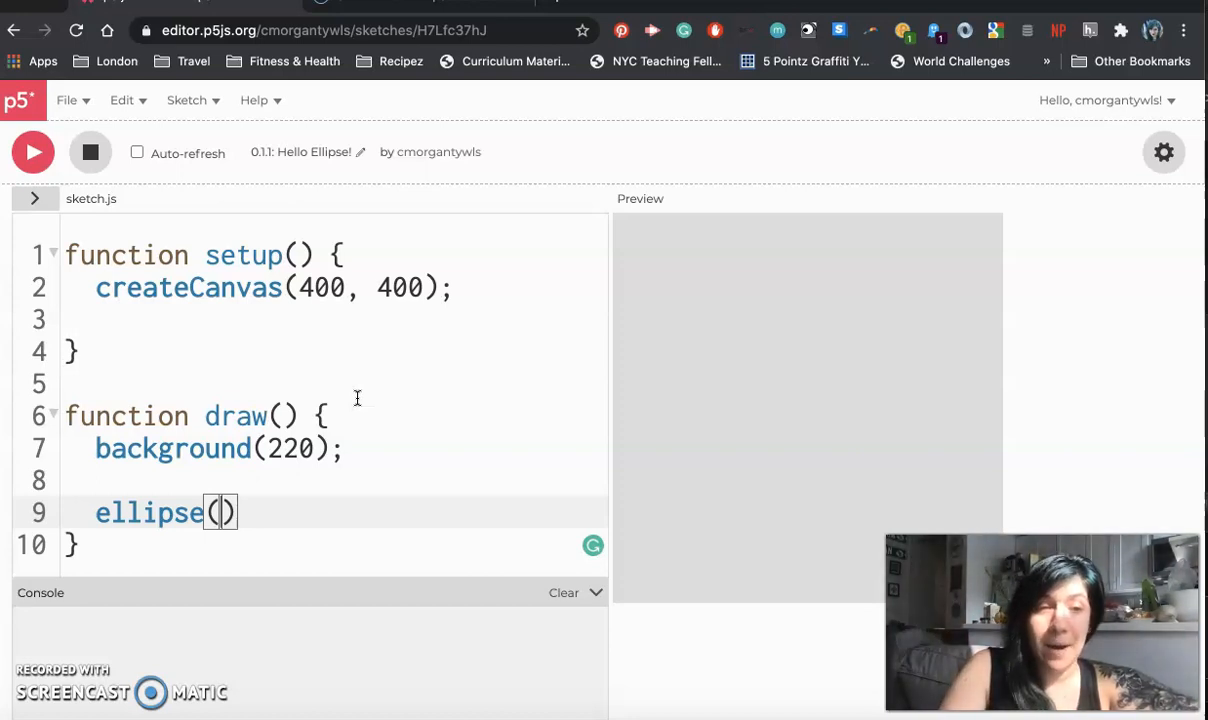
type("100,")
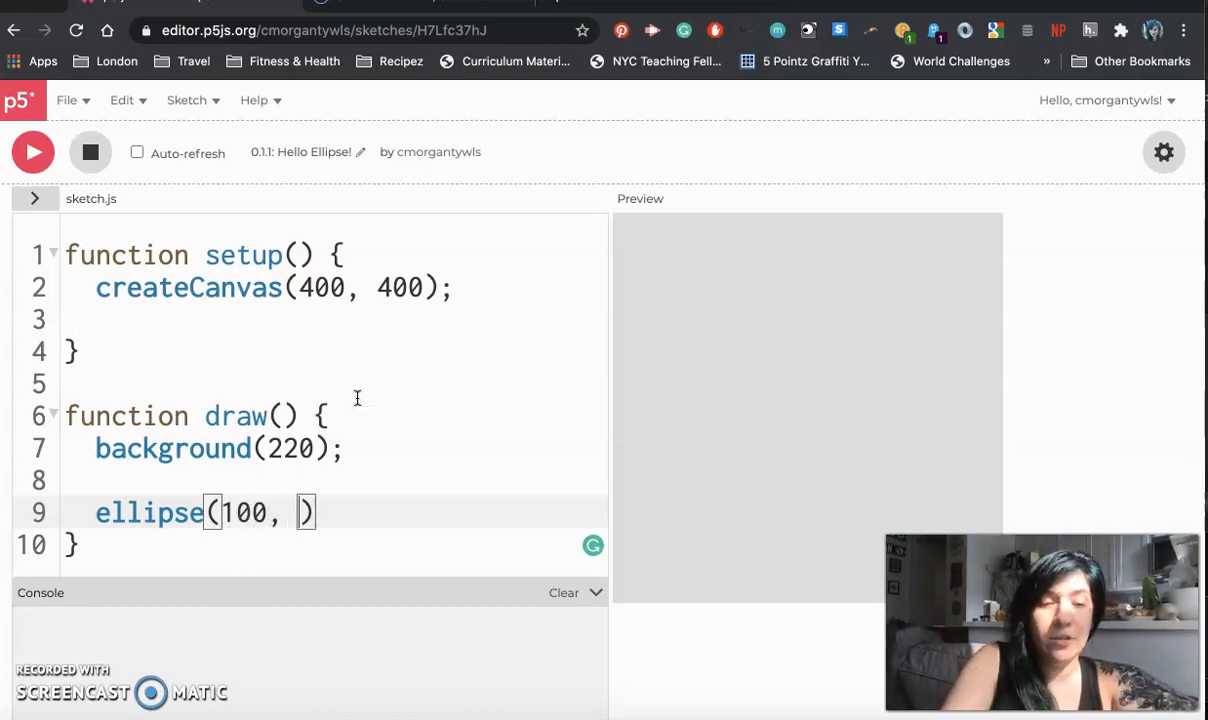
type("150, 75")
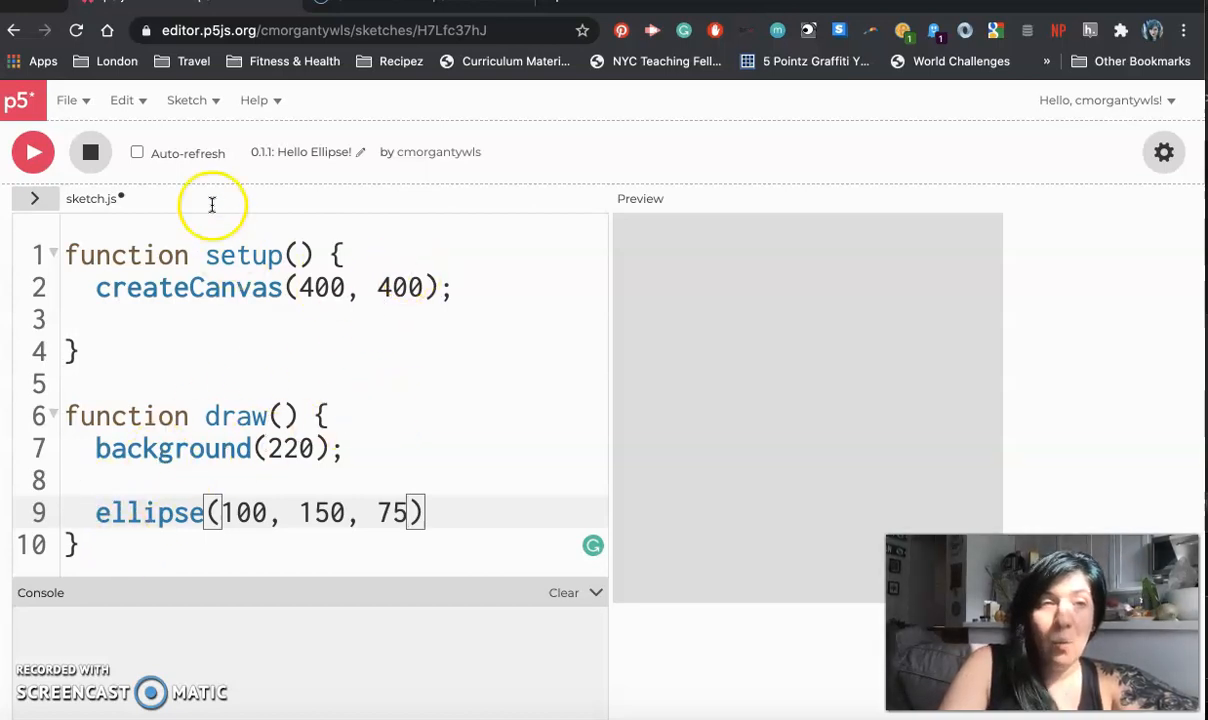
Rerun the sketch while moving the circle's x, ending at 50 near the left edge
left_click(32, 152)
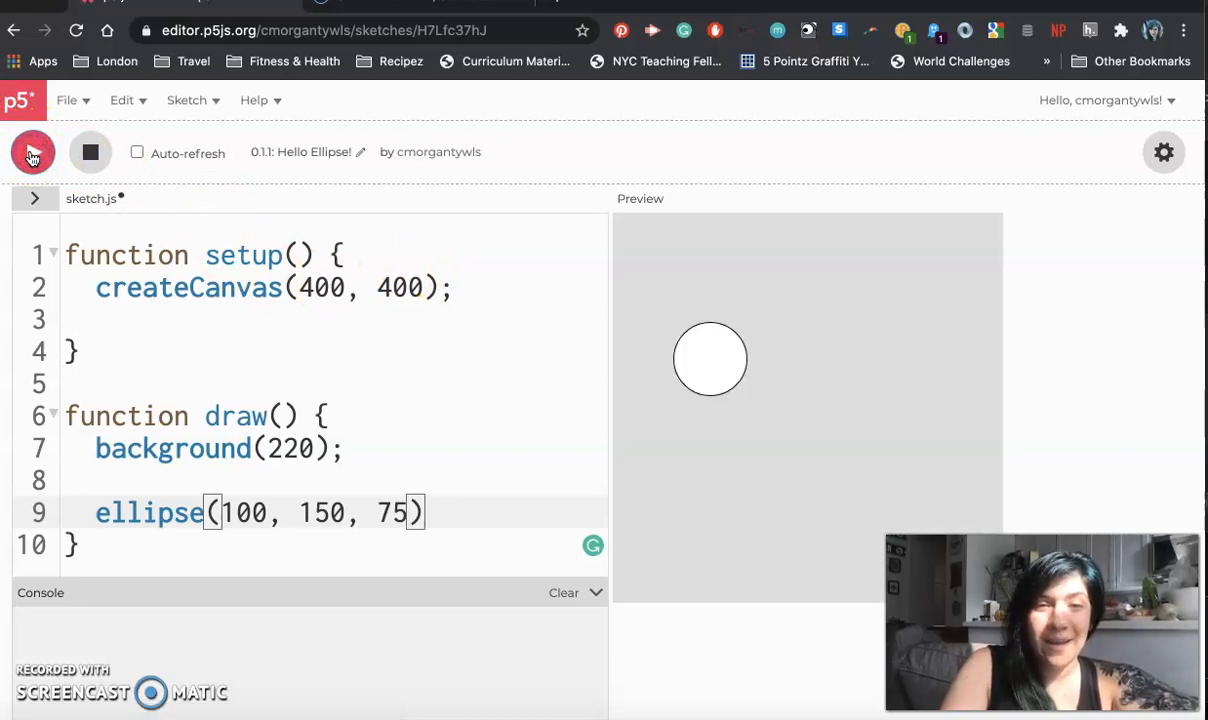
left_click(32, 152)
type("2")
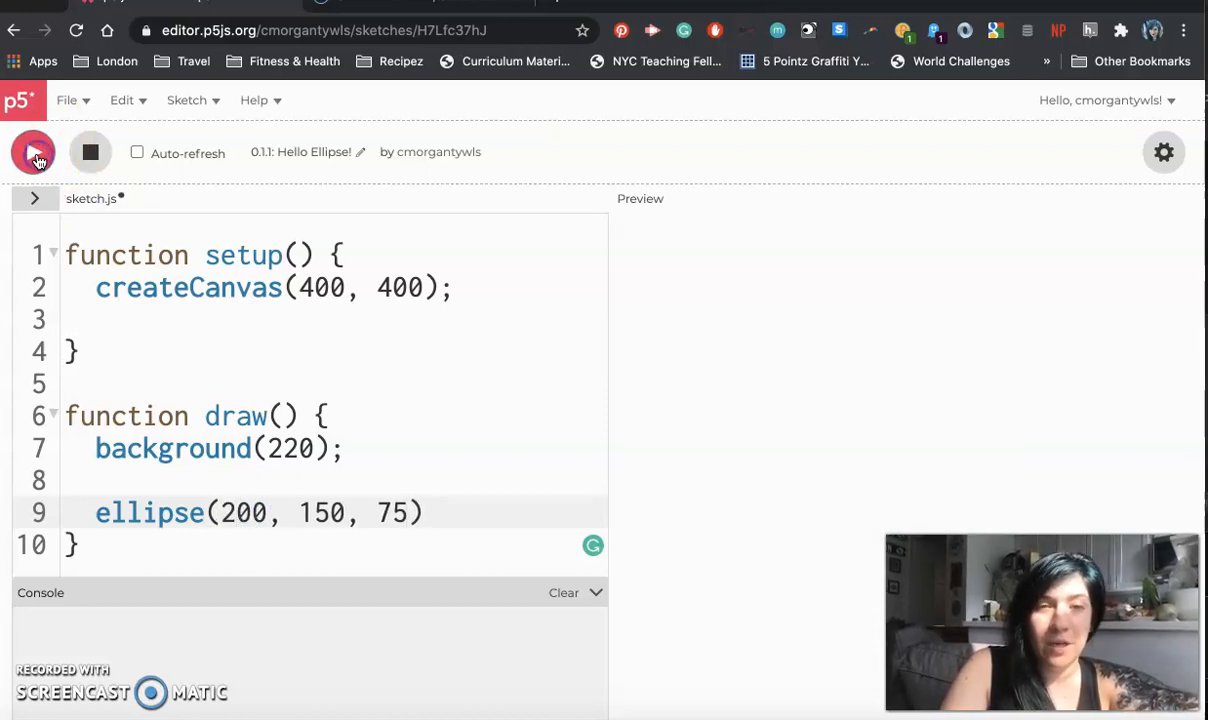
left_click(32, 152)
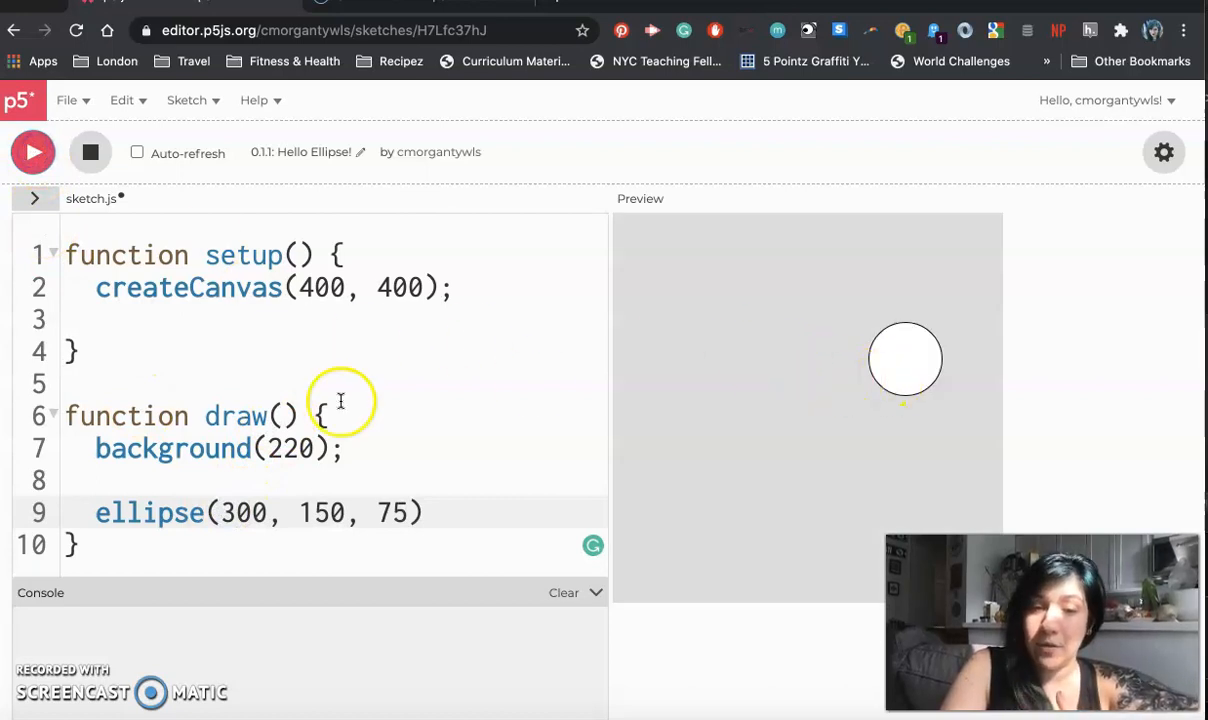
type("50")
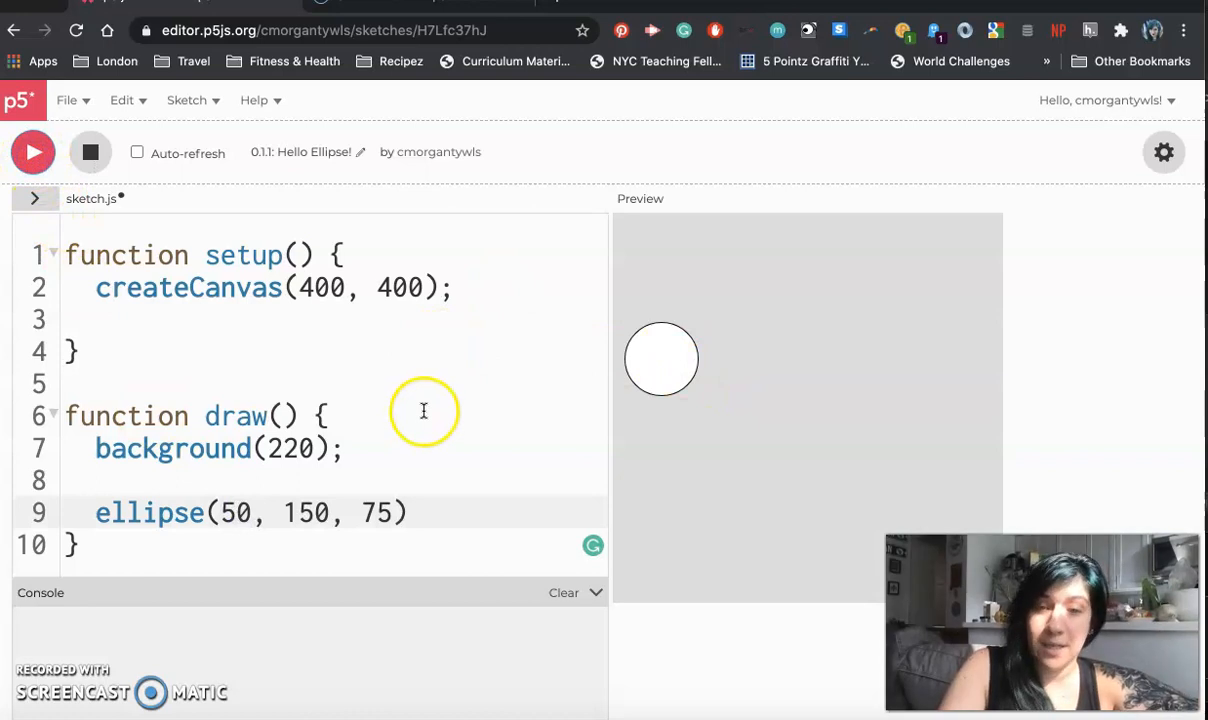
mouse_move(296, 486)
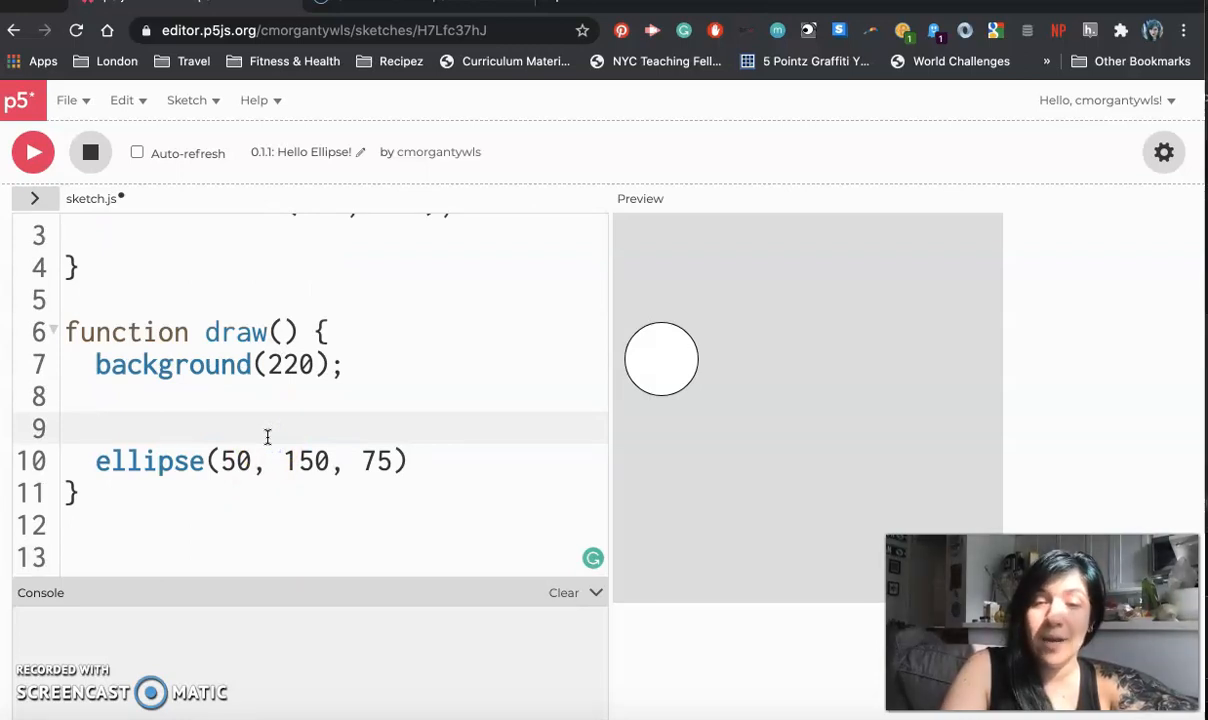
Write the comment '// ellipse(x, y,' and set the circle's y to 100 after trying 250 and 50
type("//")
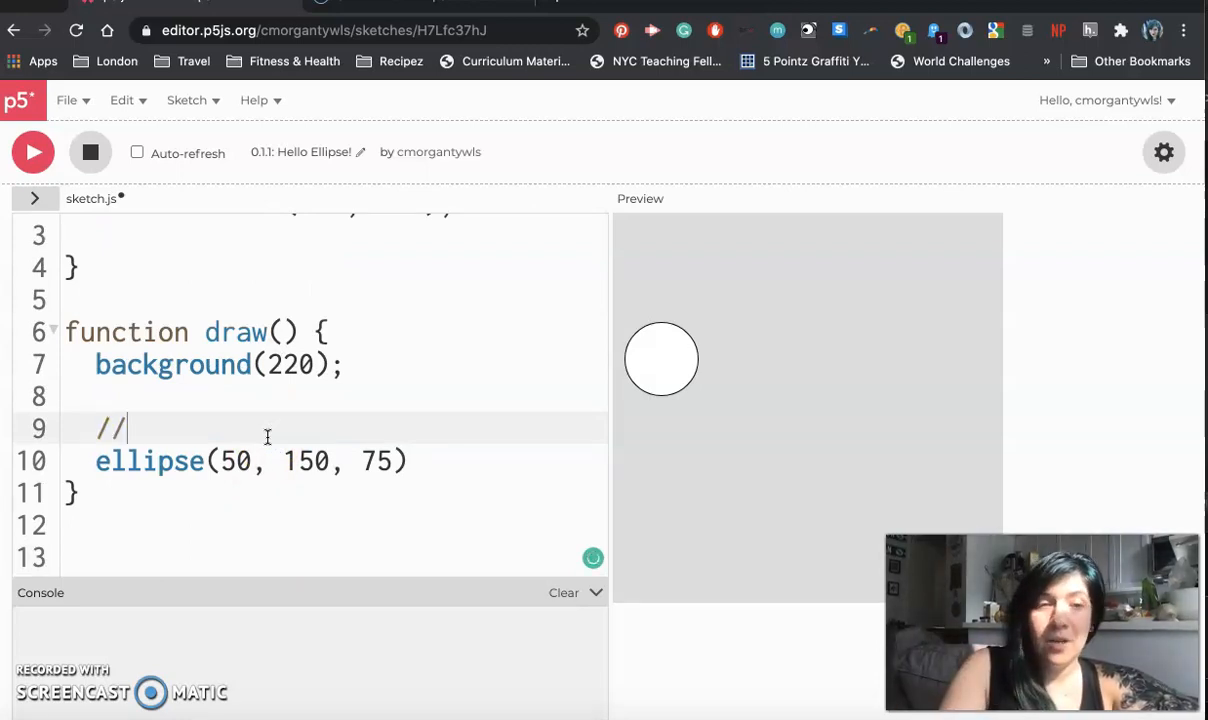
type("ellipse(")
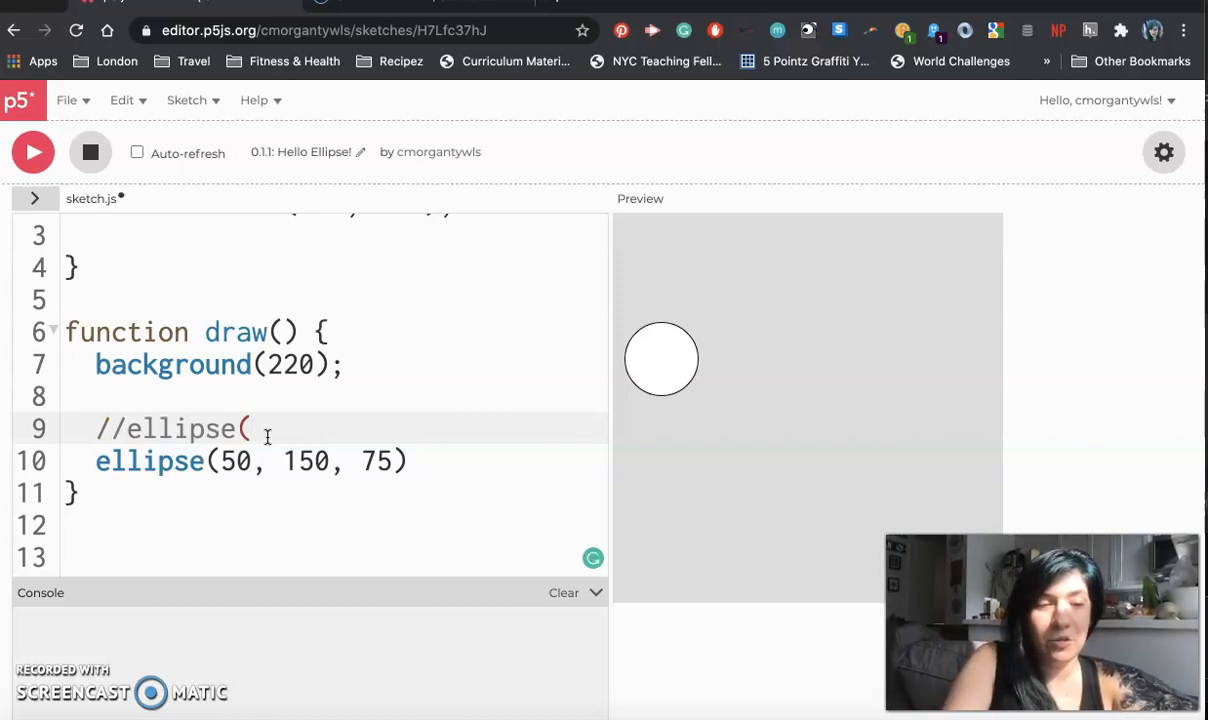
type("x,")
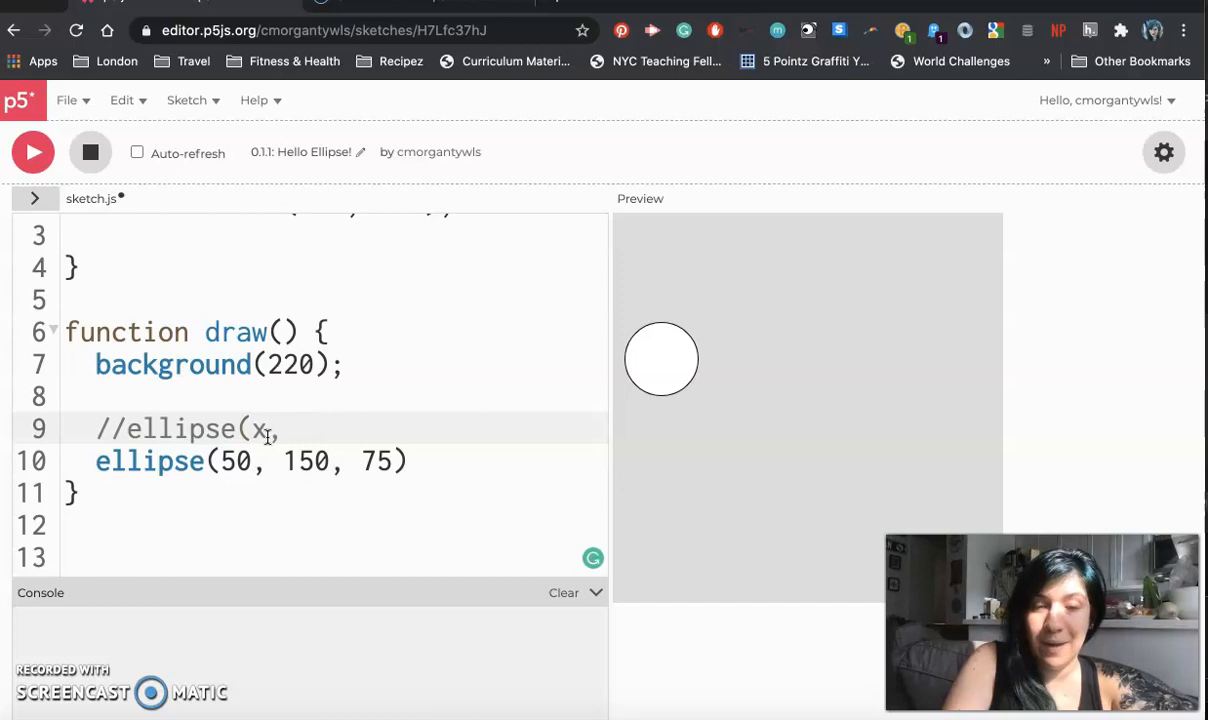
mouse_move(240, 428)
type("2")
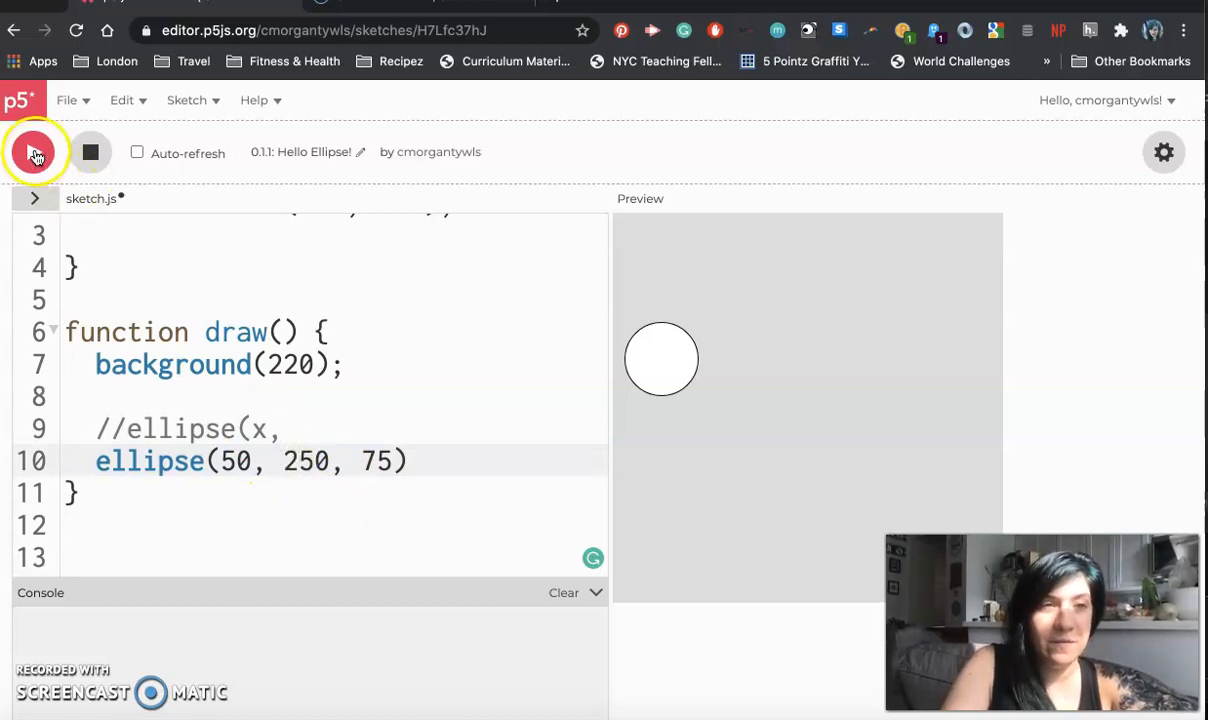
left_click(32, 152)
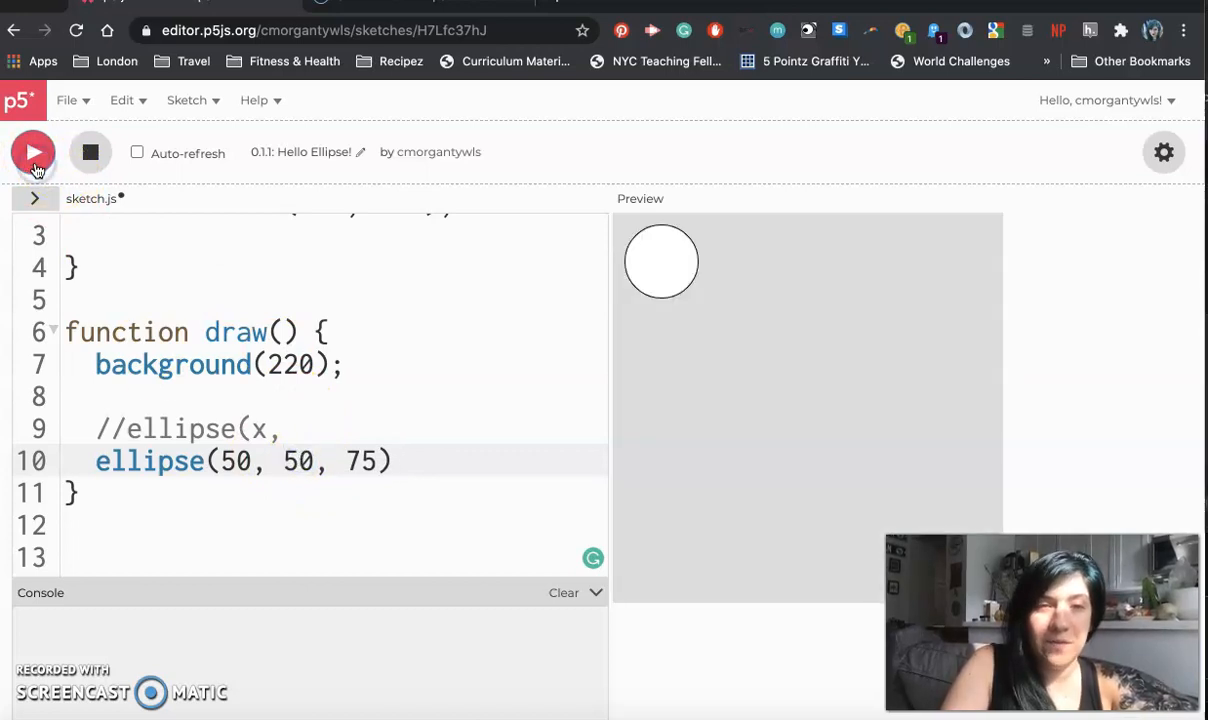
left_click(296, 460)
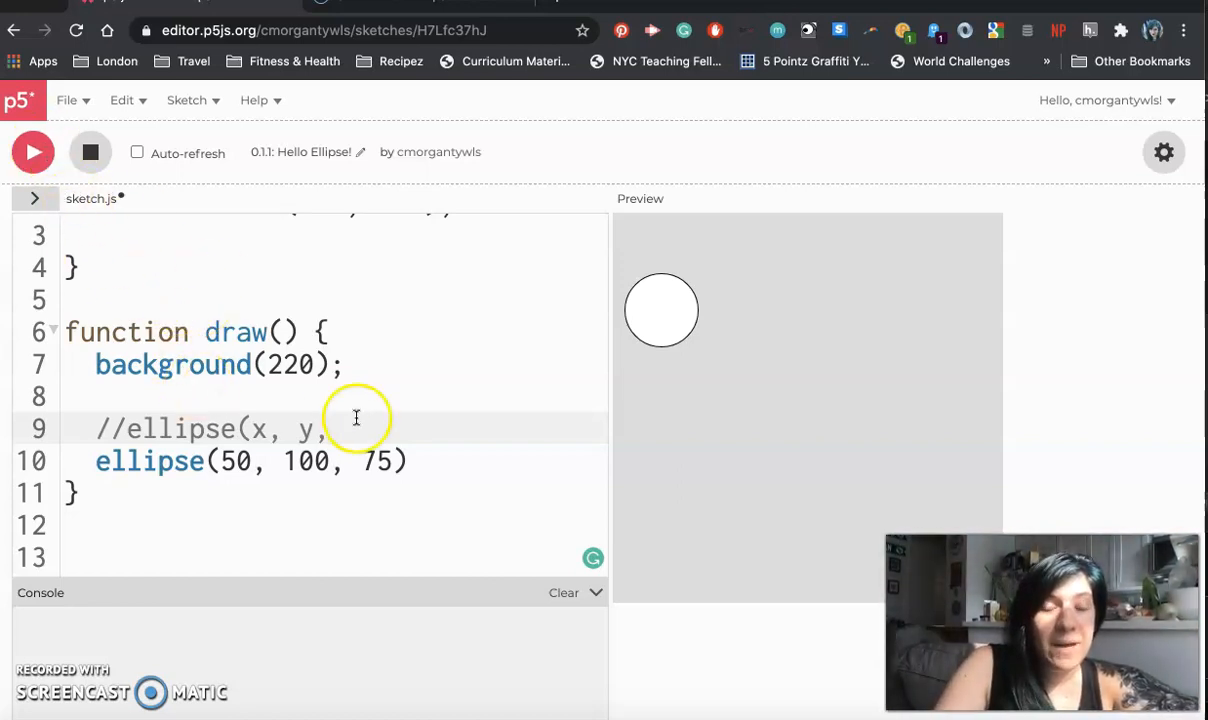
Try circle diameters 200 and 20, then settle on 50 and rerun
double_click(376, 460)
type("200")
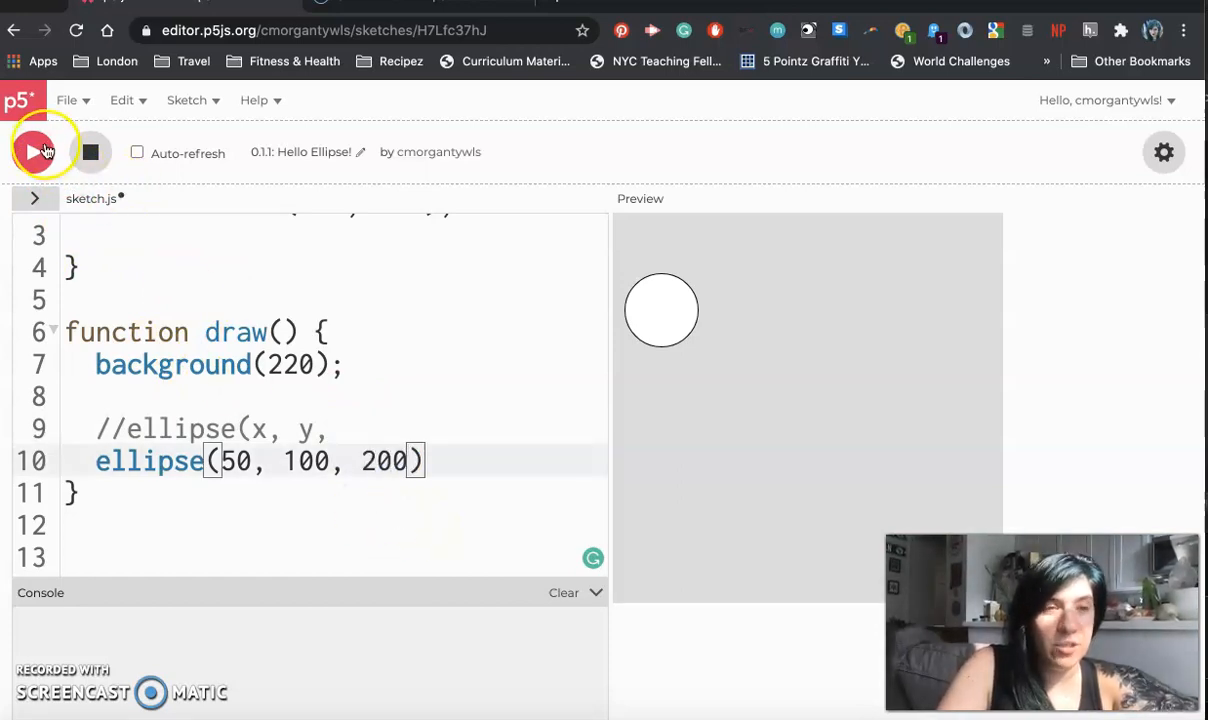
left_click(32, 152)
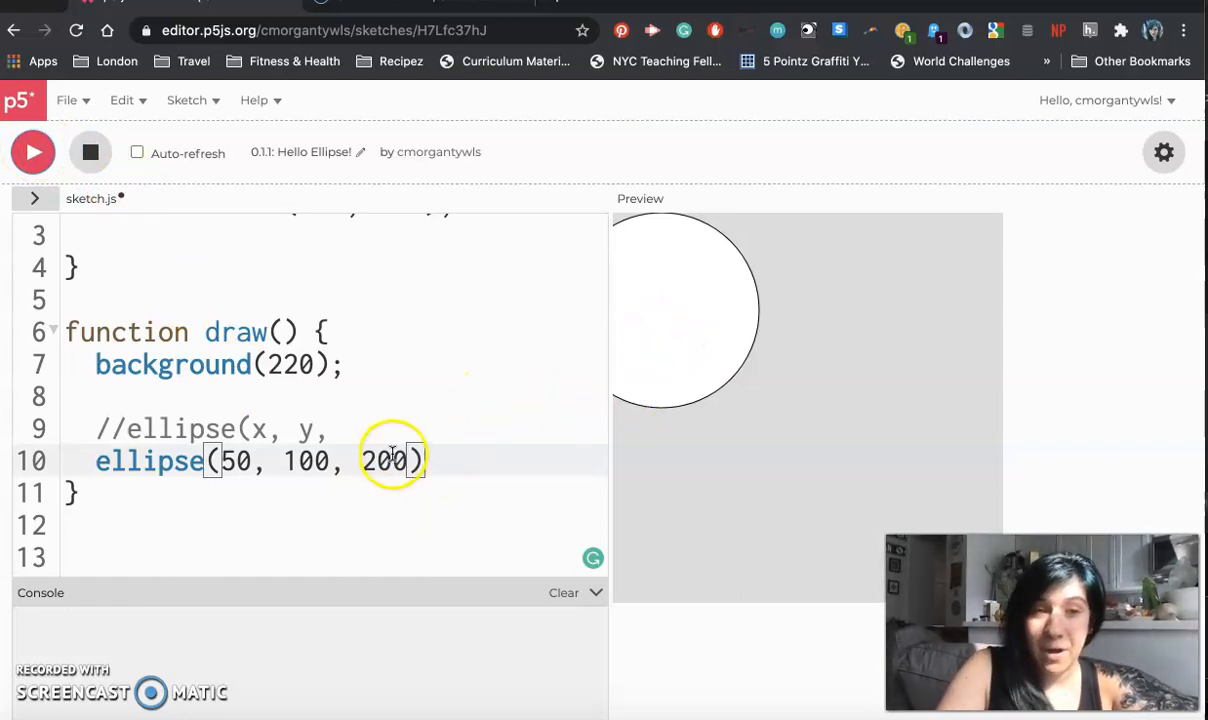
double_click(384, 460)
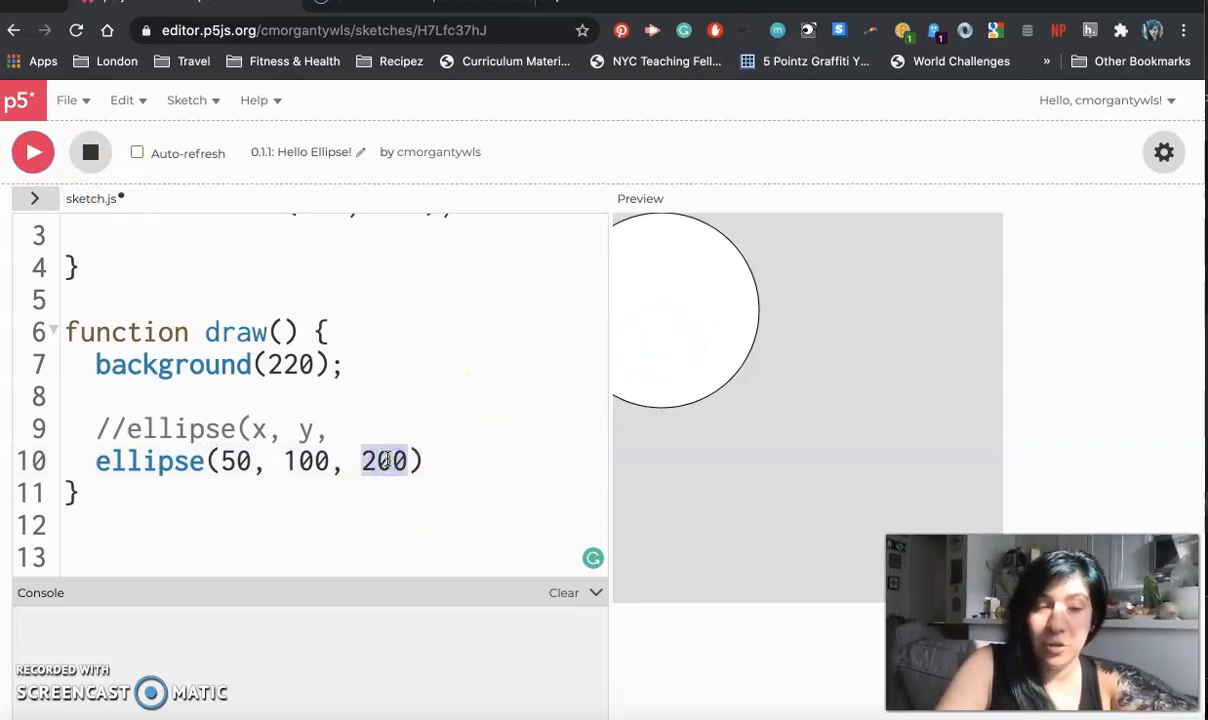
key("Backspace")
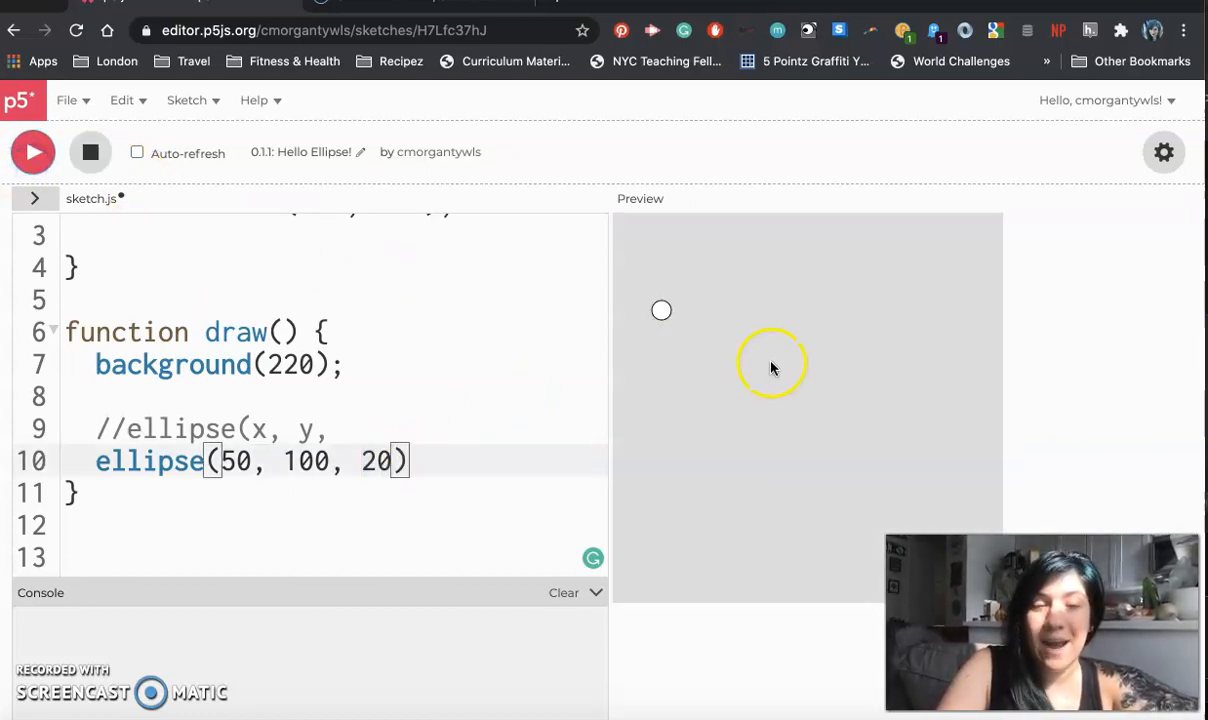
mouse_move(420, 434)
type("5")
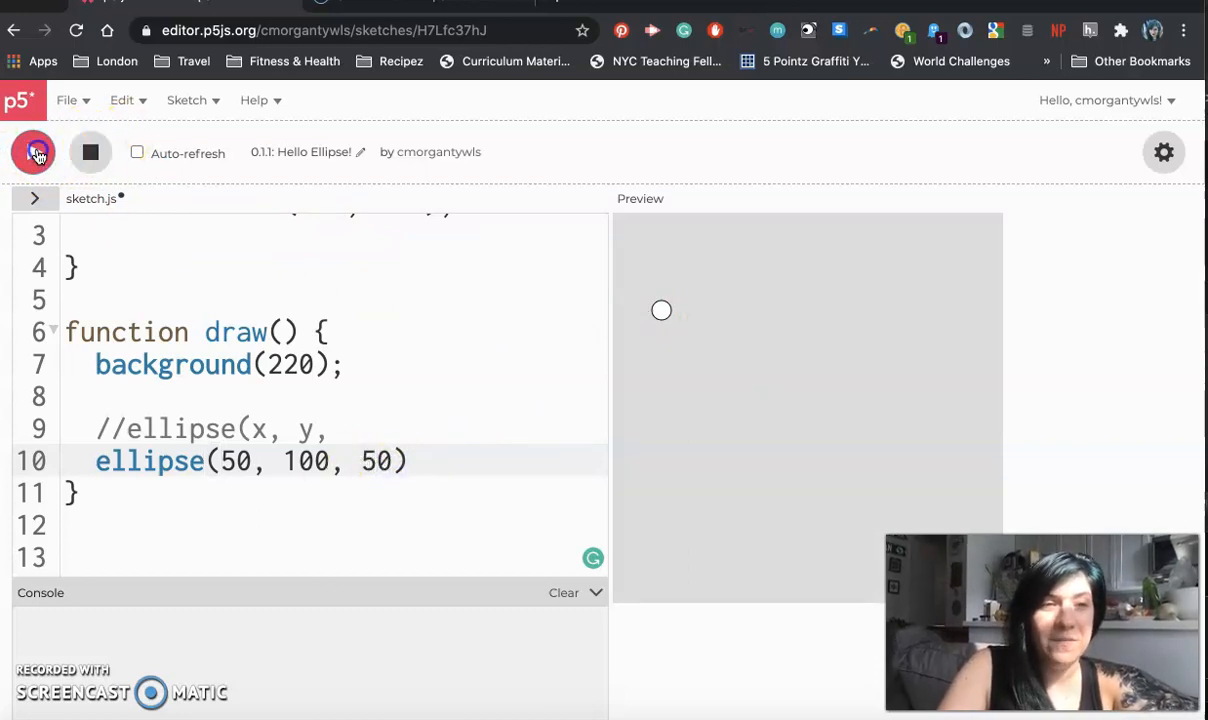
left_click(32, 152)
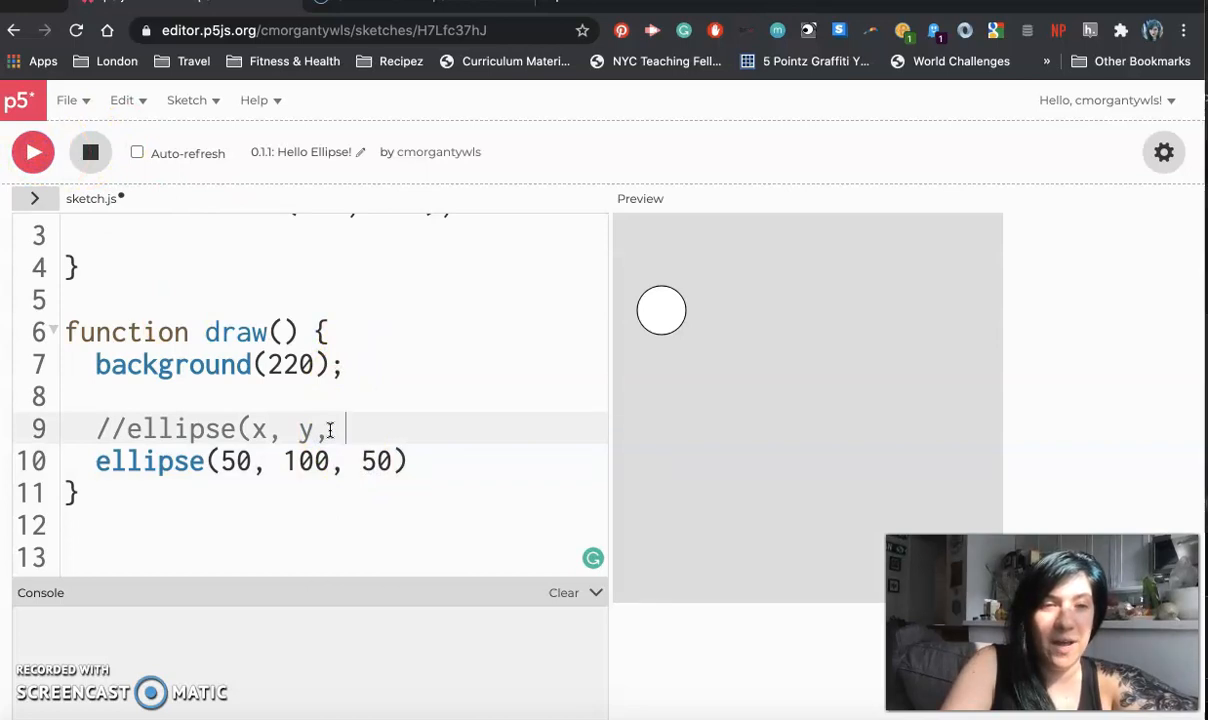
Extend the comment with 'diameter, 2ndDiameter' and reshape the oval to ellipse(50, 100, 90, 50)
type("diameter")
left_click(334, 460)
type(", 90")
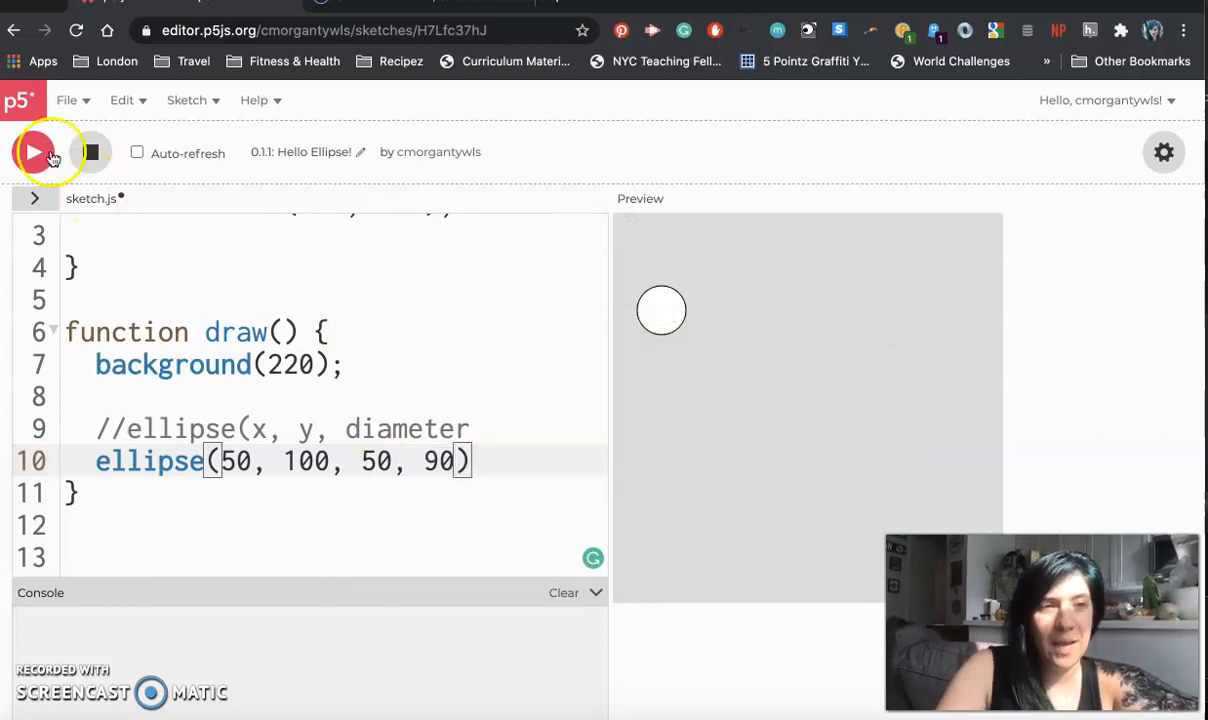
left_click(32, 152)
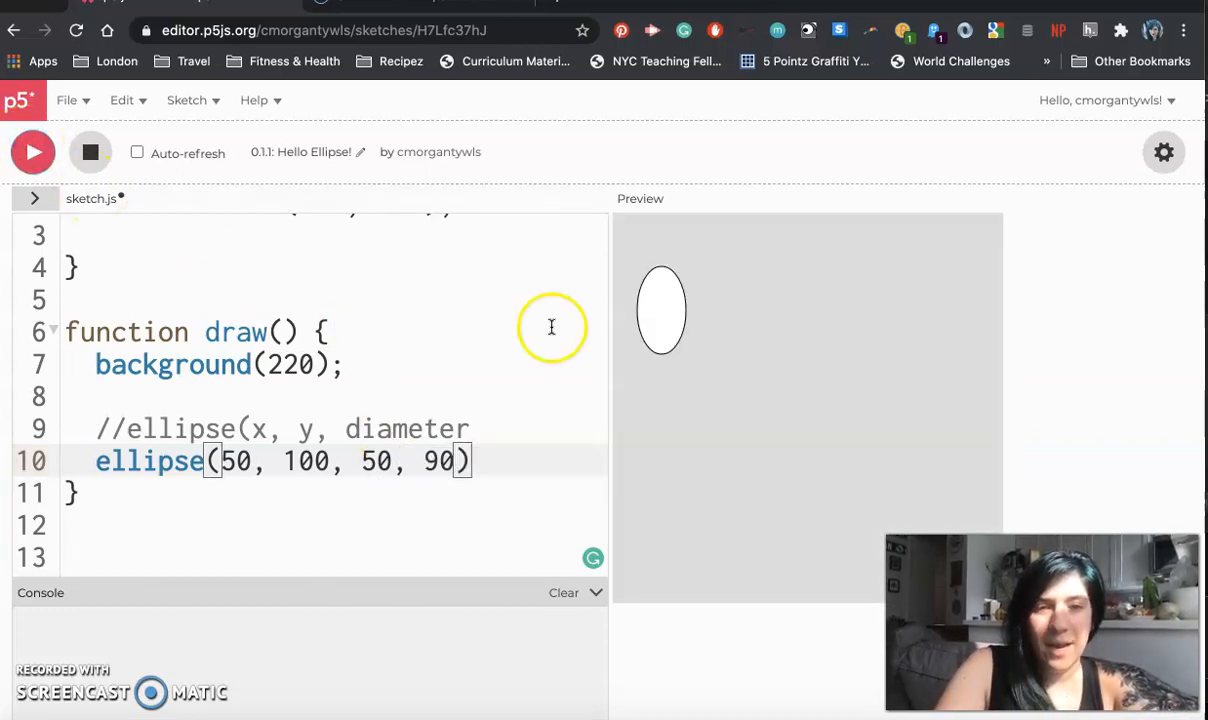
mouse_move(656, 268)
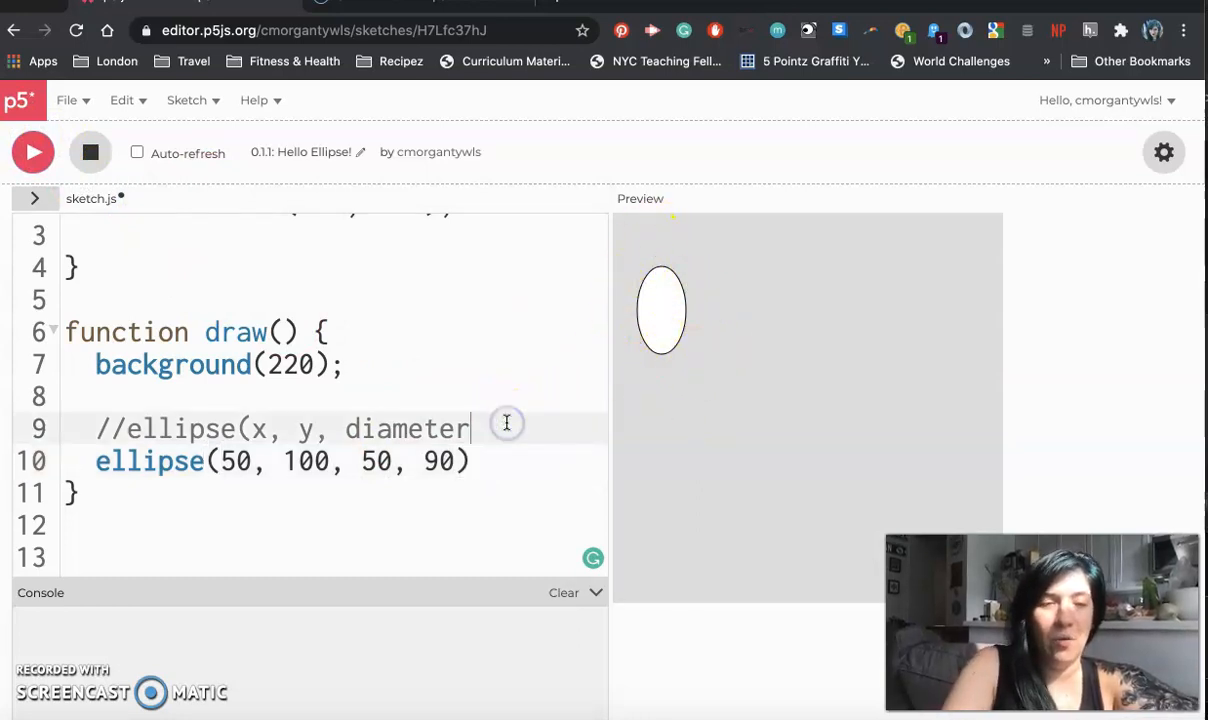
type(", 2nd")
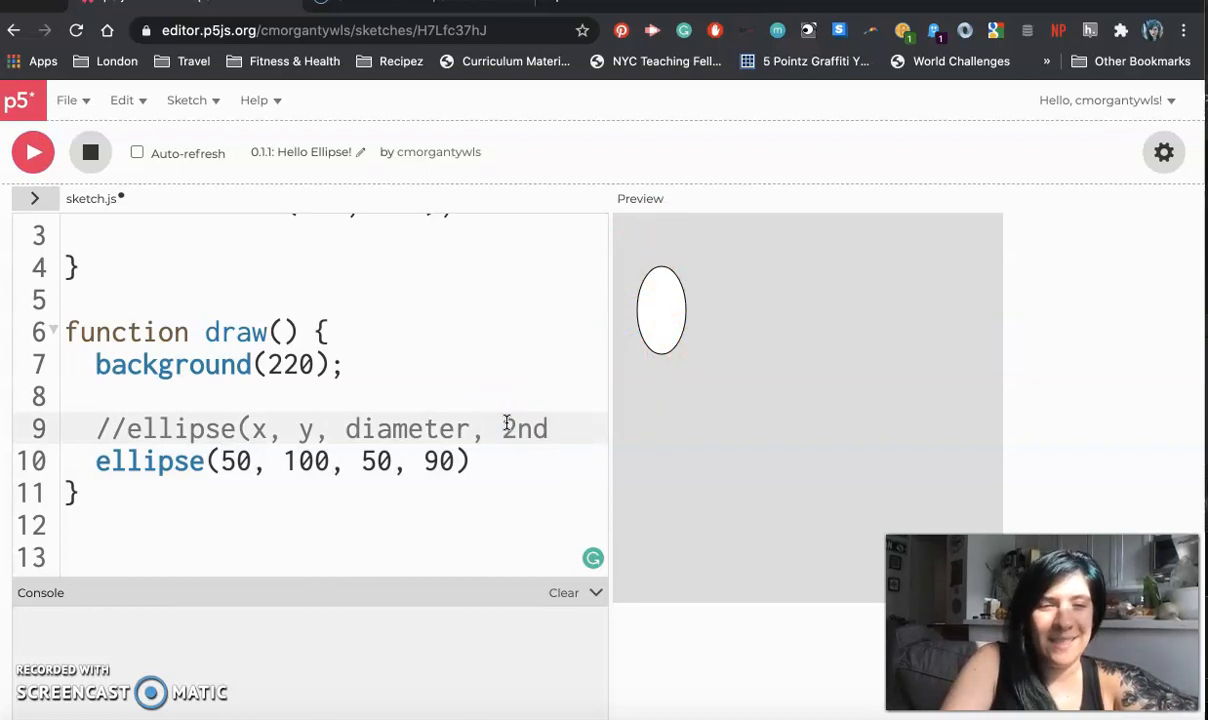
type("Diameter)")
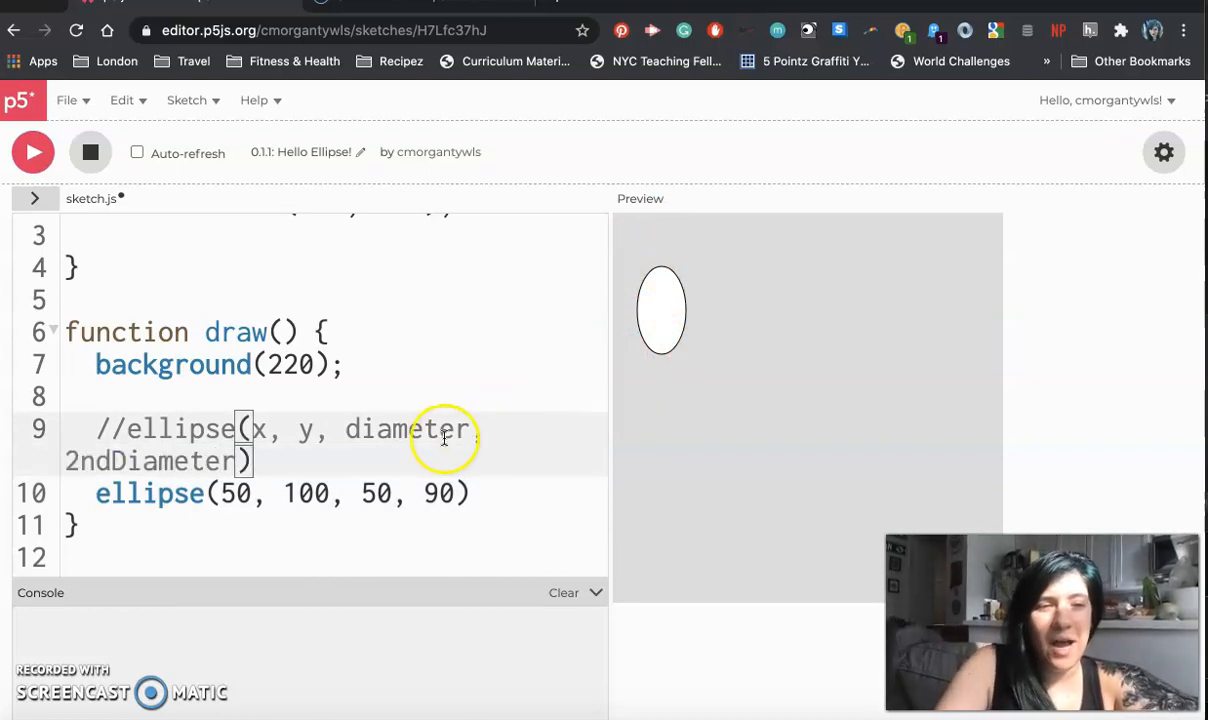
type(",")
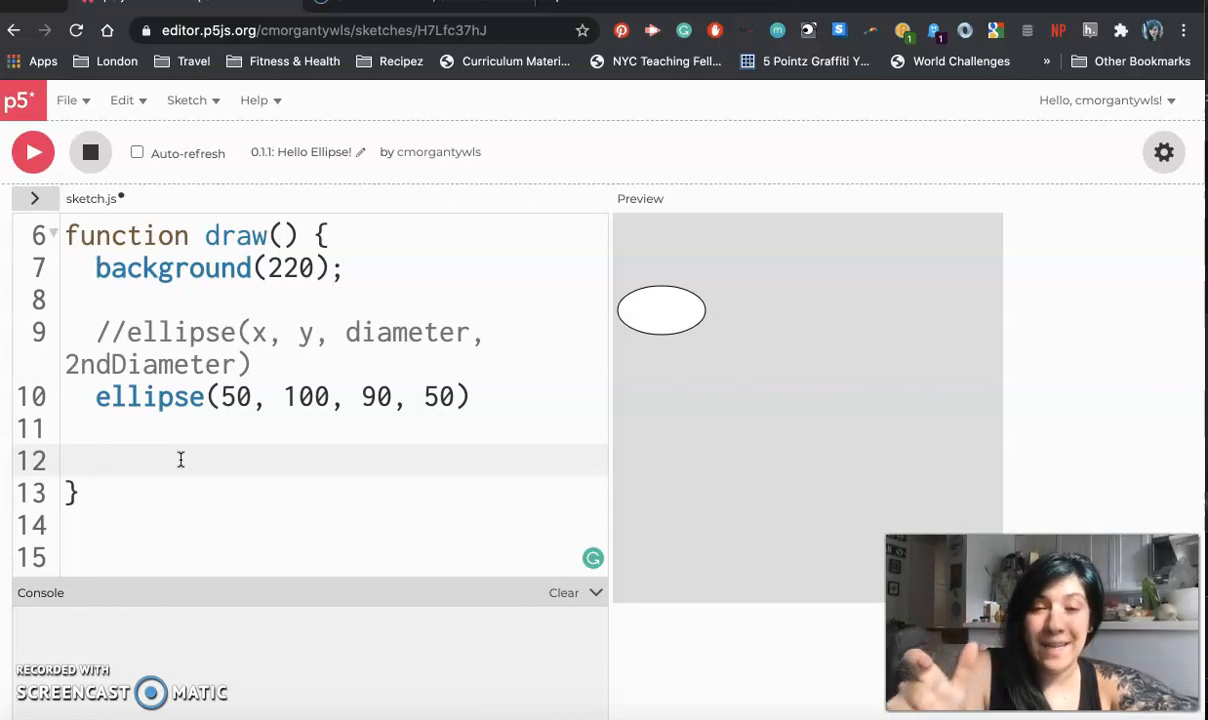
Add an empty ellipse() call on a new line below the oval and save the sketch
left_click(96, 458)
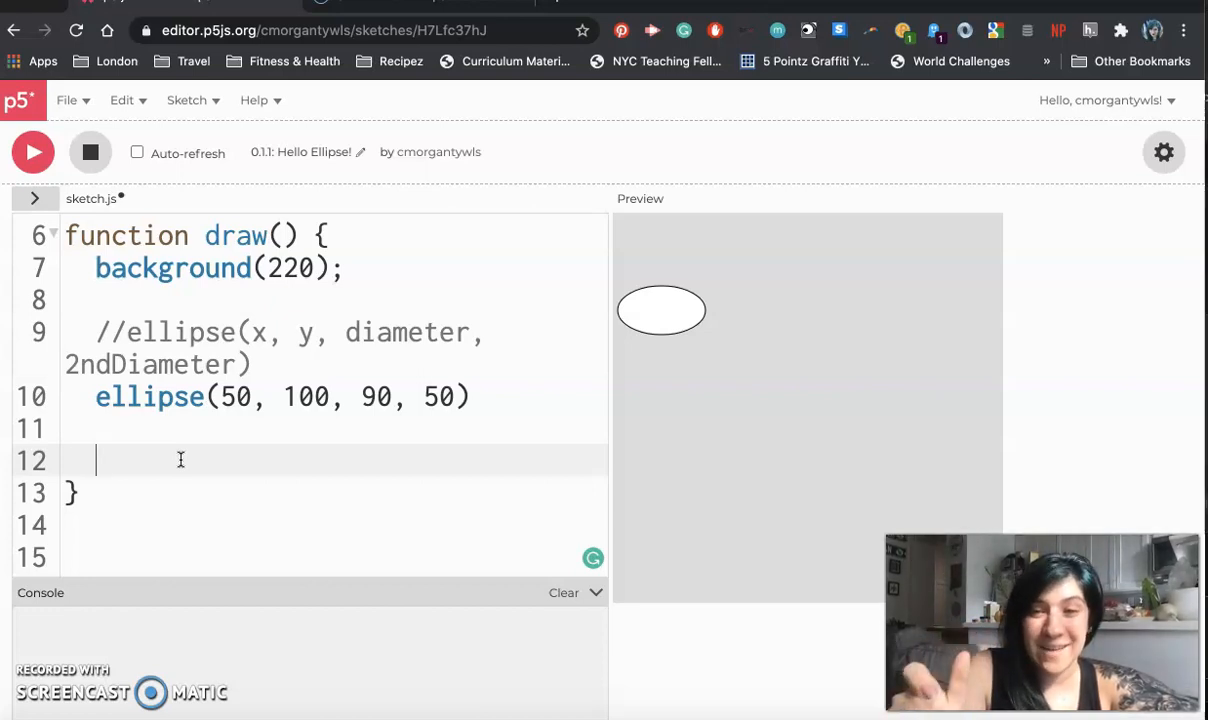
type("ellipse(")
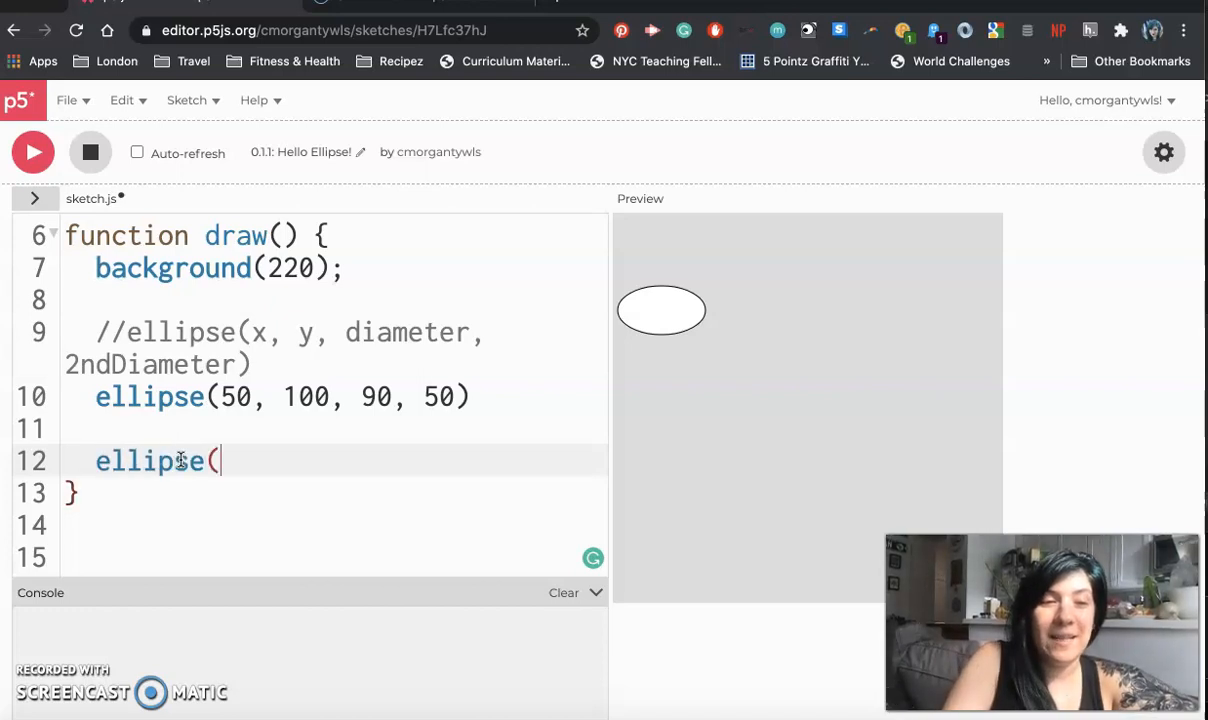
type(")")
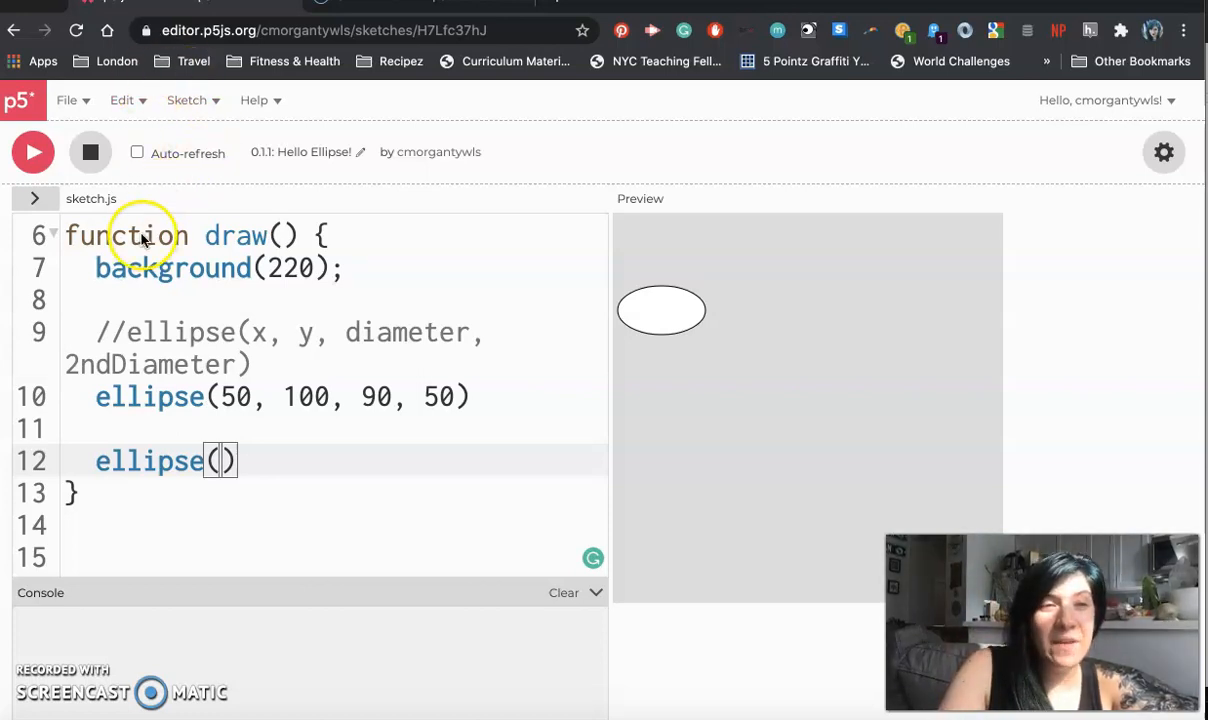
left_click(68, 100)
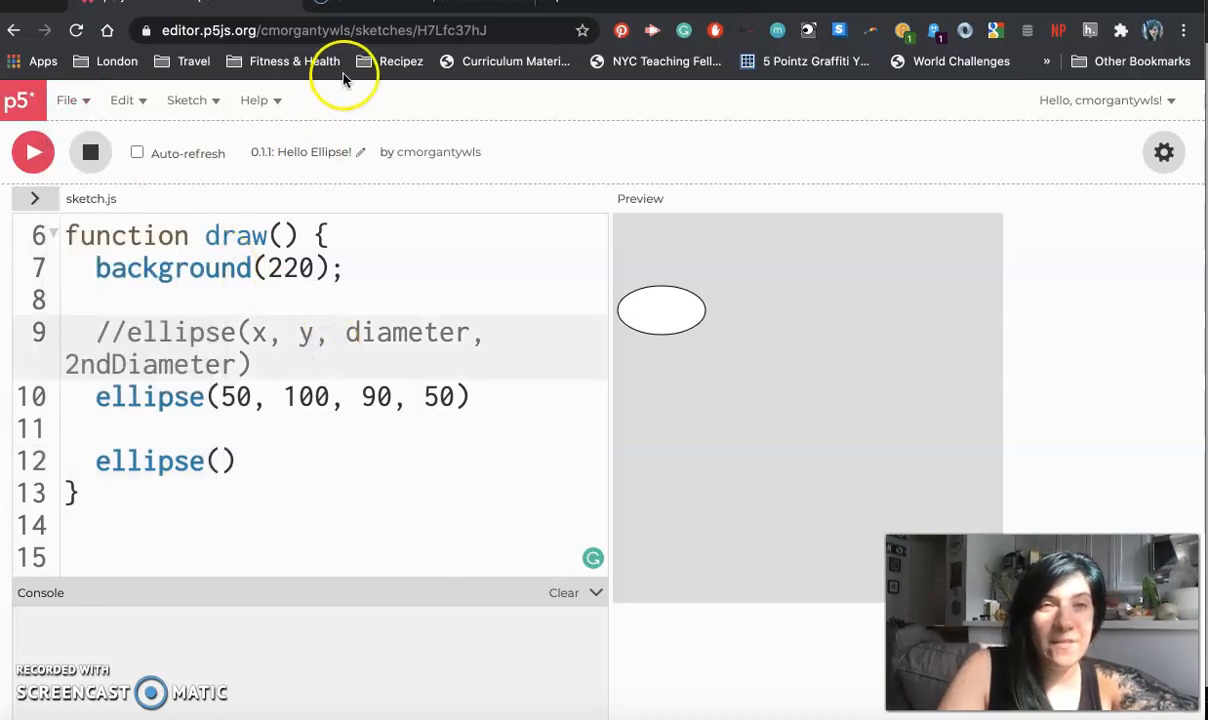
Select the sketch's URL in the address bar and bring up its Copy option
left_click(340, 30)
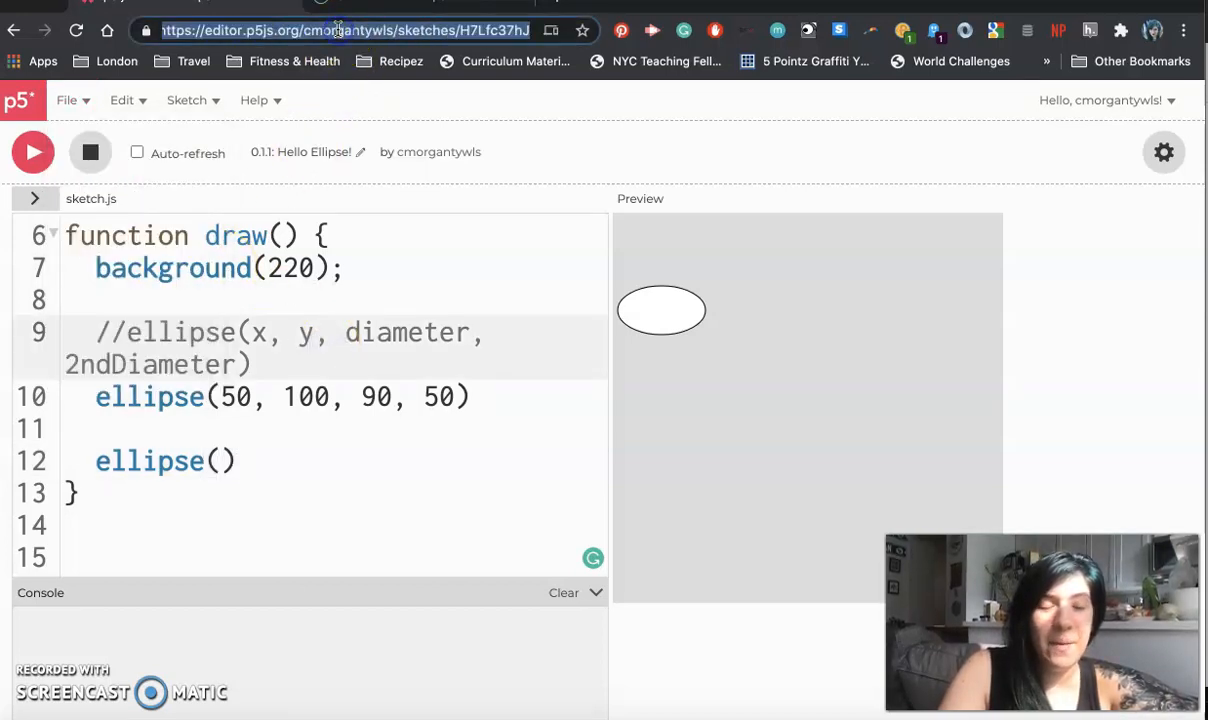
right_click(336, 30)
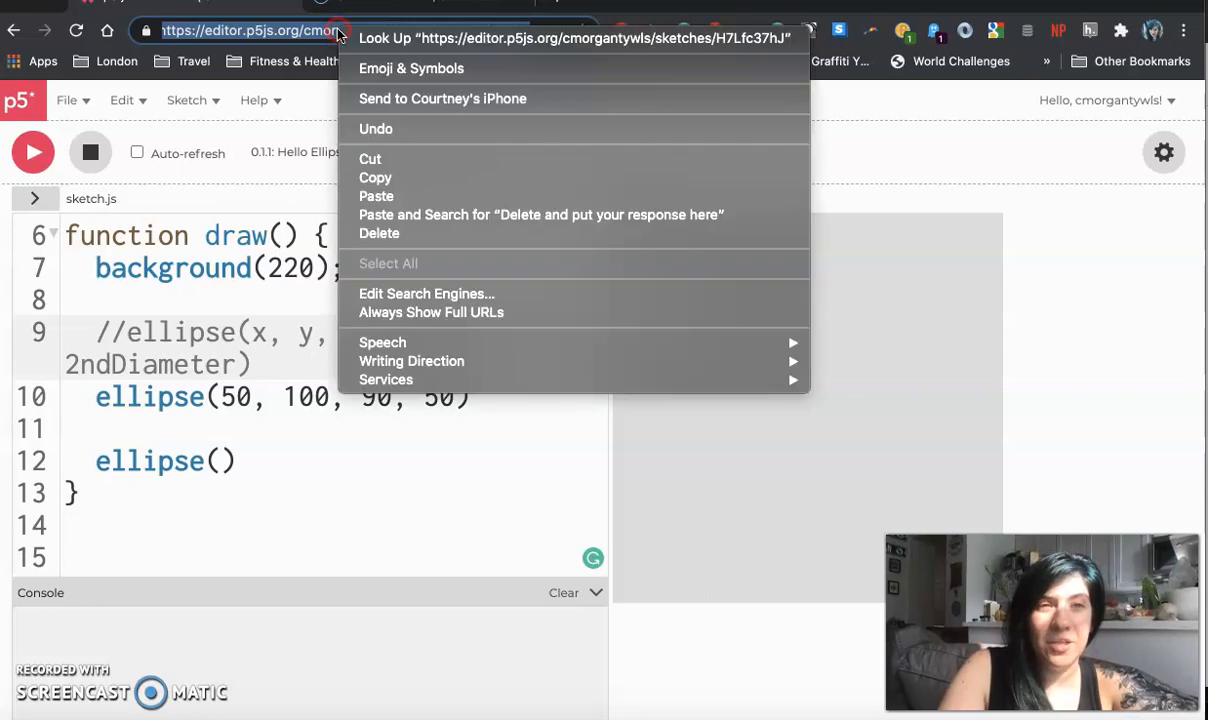
mouse_move(376, 178)
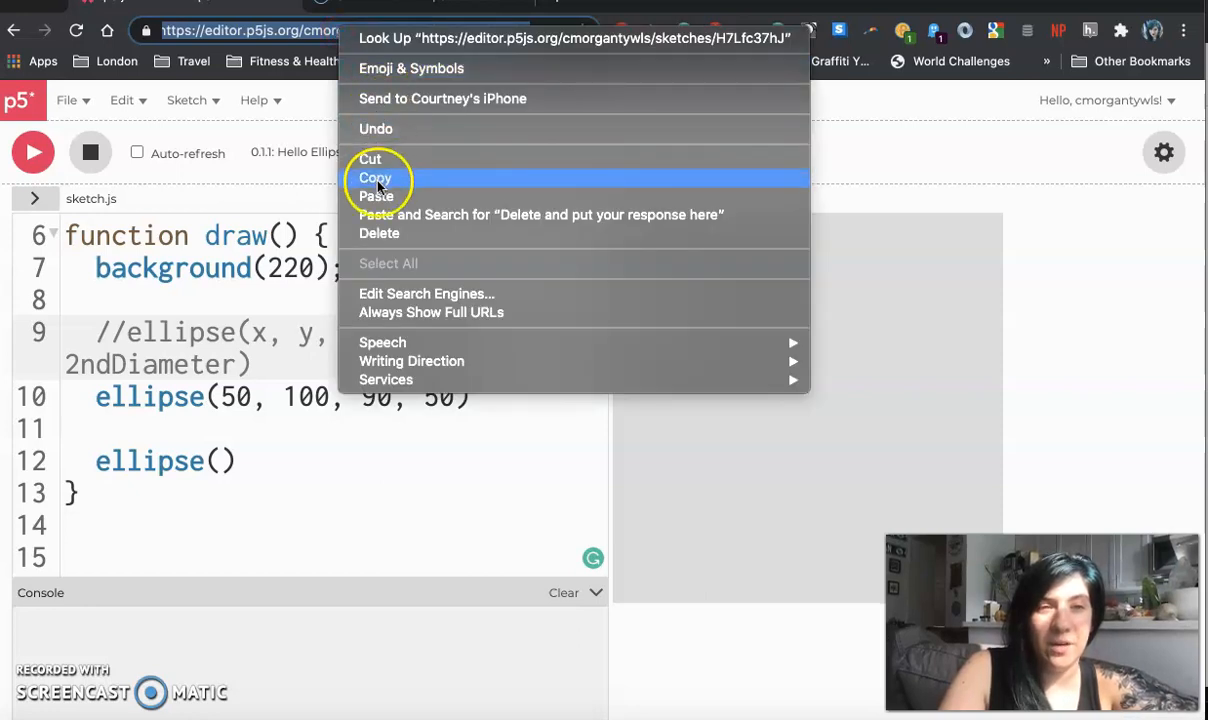